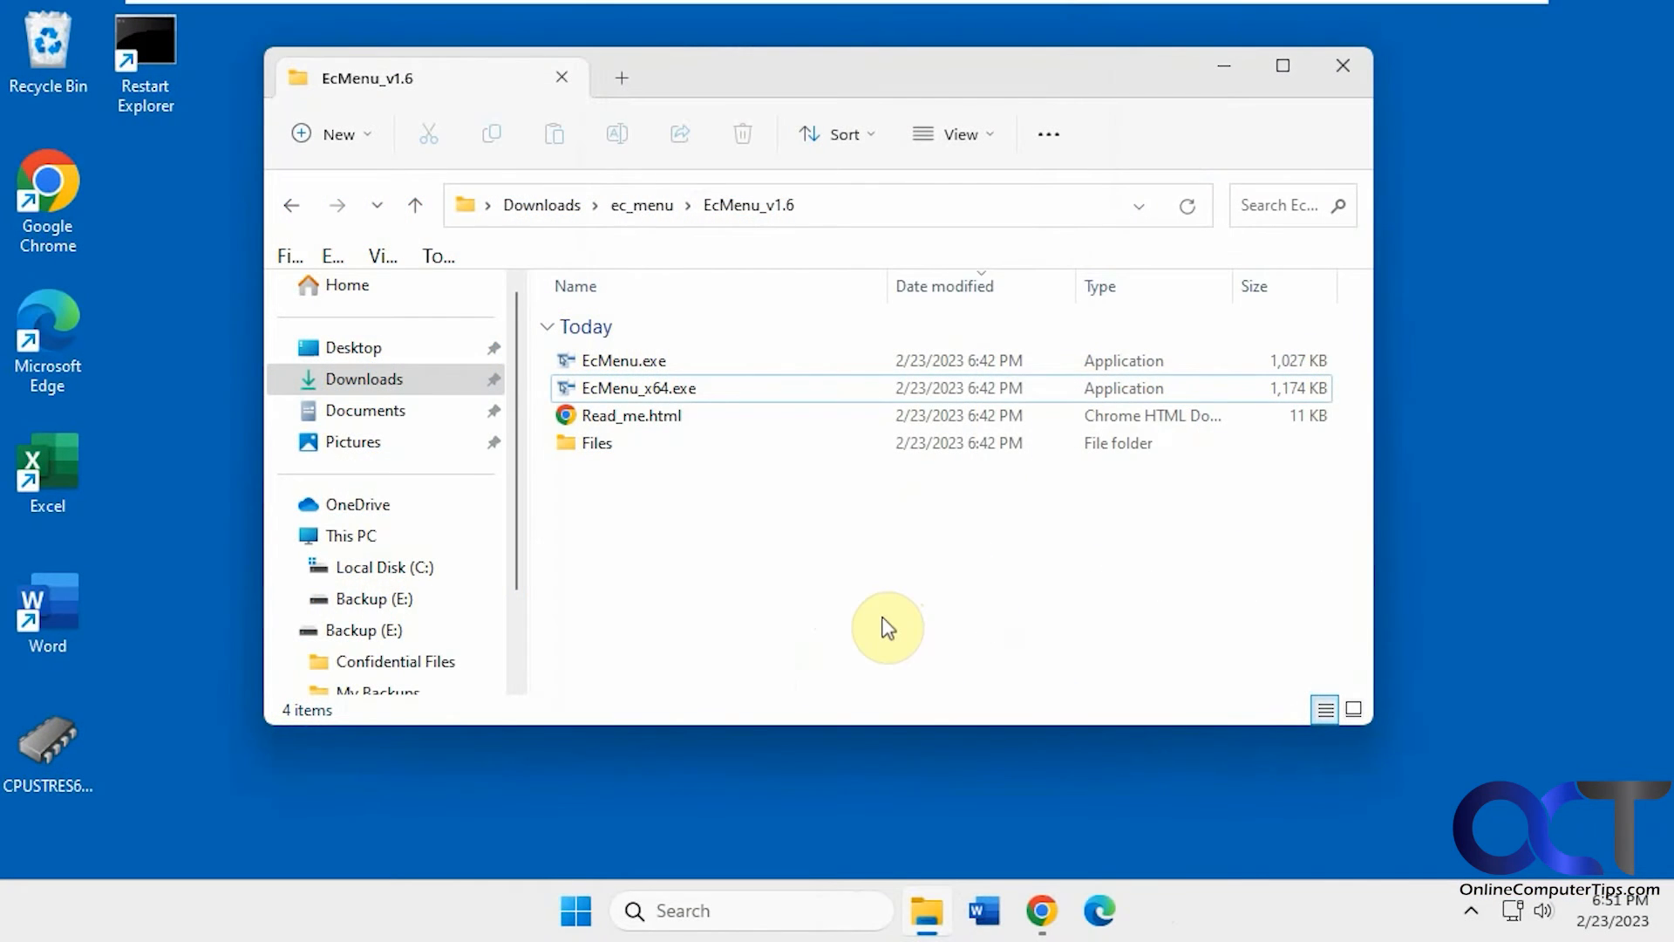
mouse_move(790, 507)
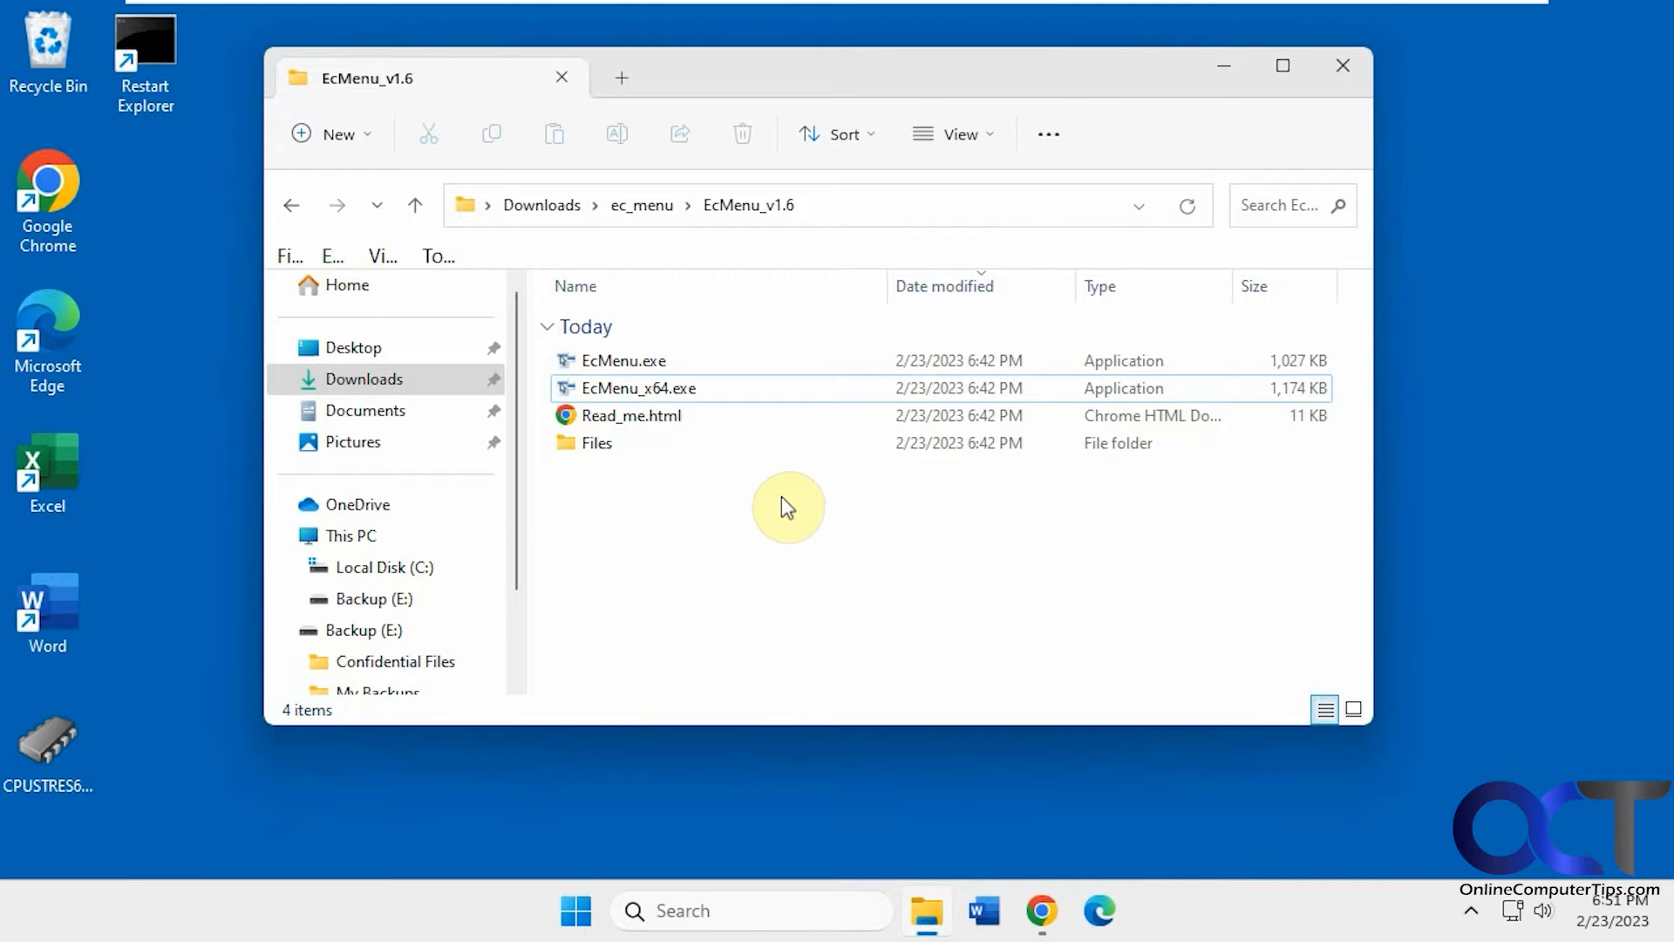
mouse_move(714, 505)
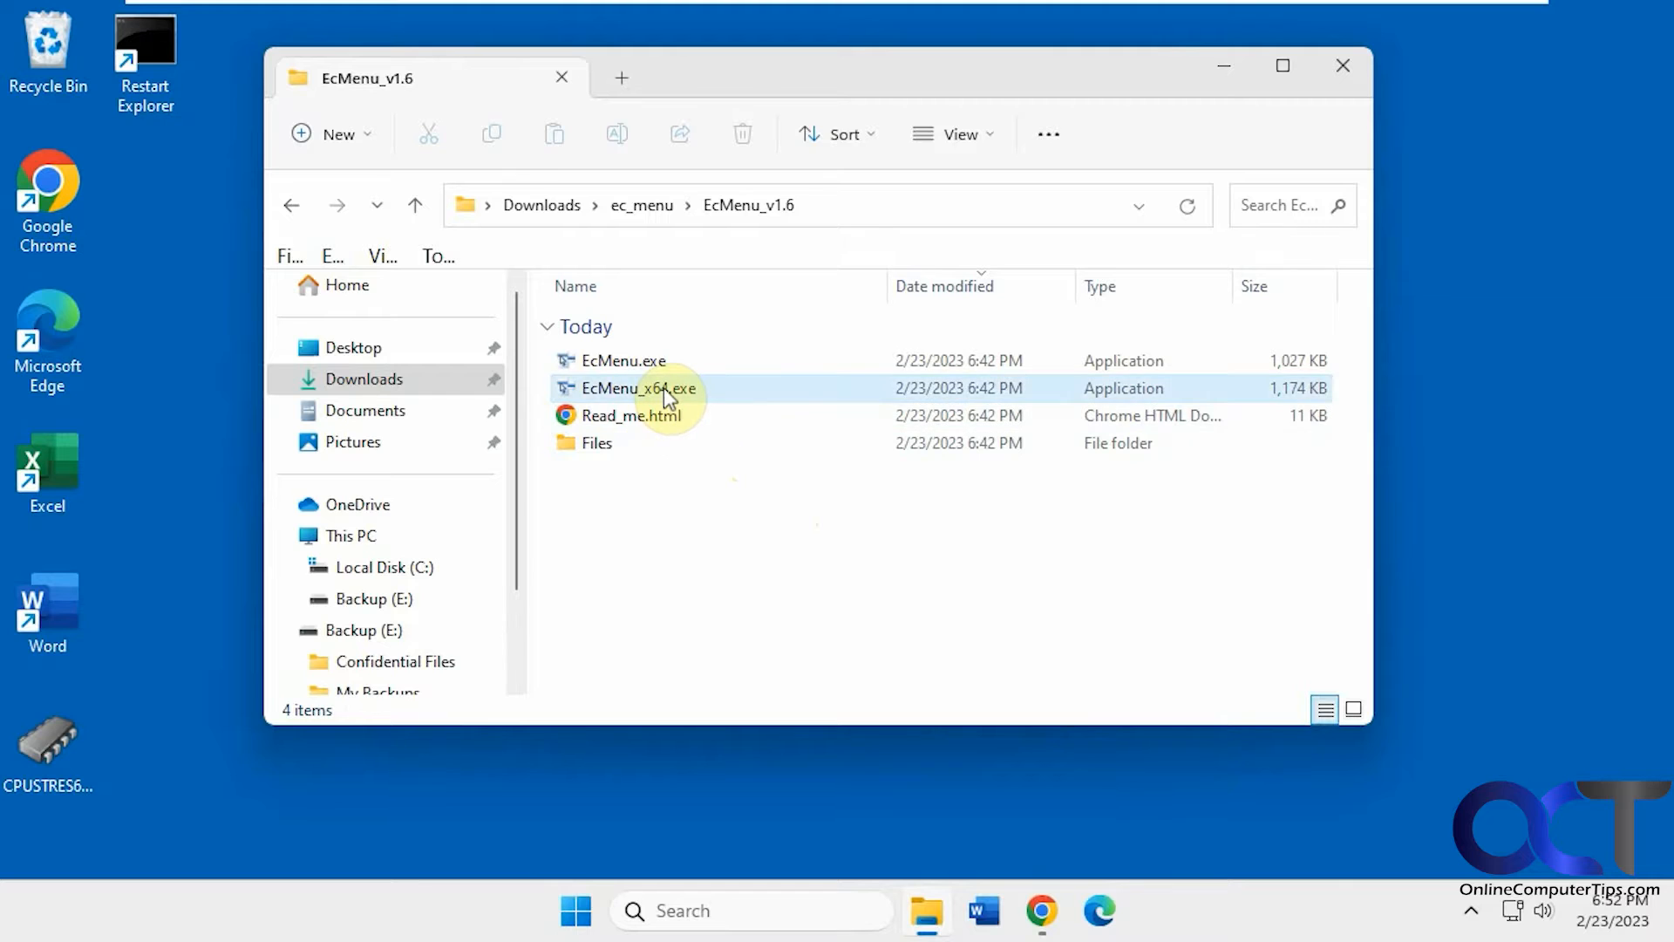
Launch EcMenu_x64.exe and scroll through its desktop, drive, folder, file and exe menu categories
click(638, 387)
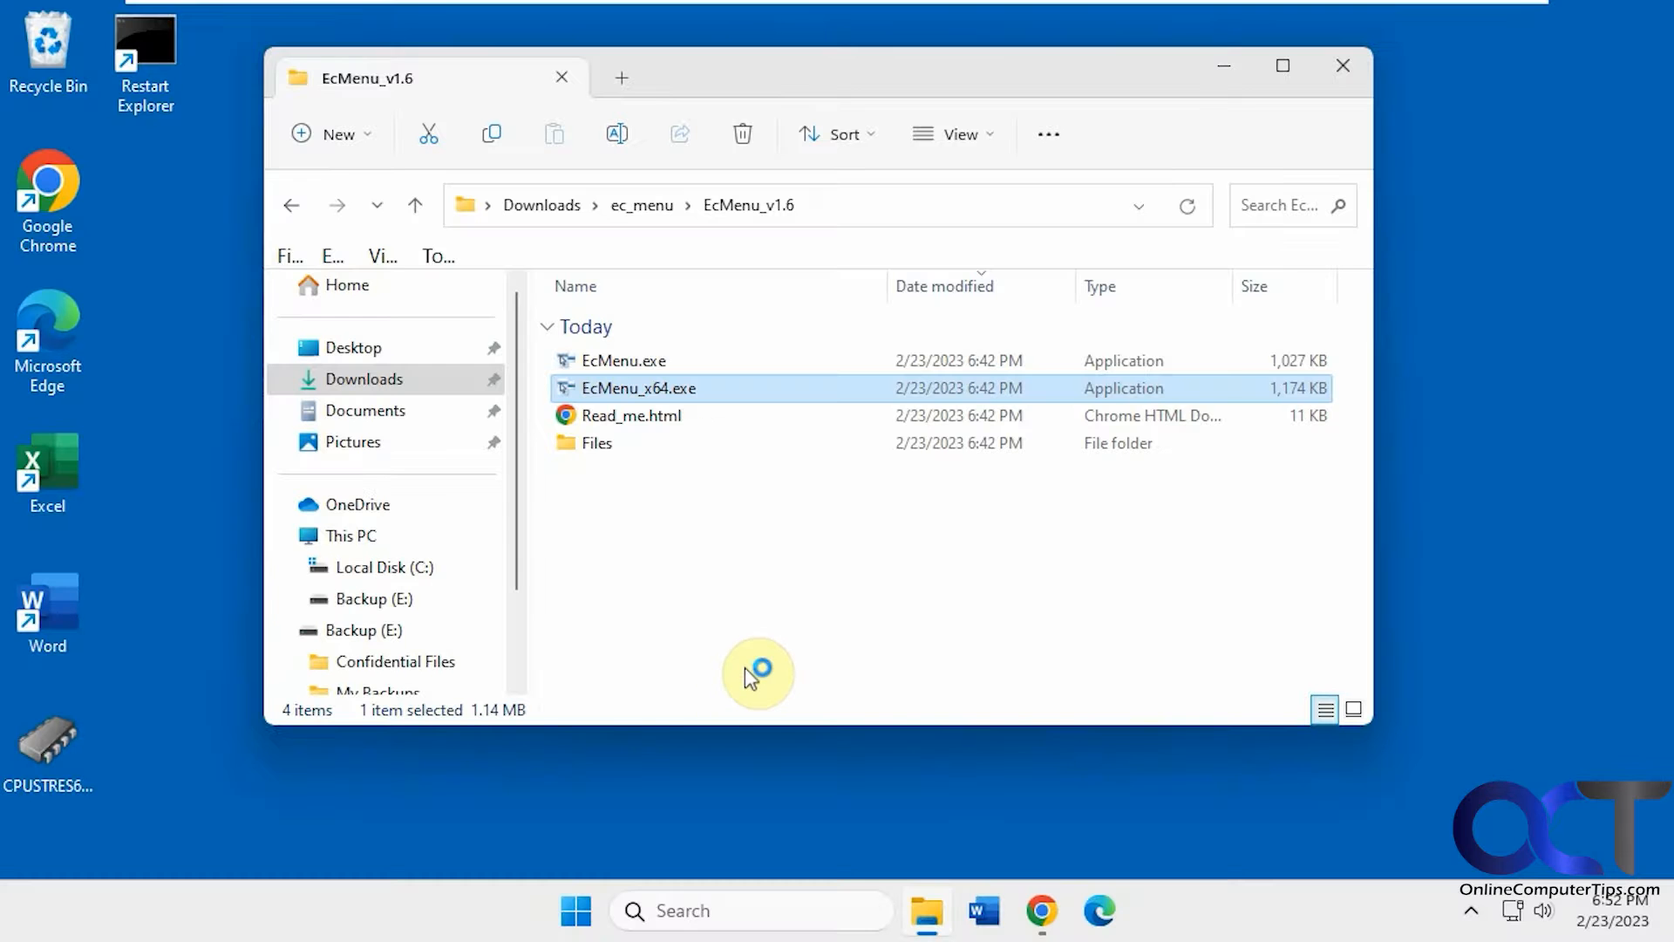
double_click(638, 387)
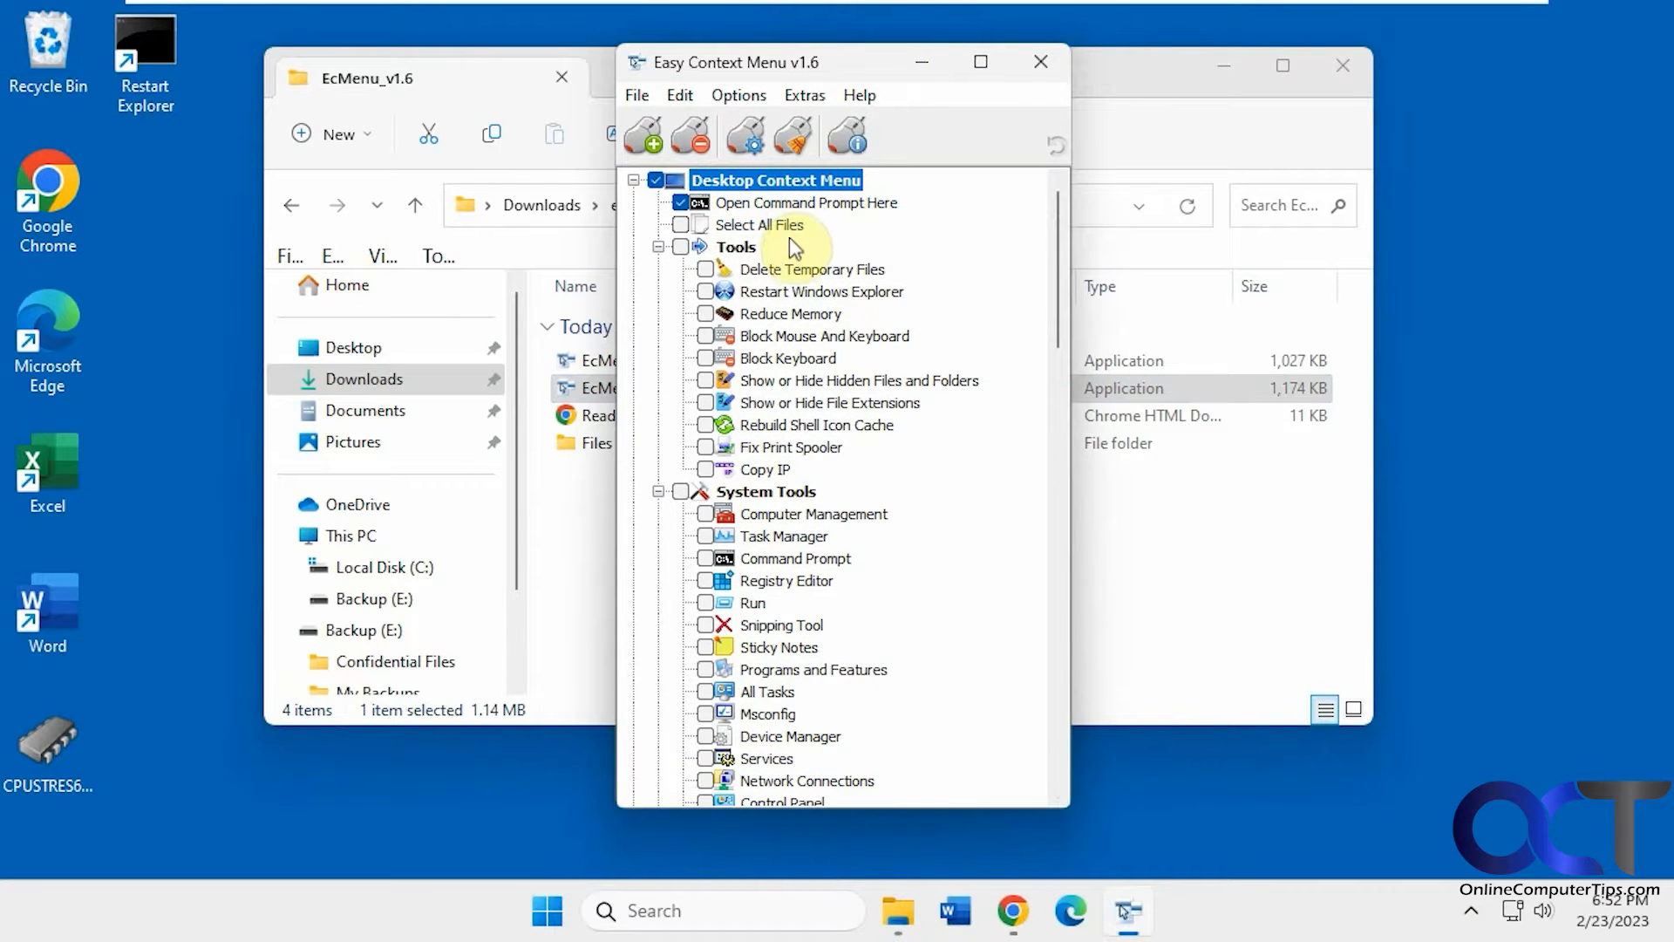
scroll(down, 3)
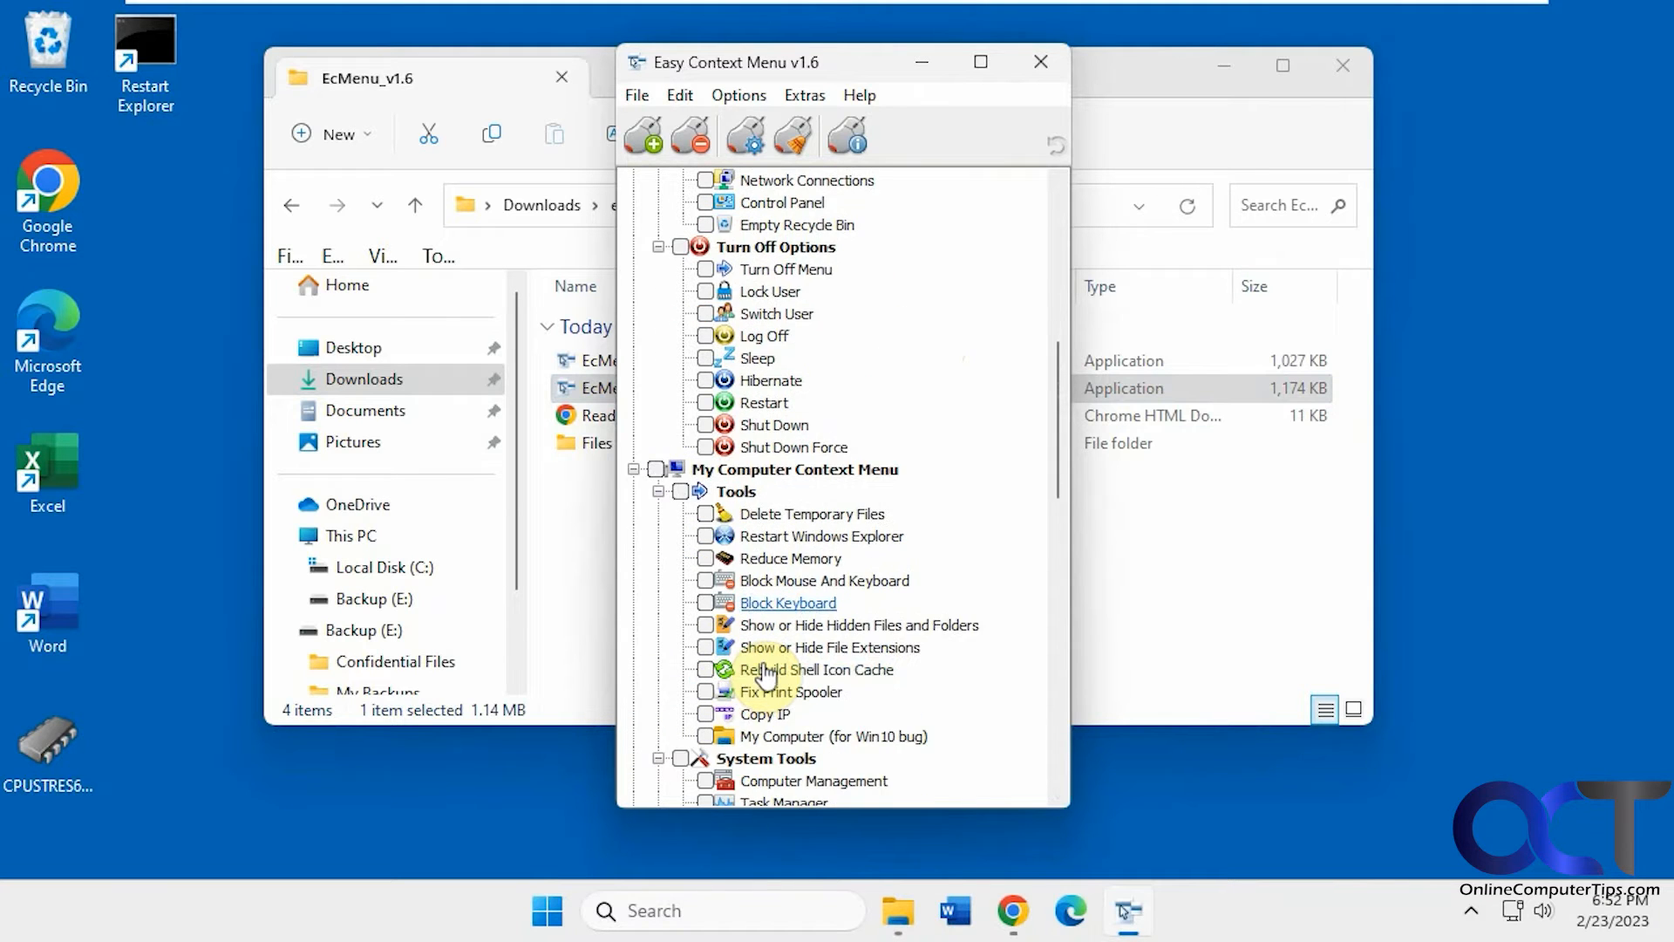
scroll(down, 3)
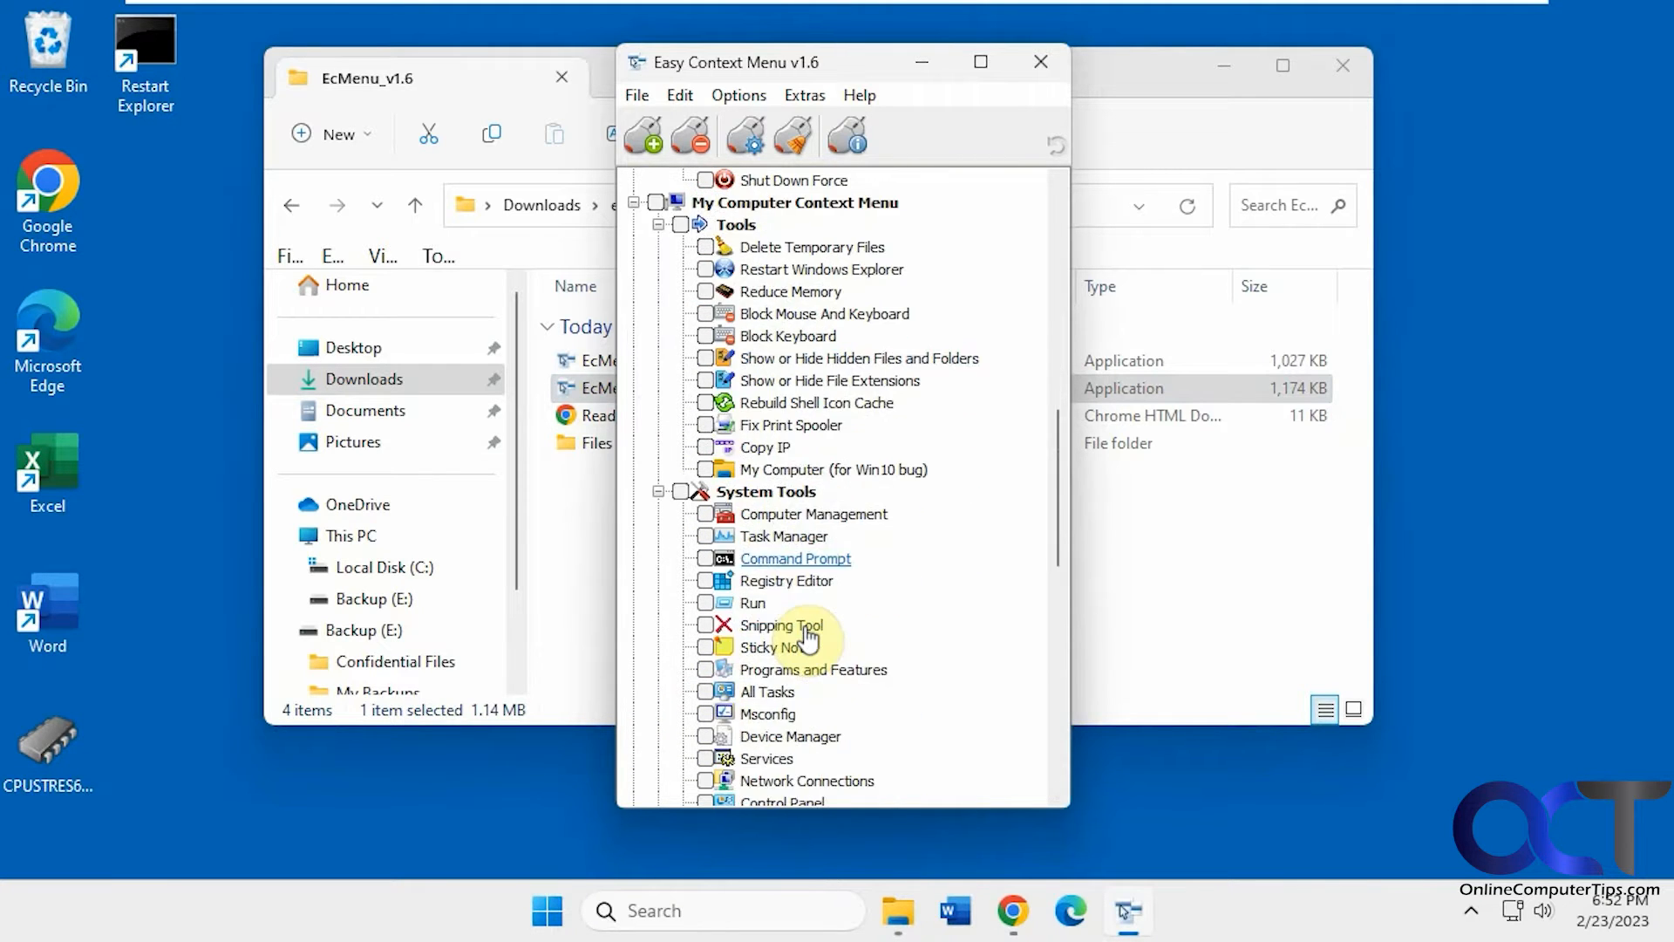
scroll(down, 3)
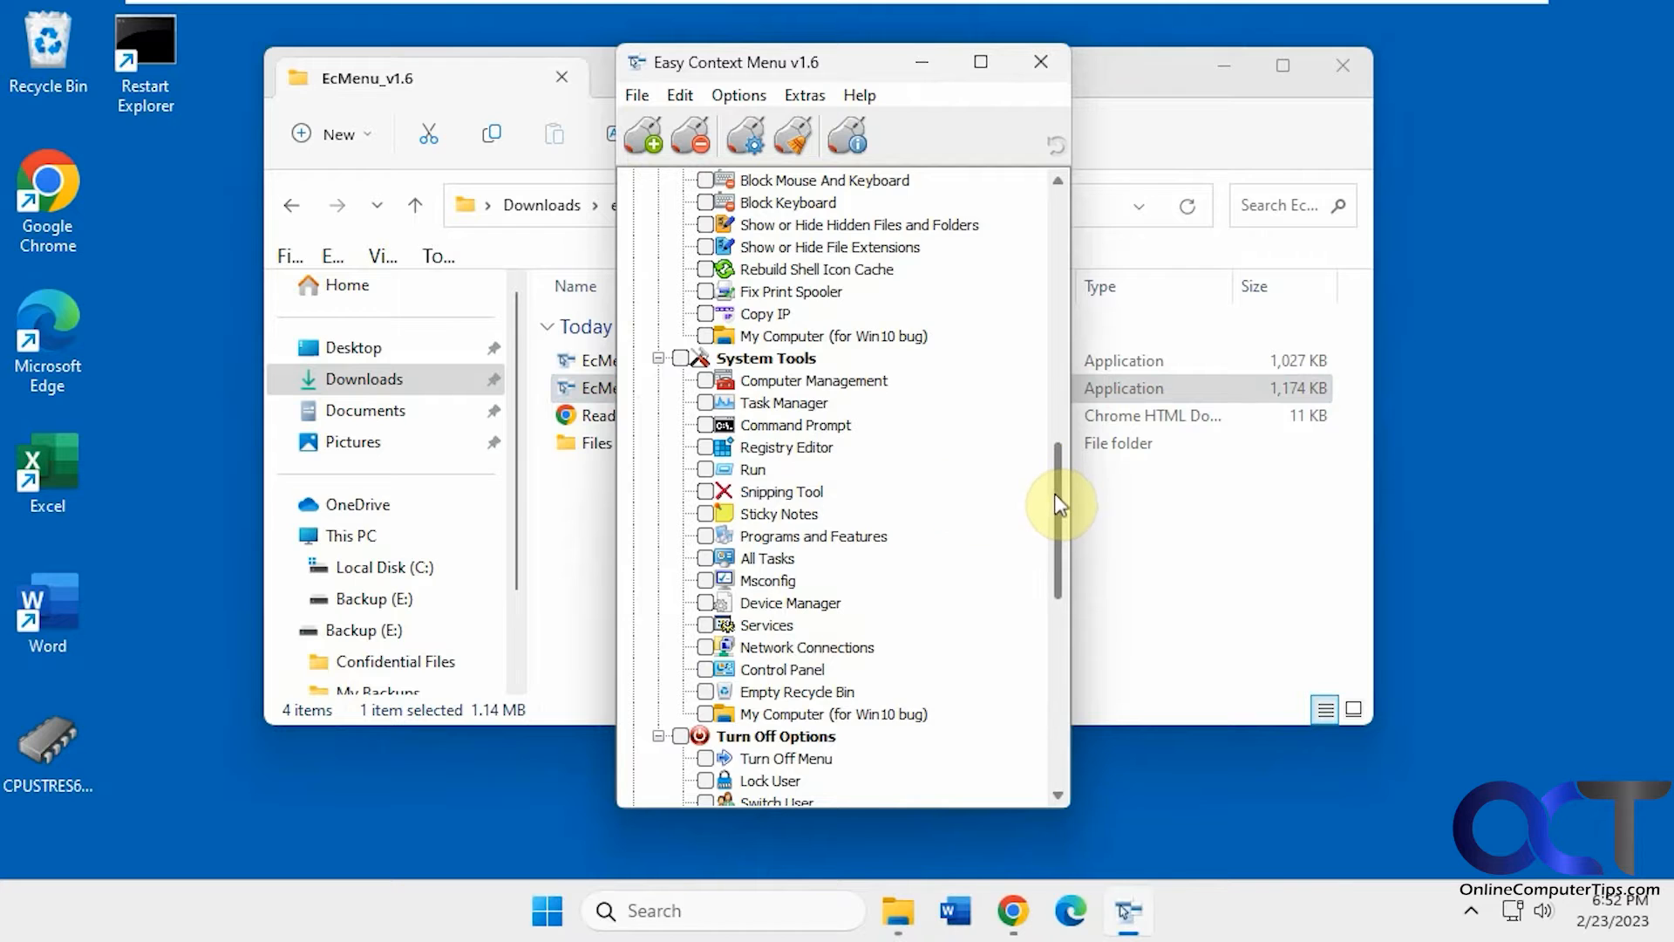
scroll(down, 3)
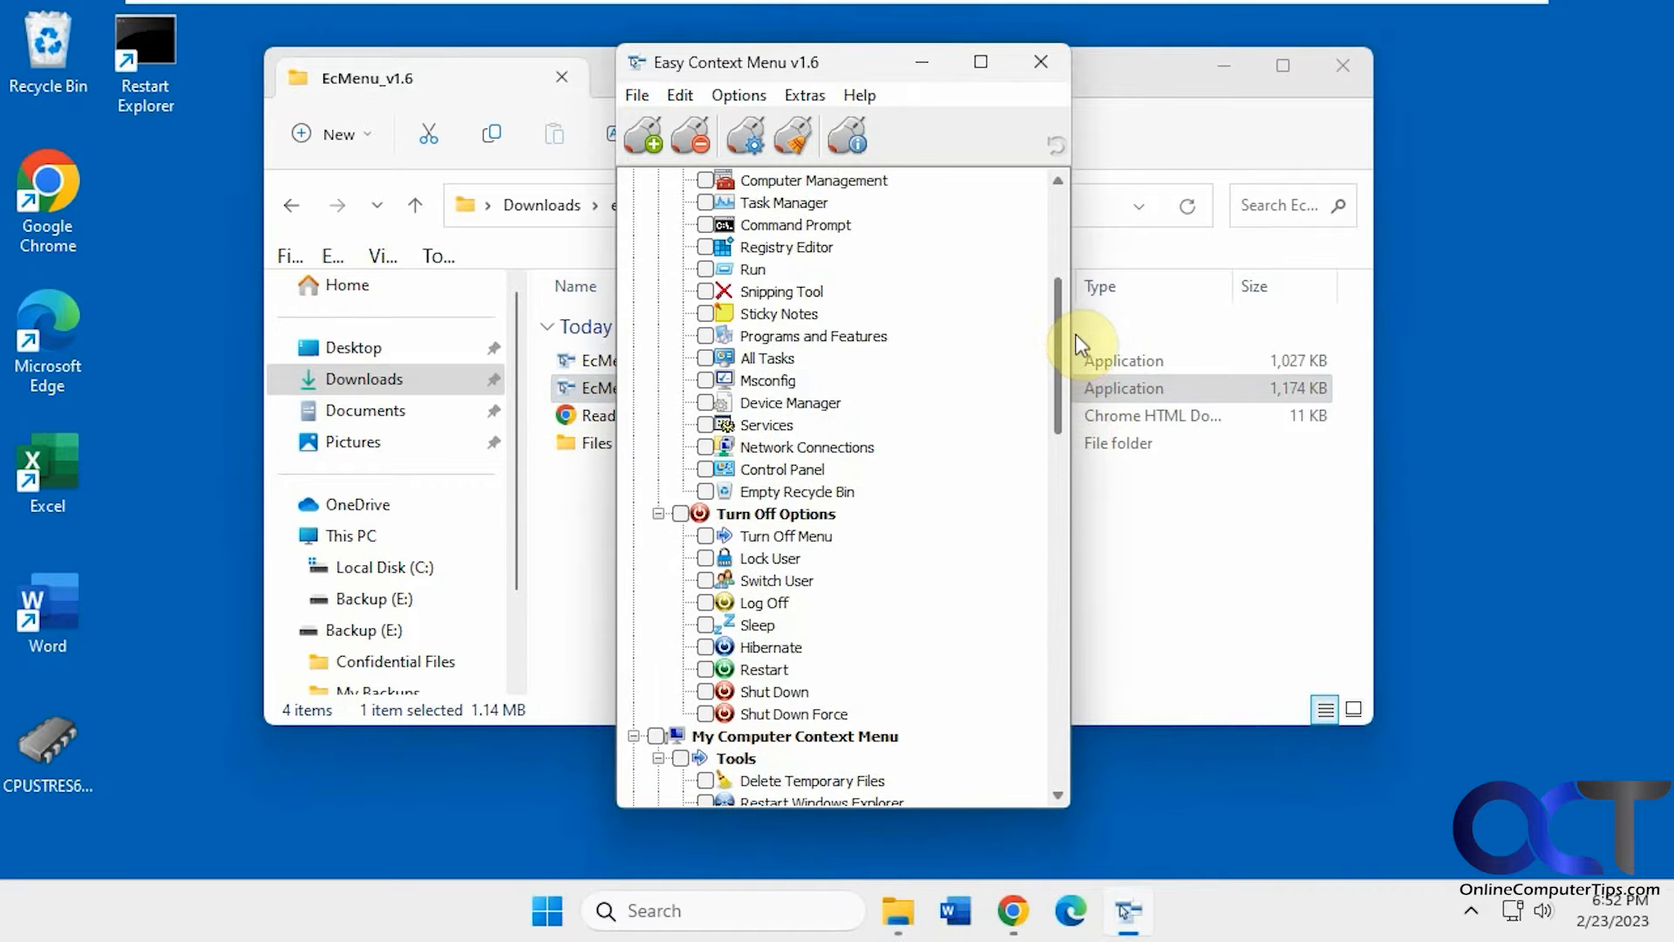
scroll(down, 3)
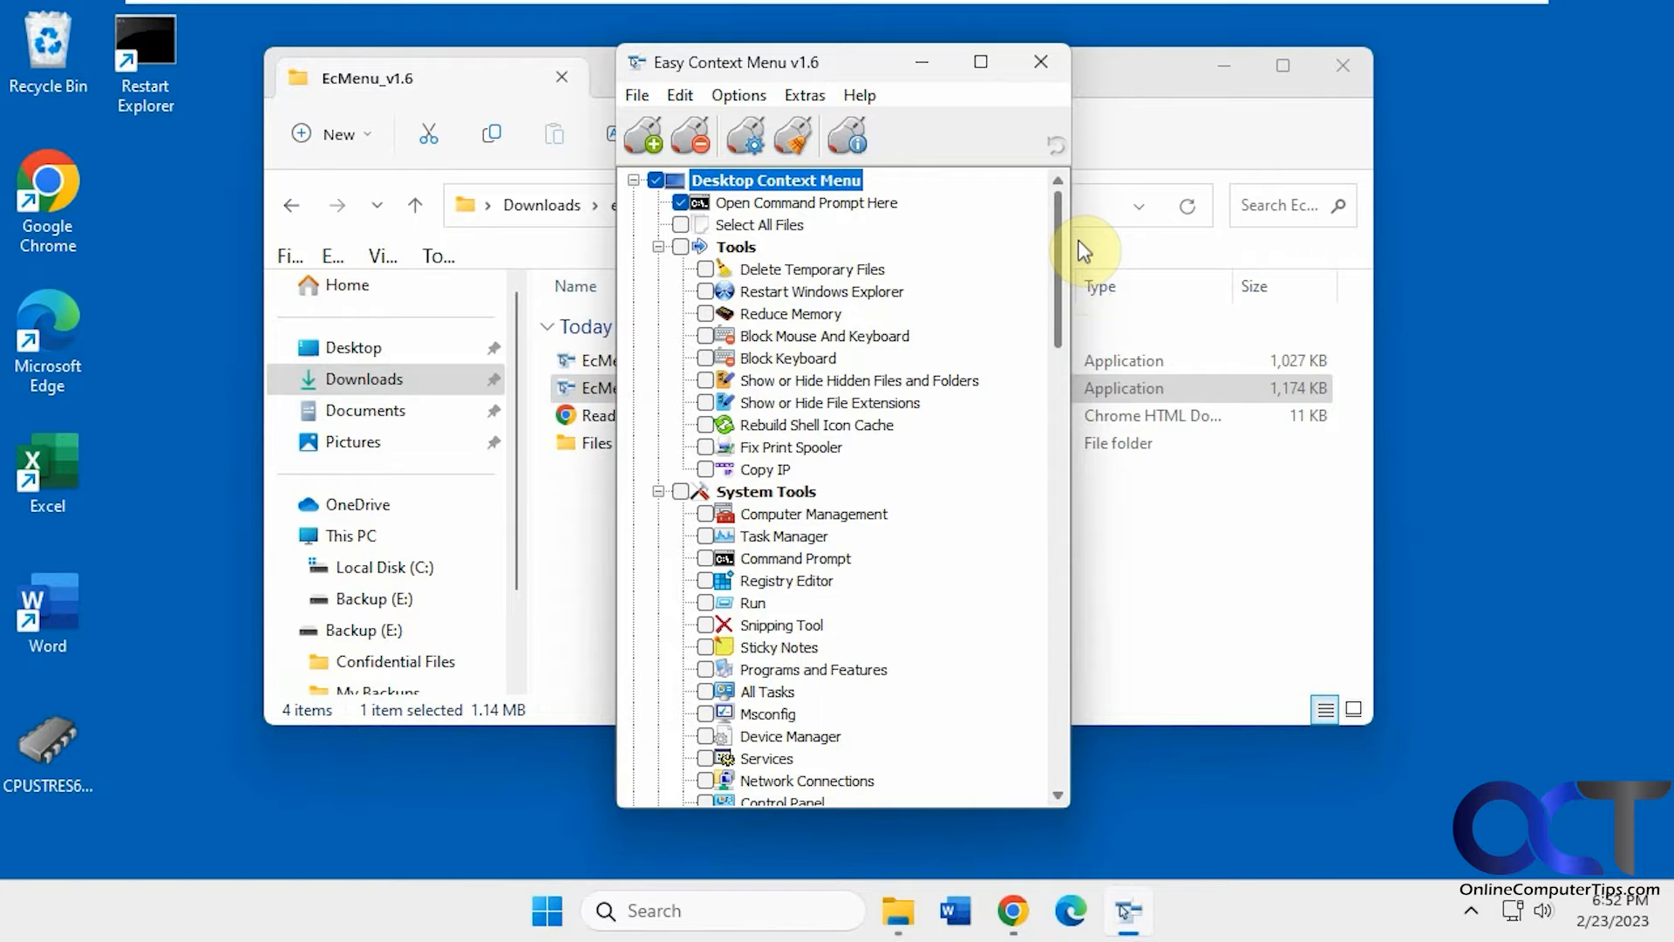
scroll(down, 3)
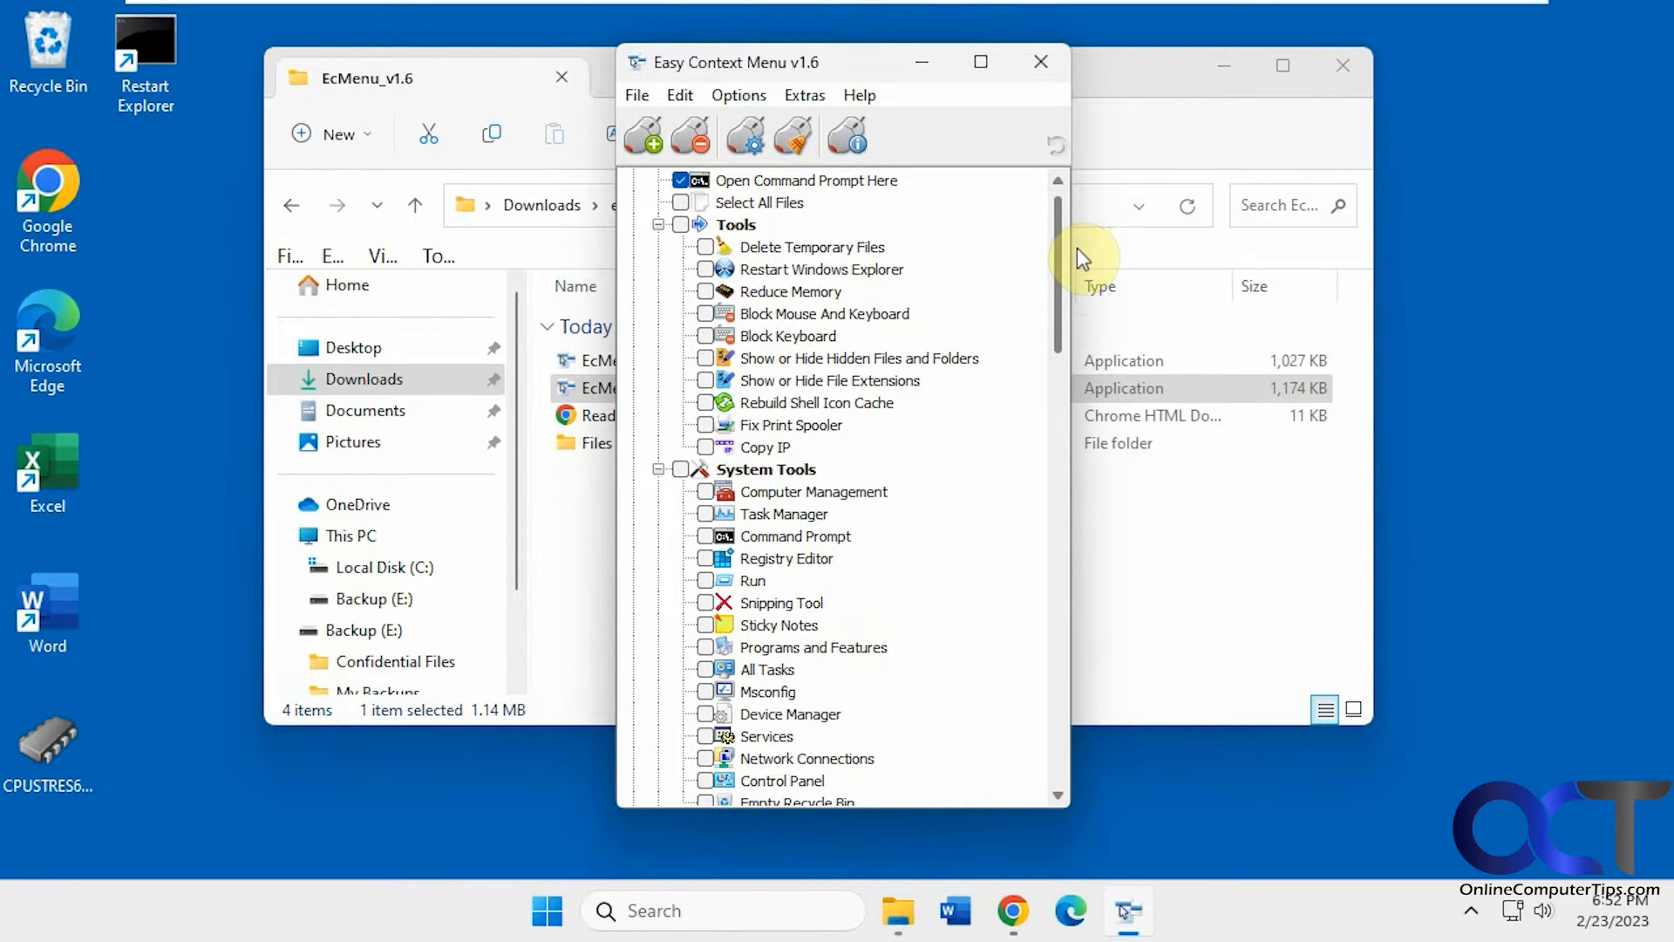
scroll(down, 3)
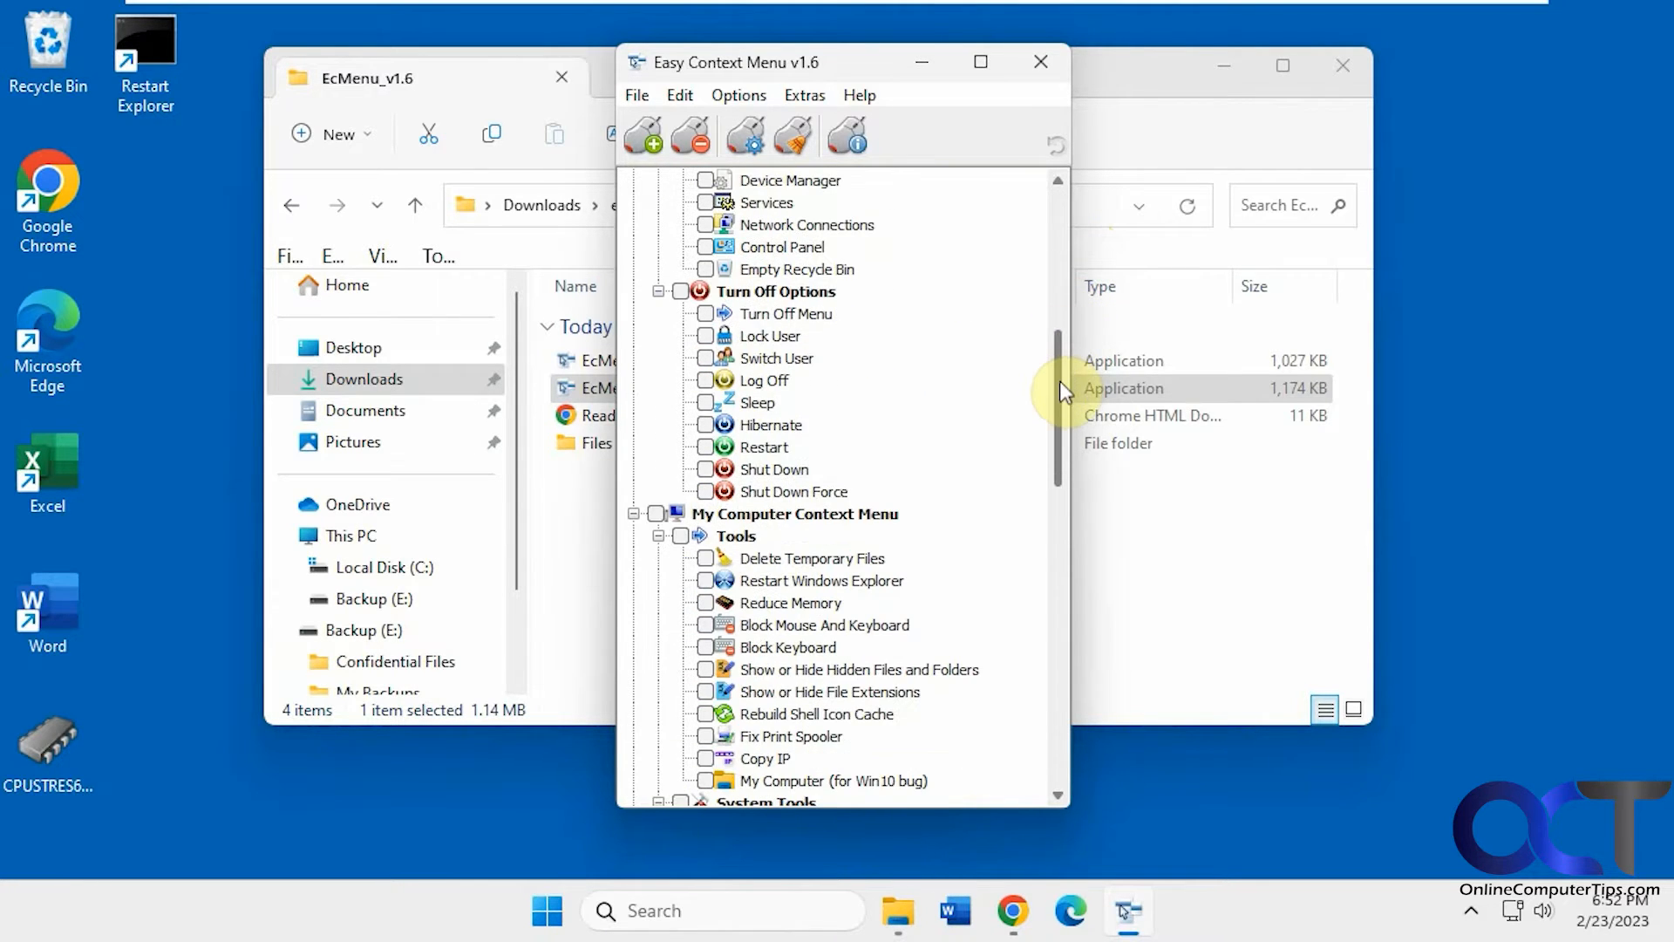
scroll(down, 3)
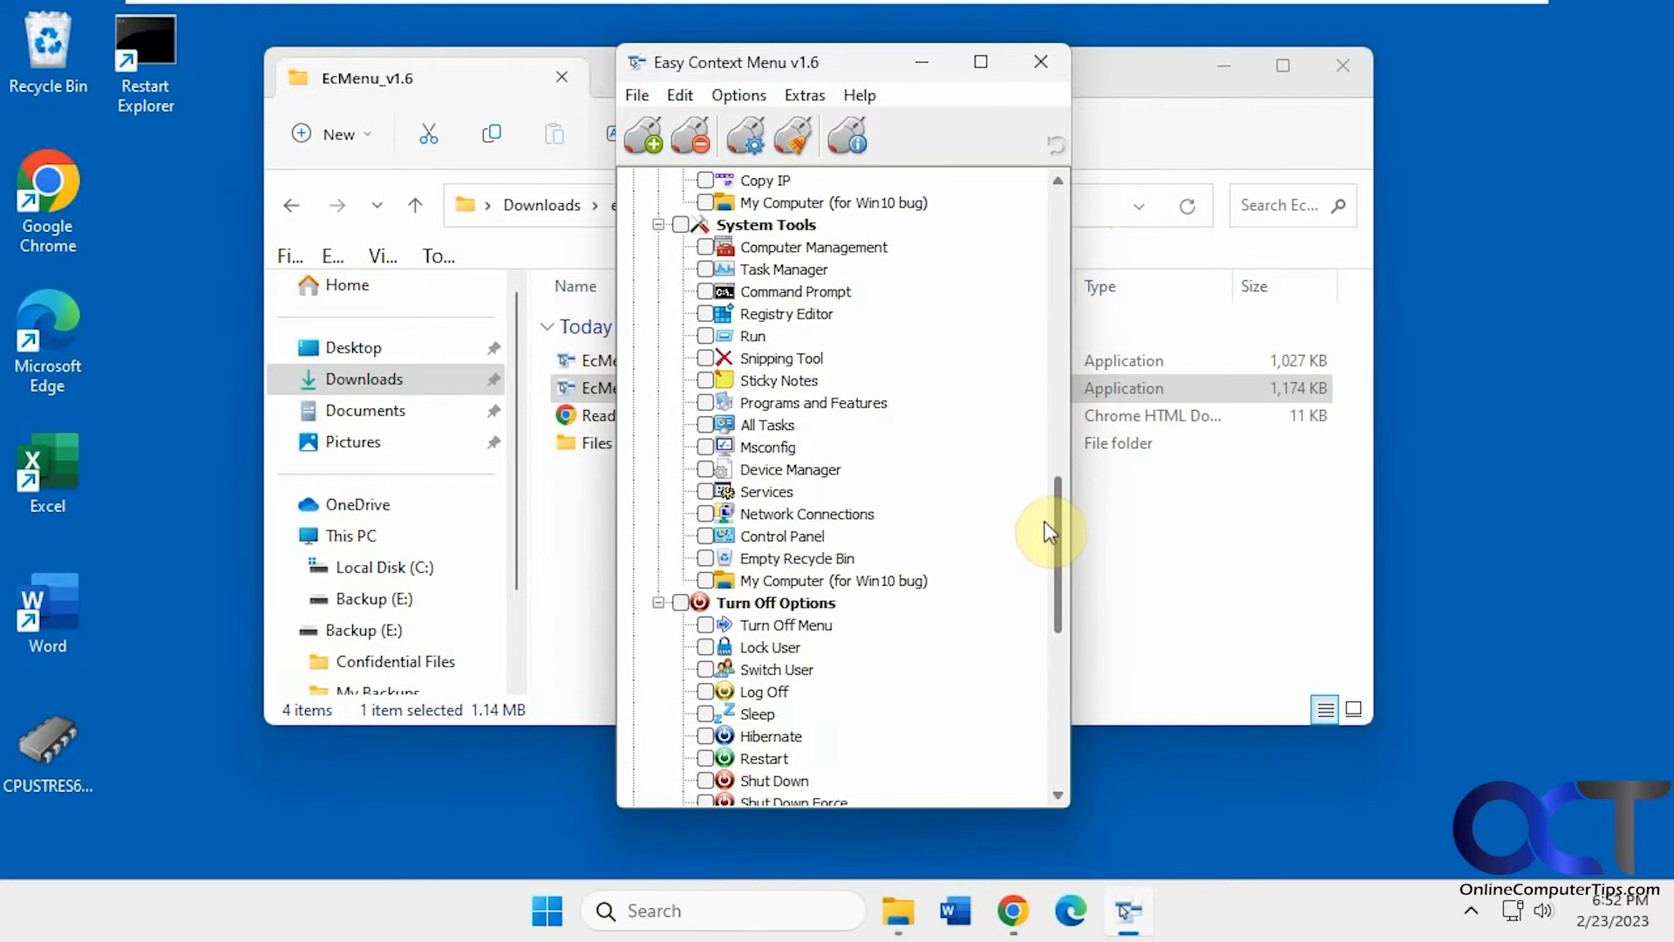
scroll(down, 3)
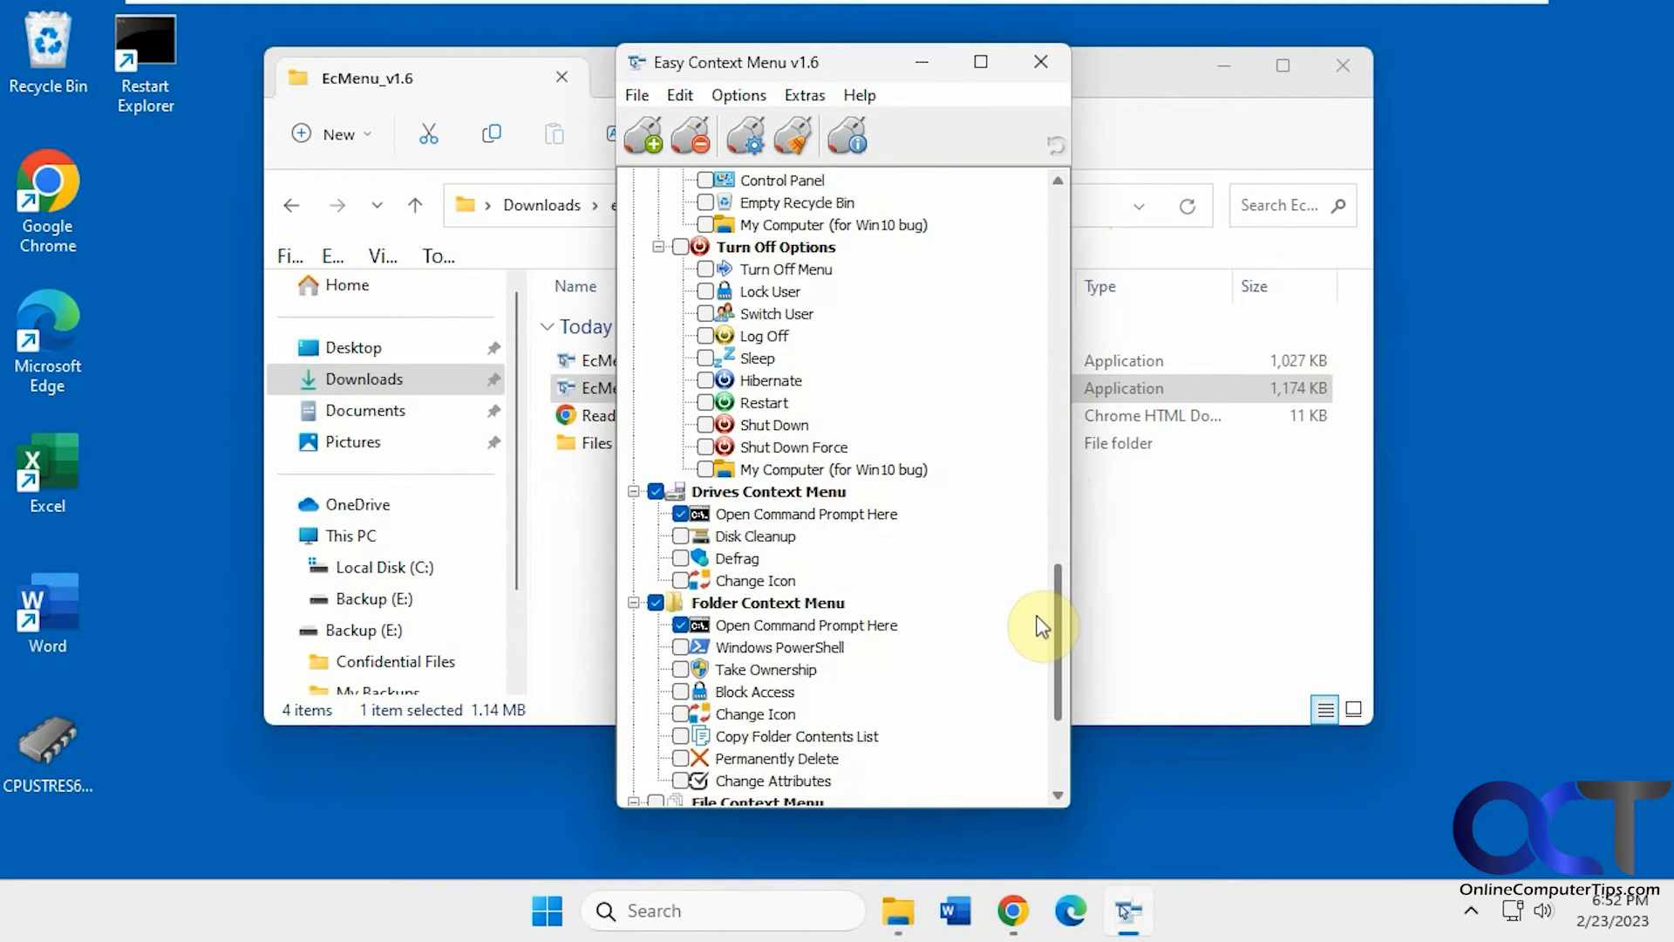
scroll(down, 3)
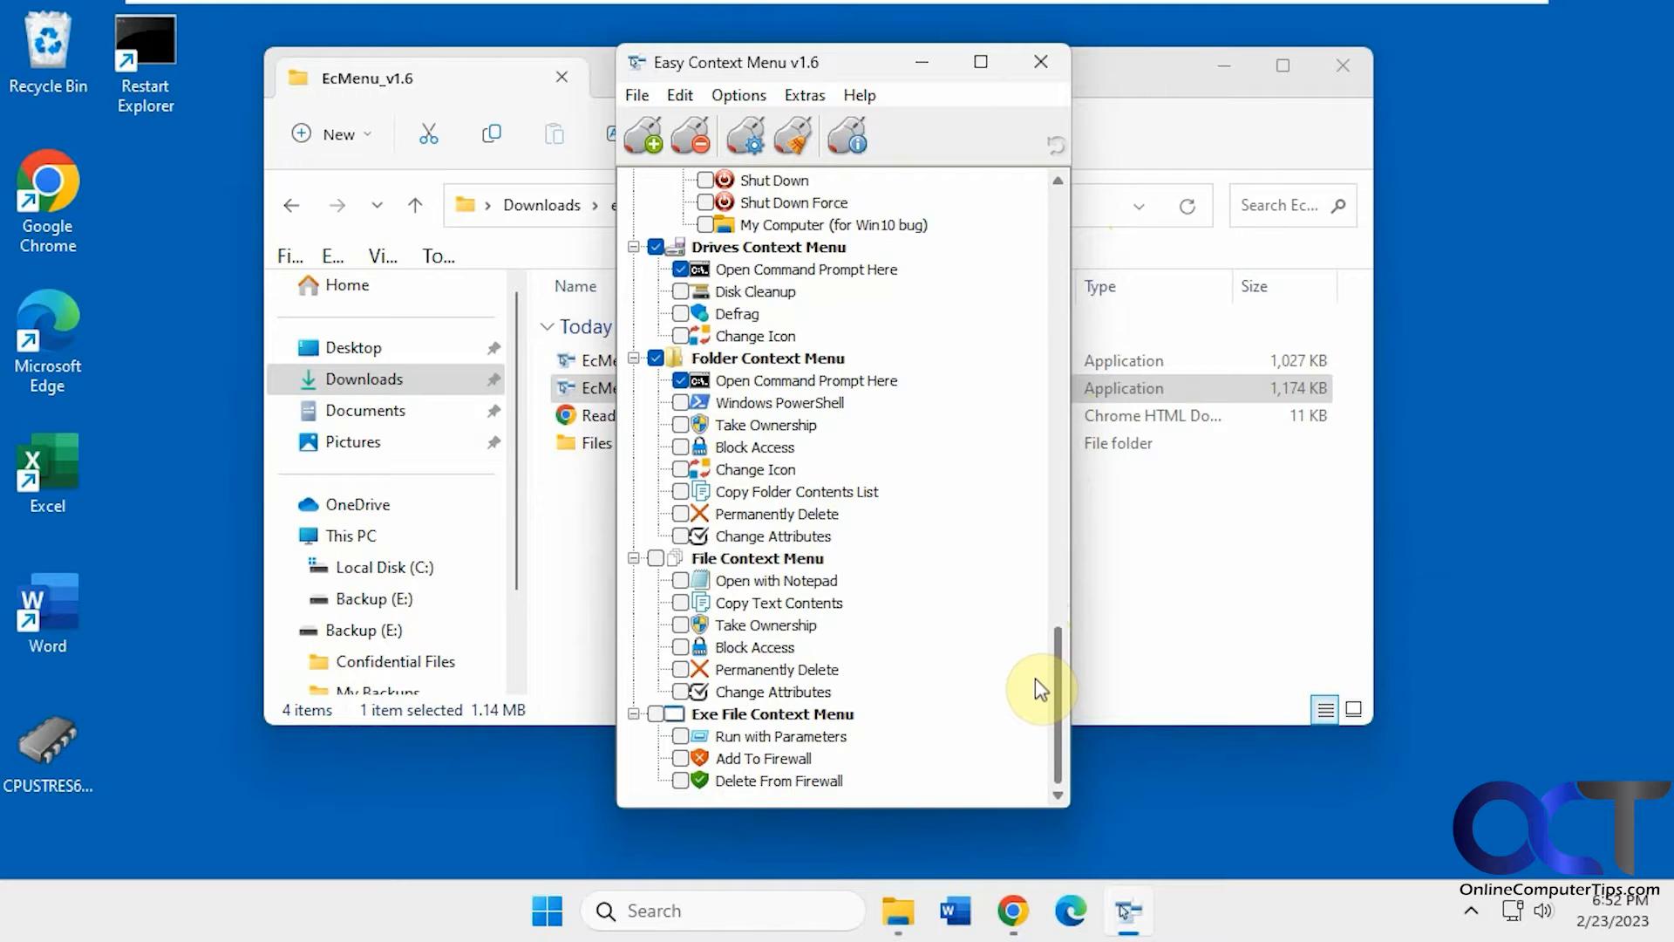
mouse_move(1055, 689)
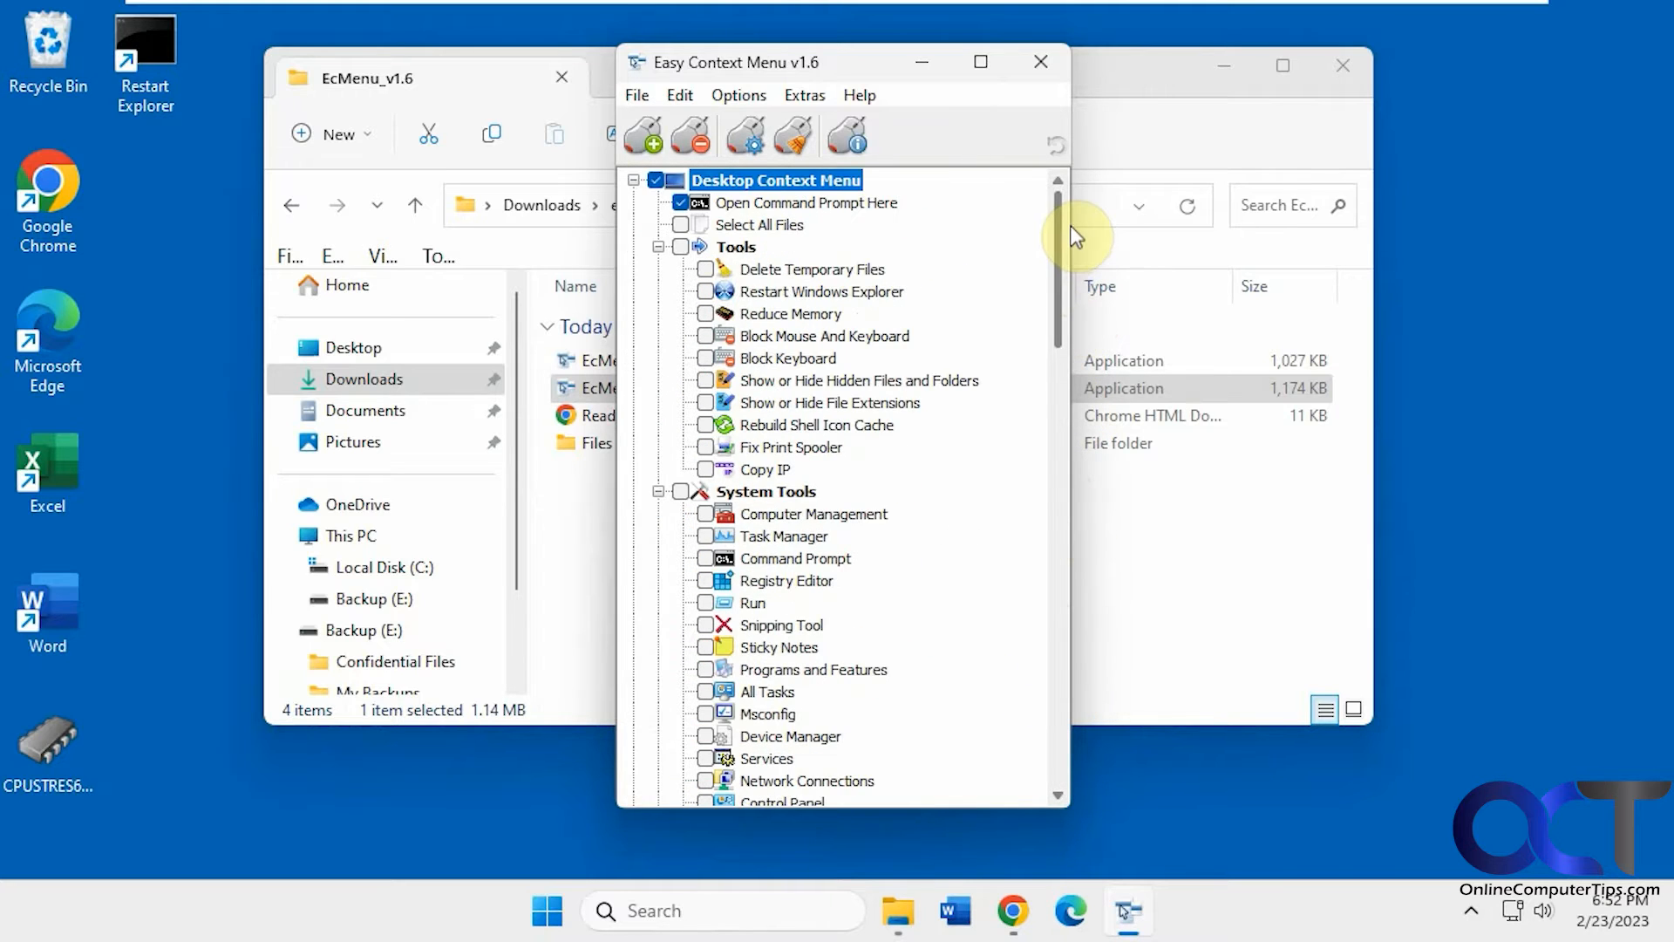
mouse_move(1026, 305)
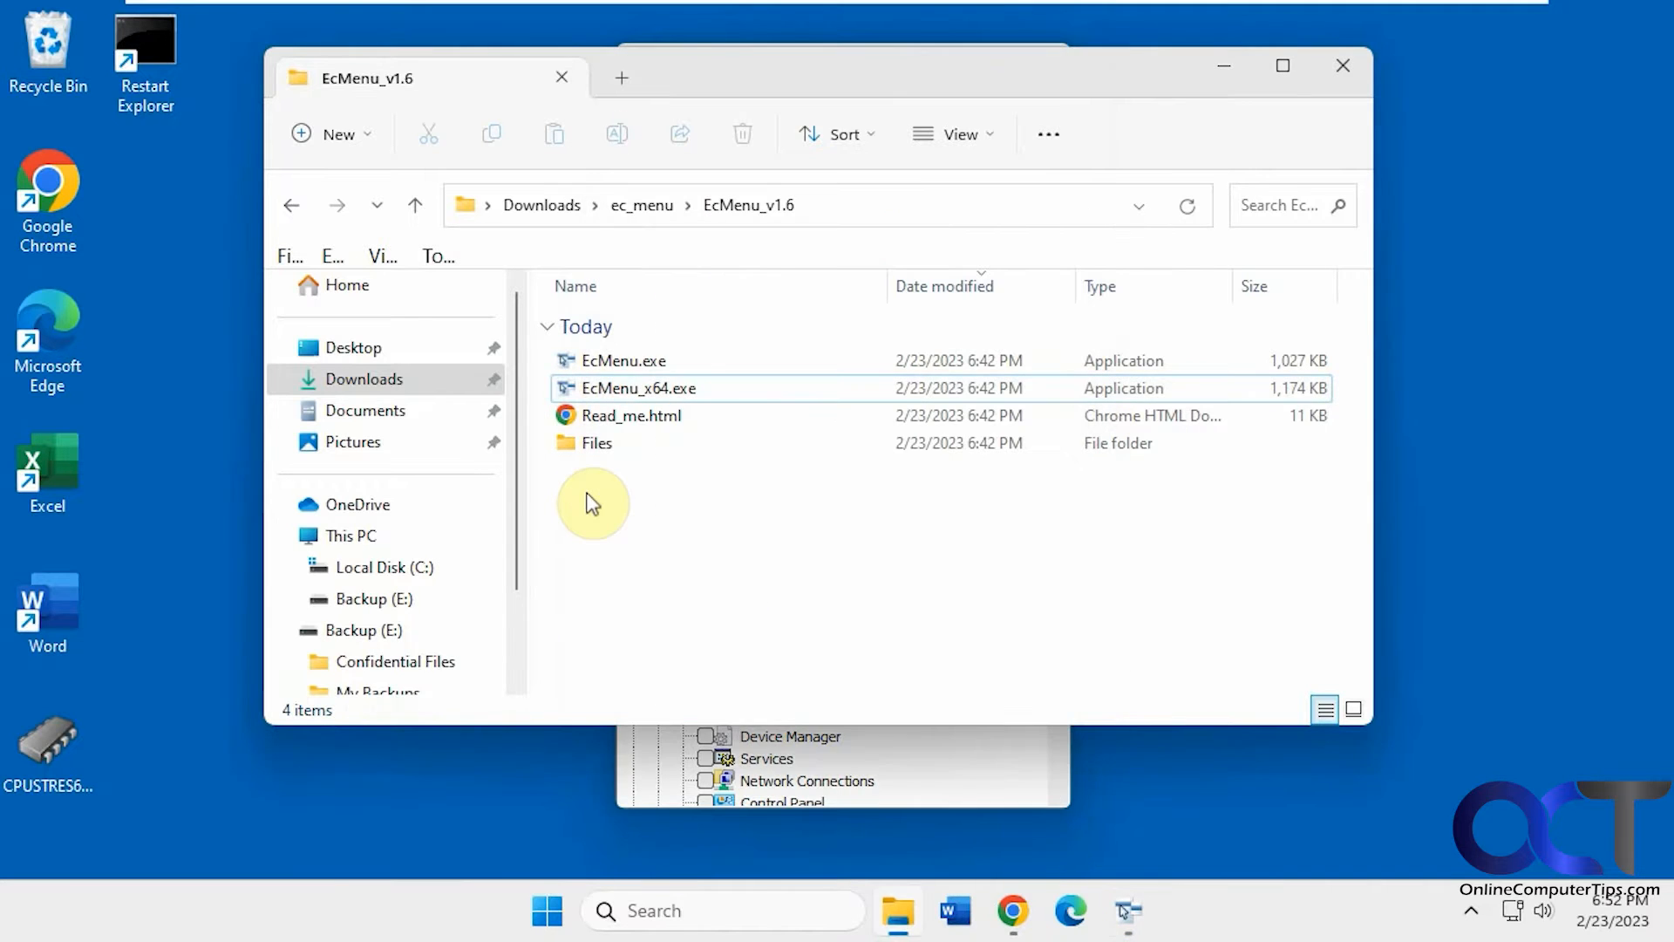
double_click(638, 387)
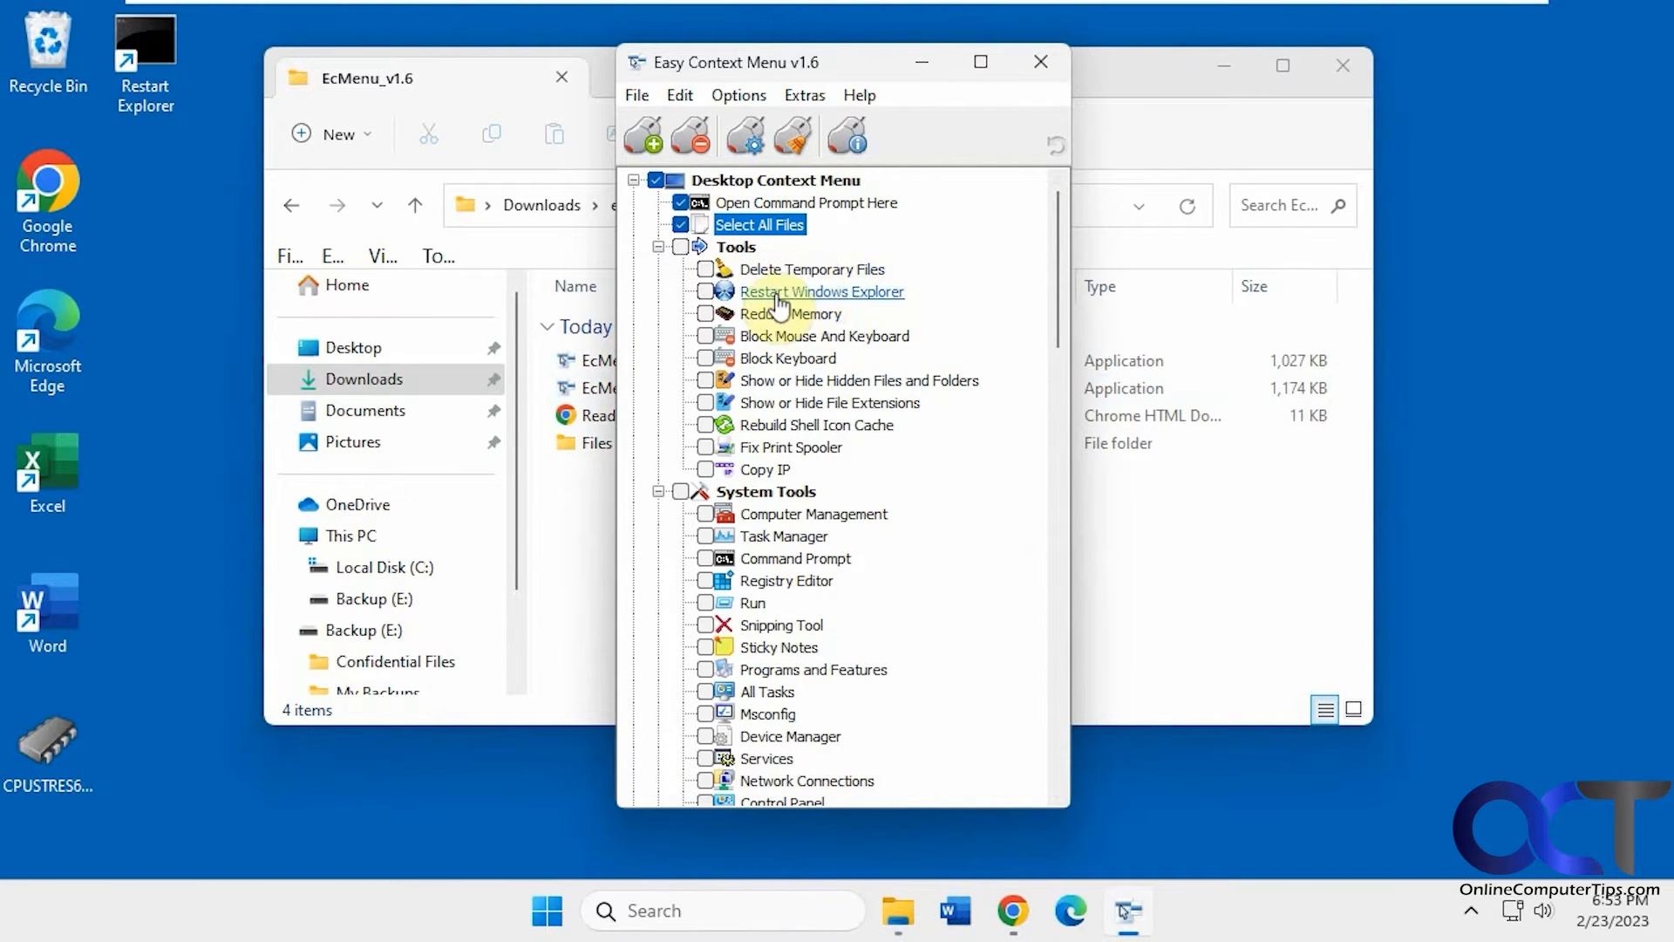
mouse_move(786, 358)
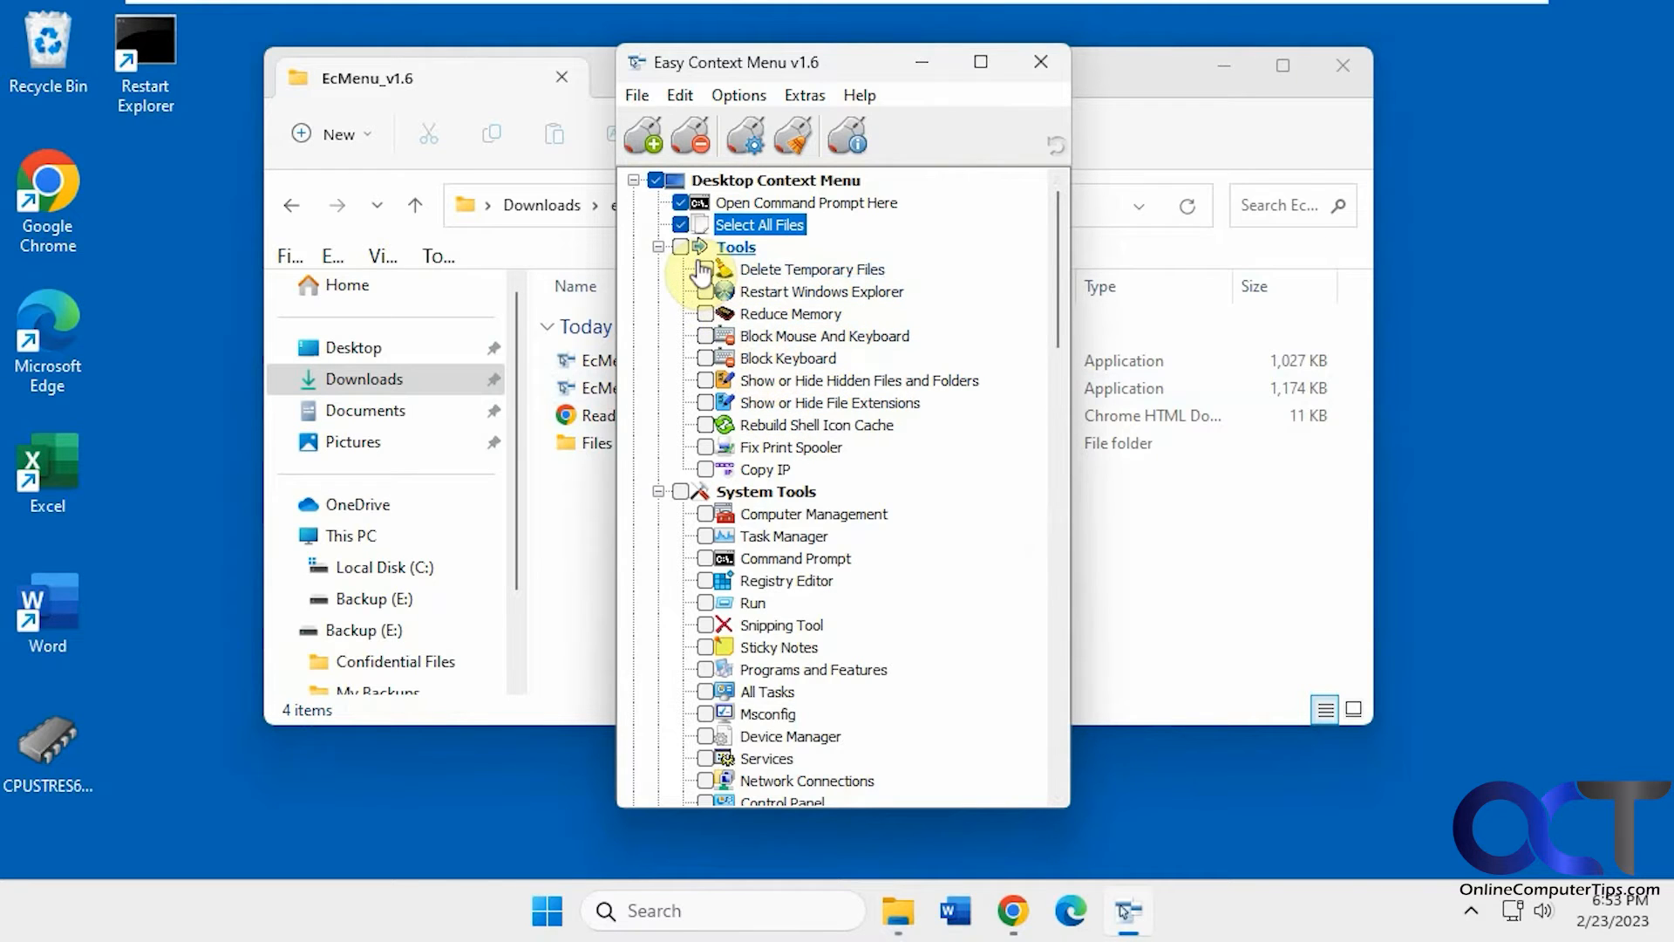
mouse_move(726, 358)
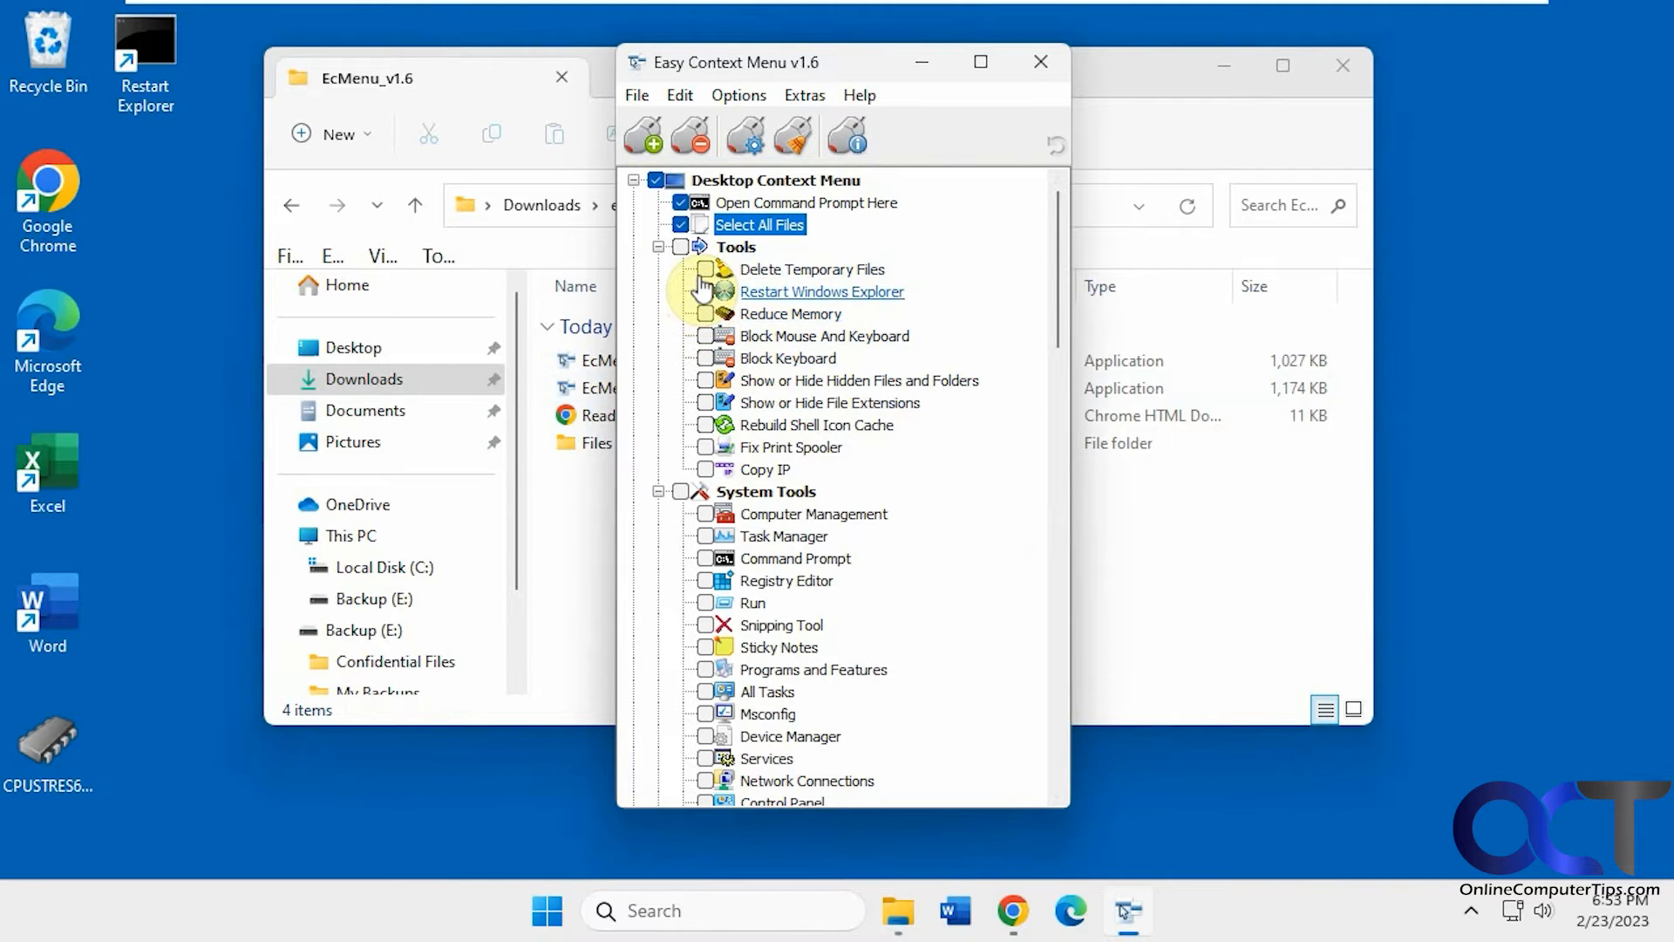
Enable Restart Windows Explorer under the Desktop Context Menu tools
click(705, 291)
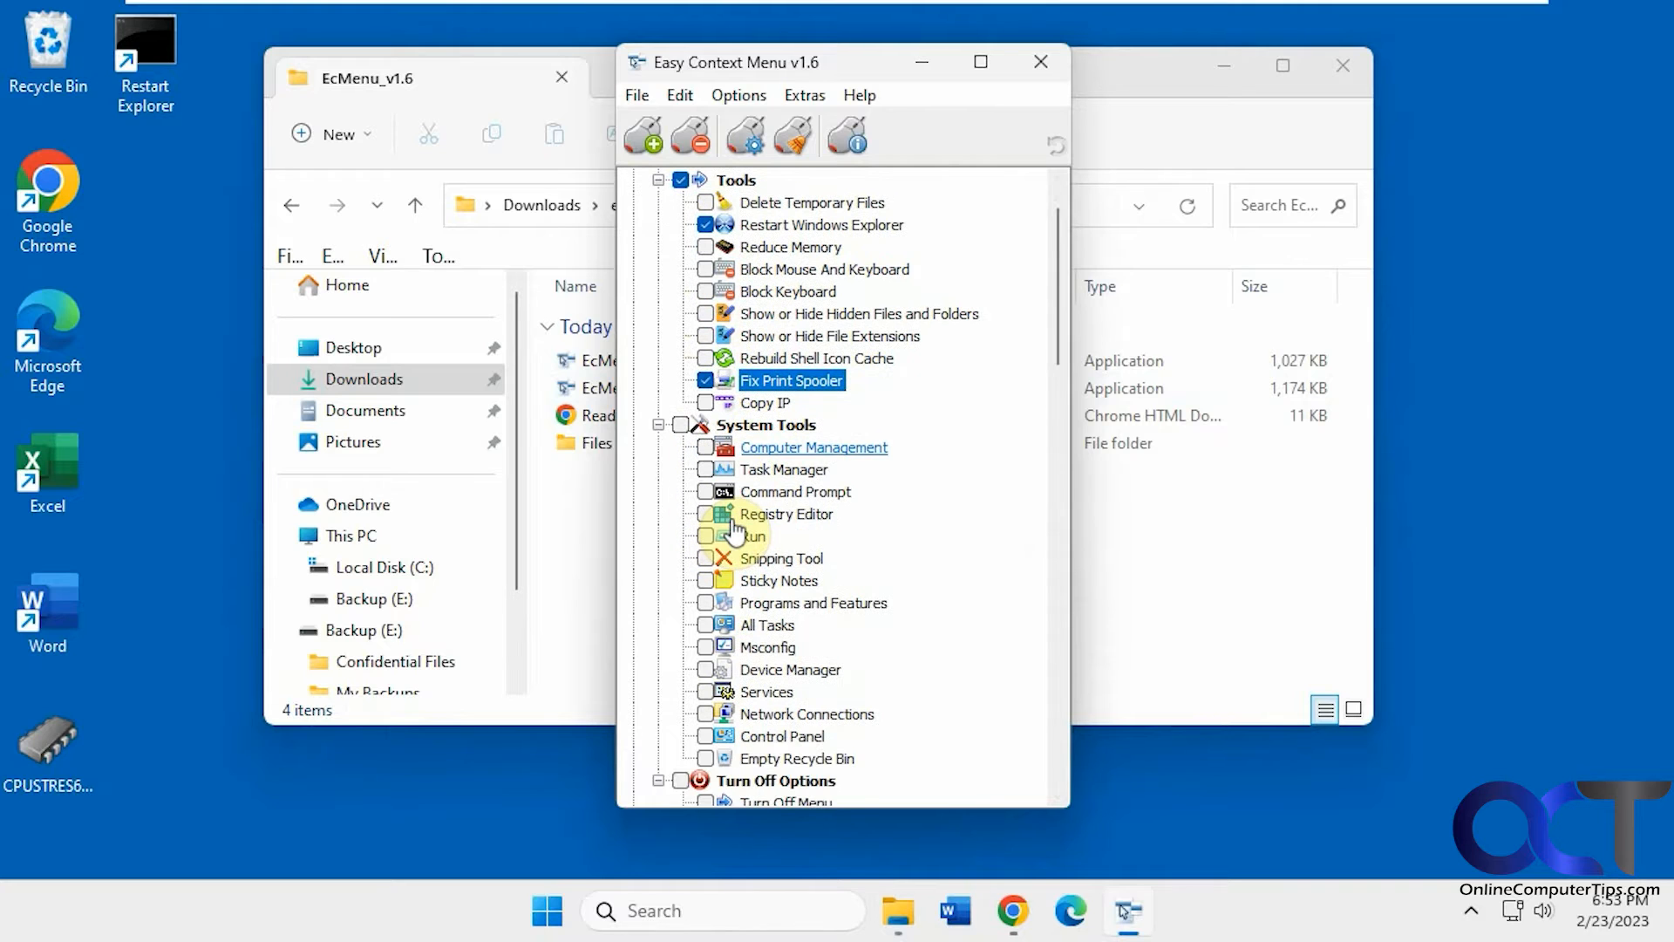
mouse_move(710, 448)
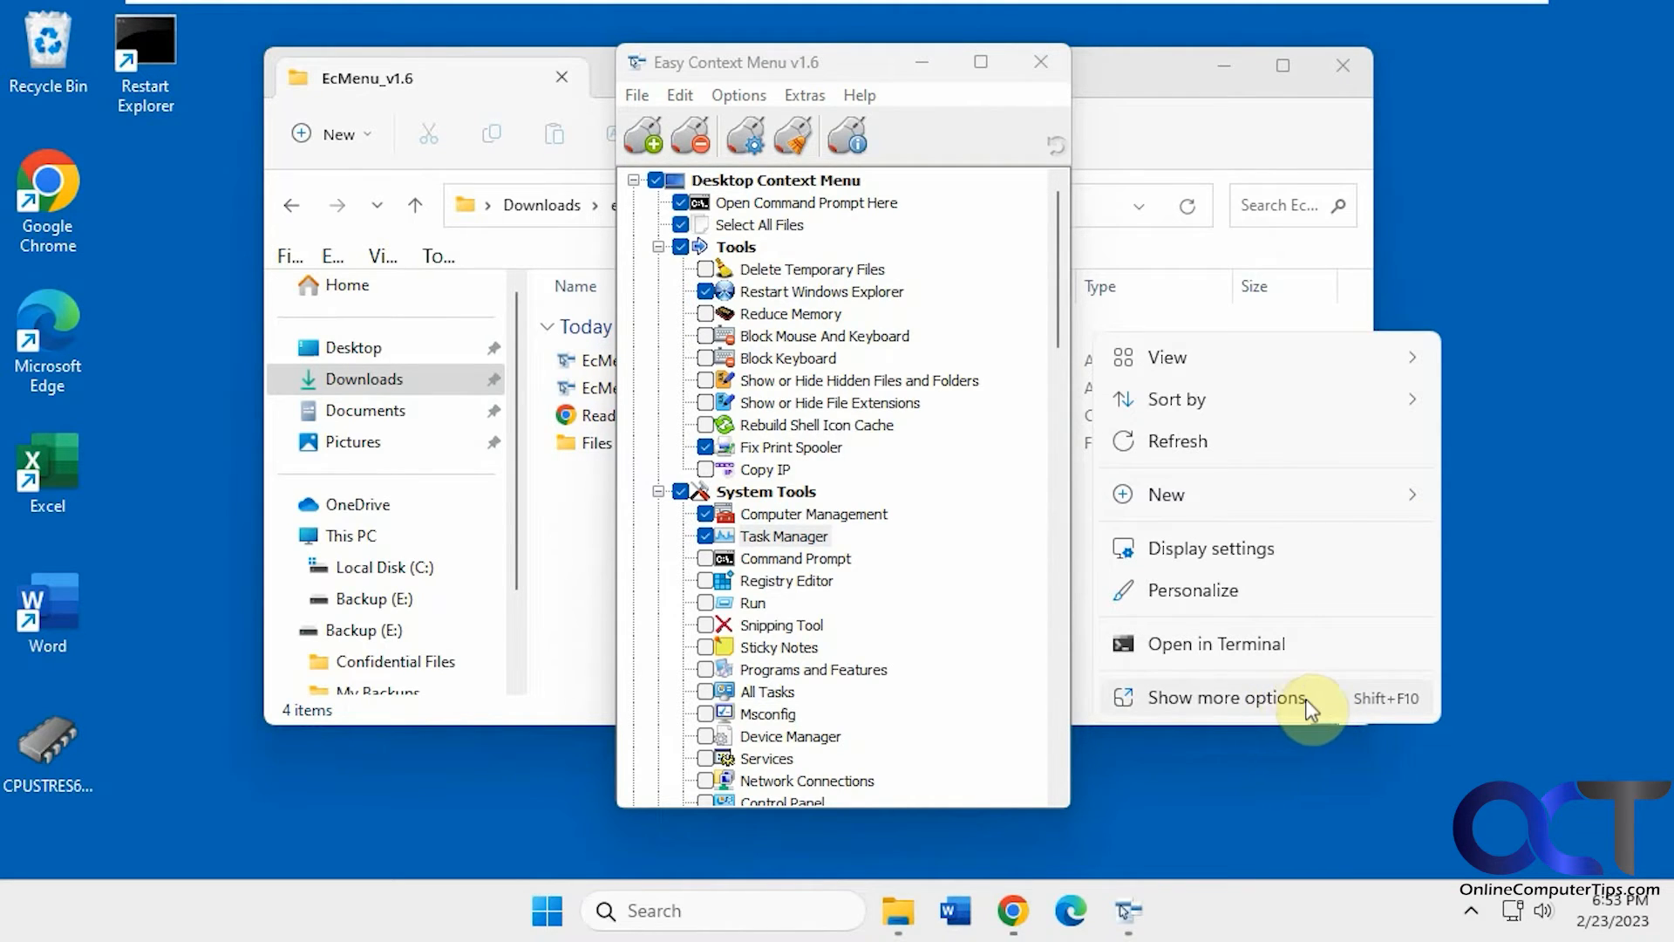
mouse_move(1298, 709)
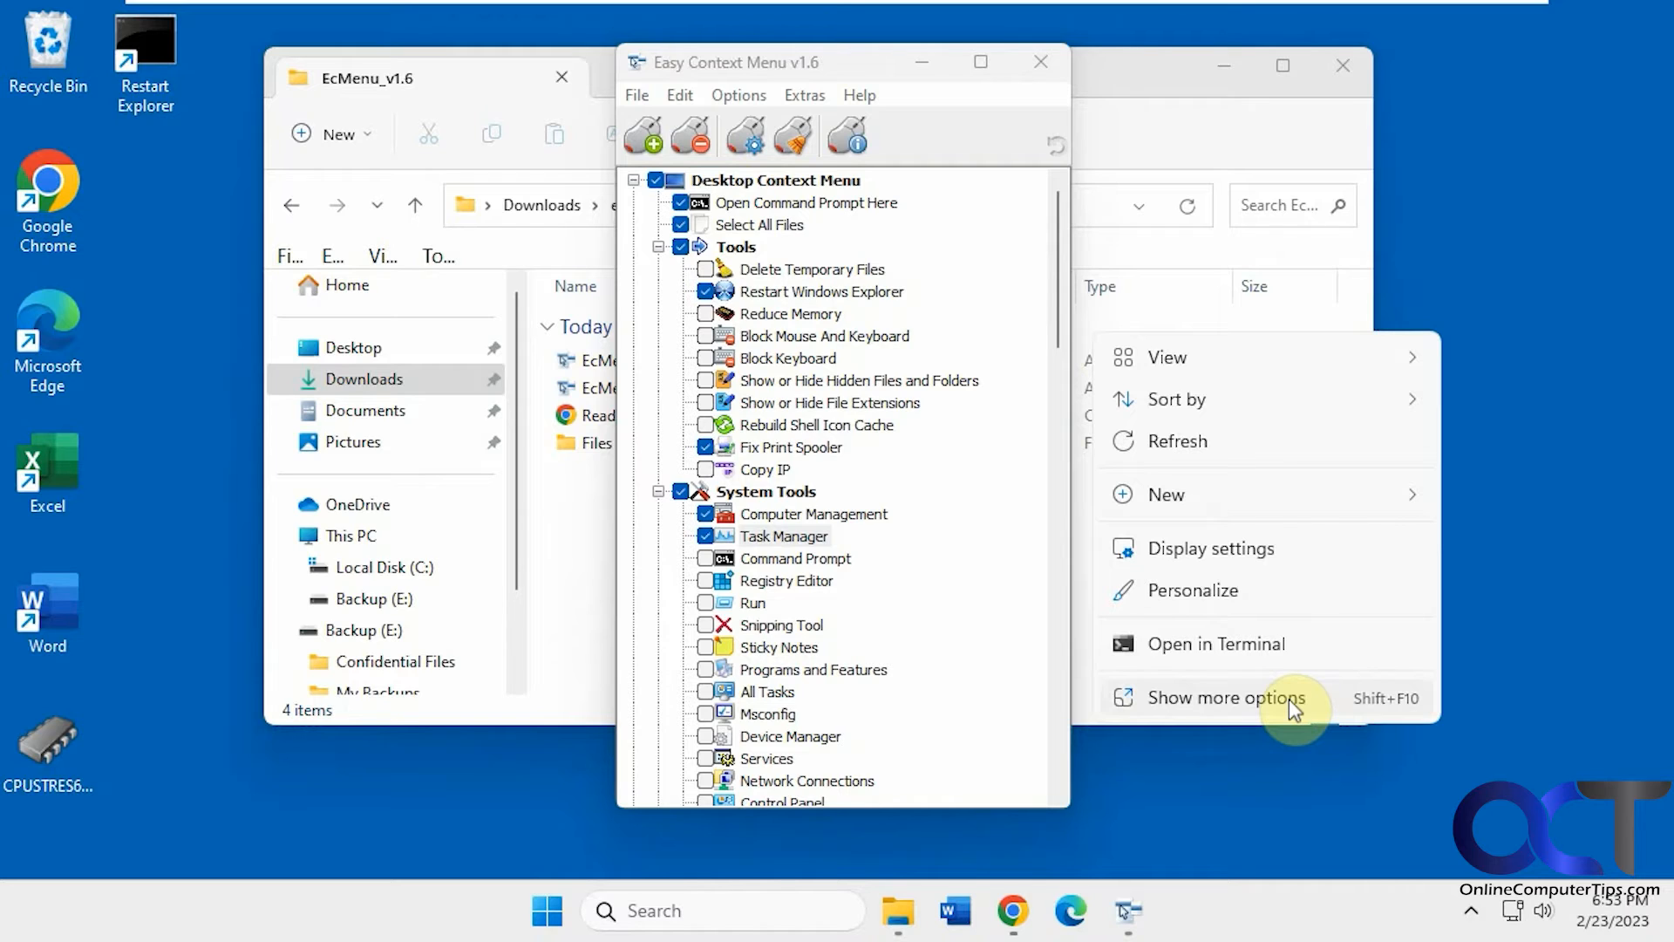
Show the full classic desktop menu and approve EcMenu.exe's admin-rights prompt
click(1223, 697)
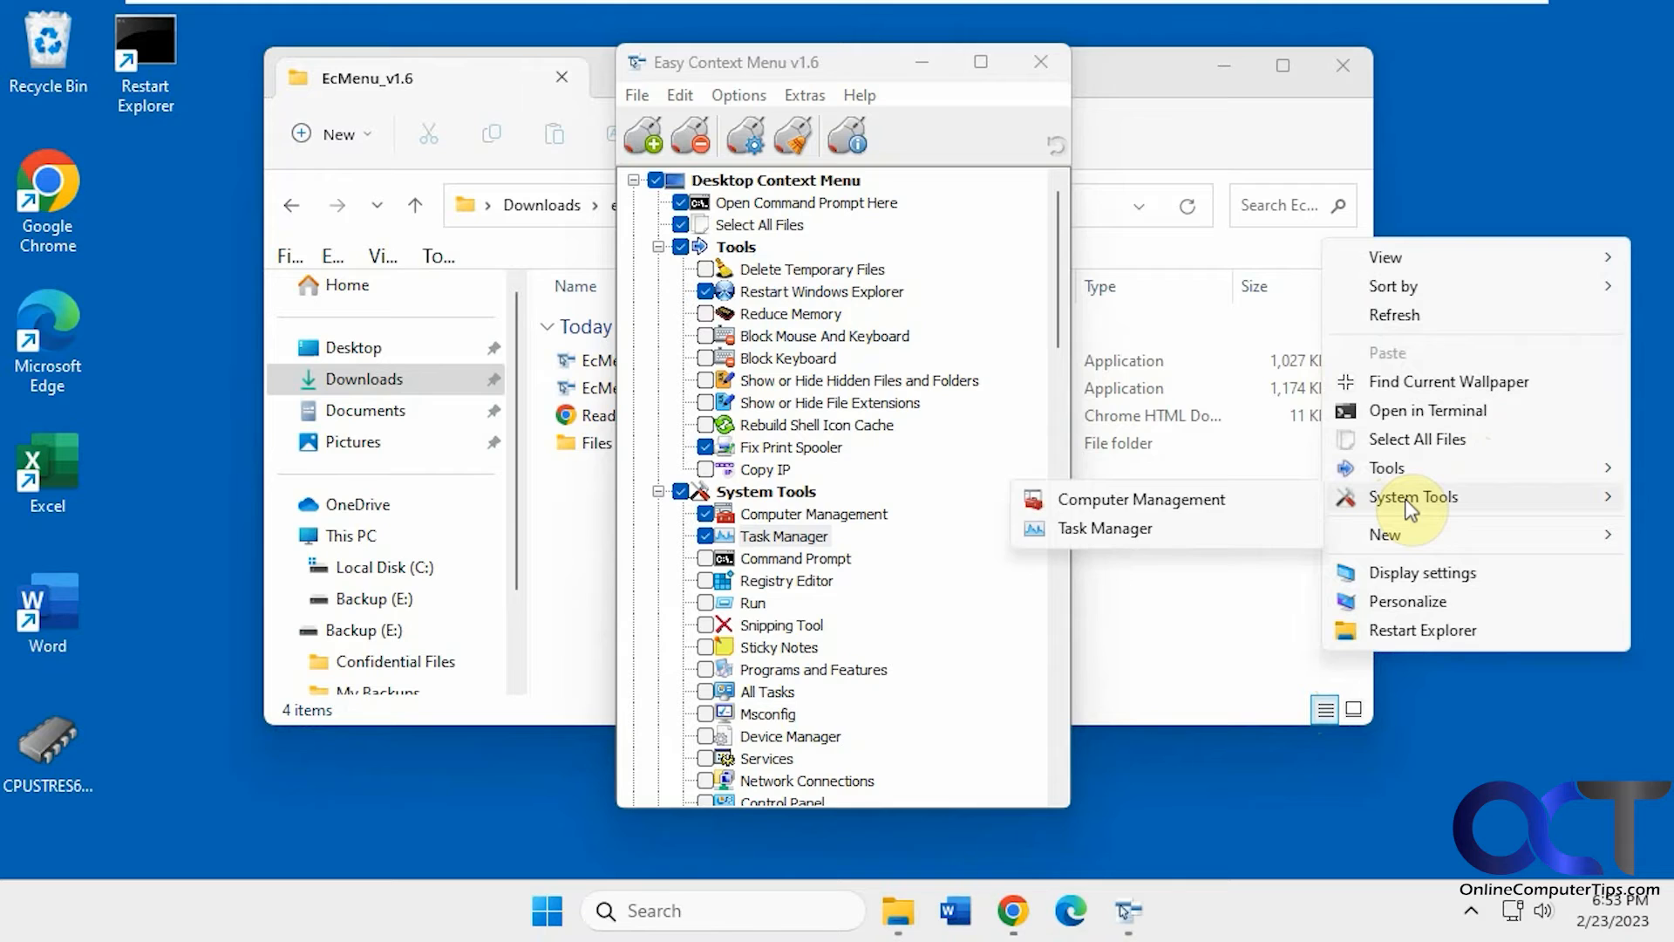
mouse_move(1388, 467)
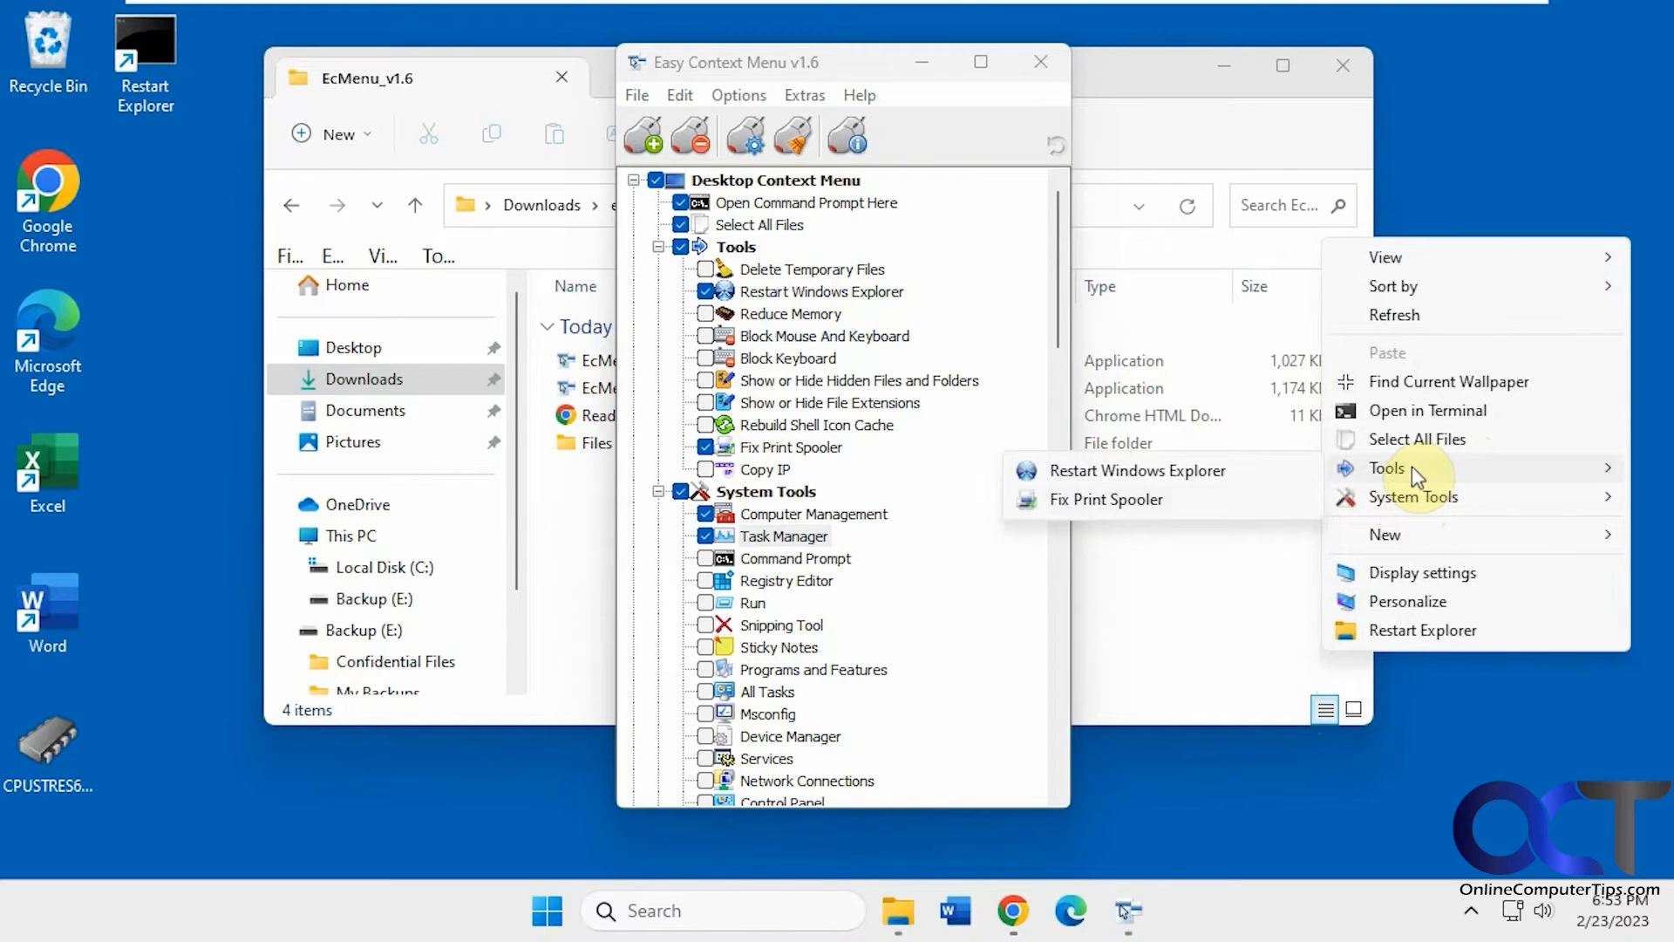
mouse_move(1164, 508)
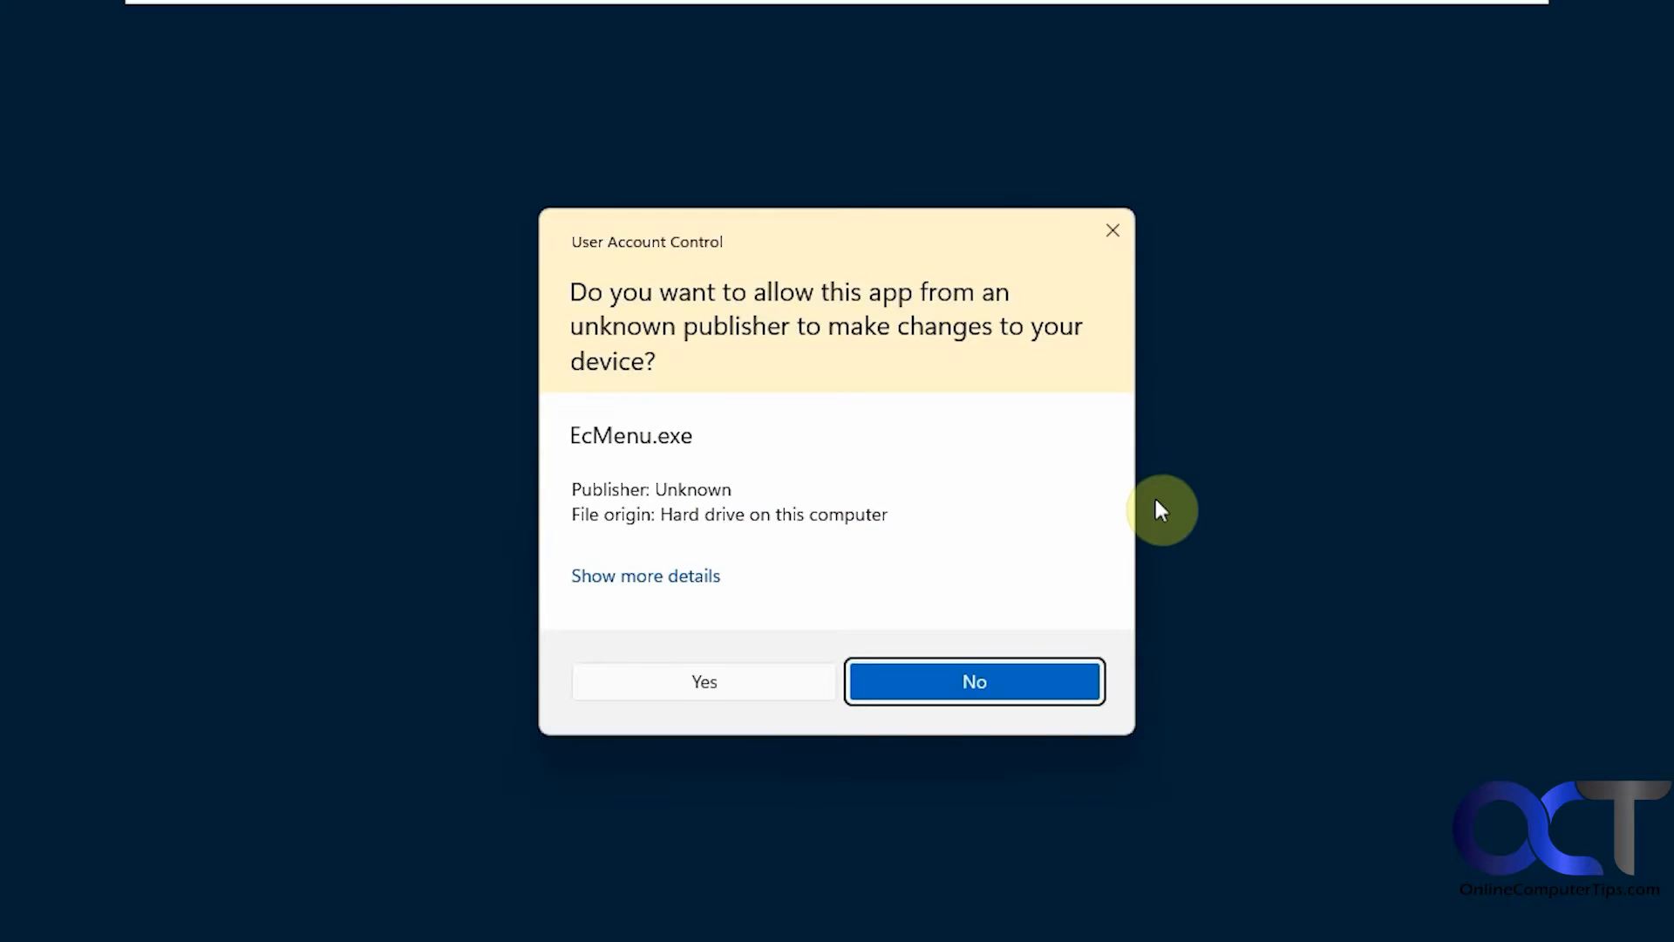
click(704, 681)
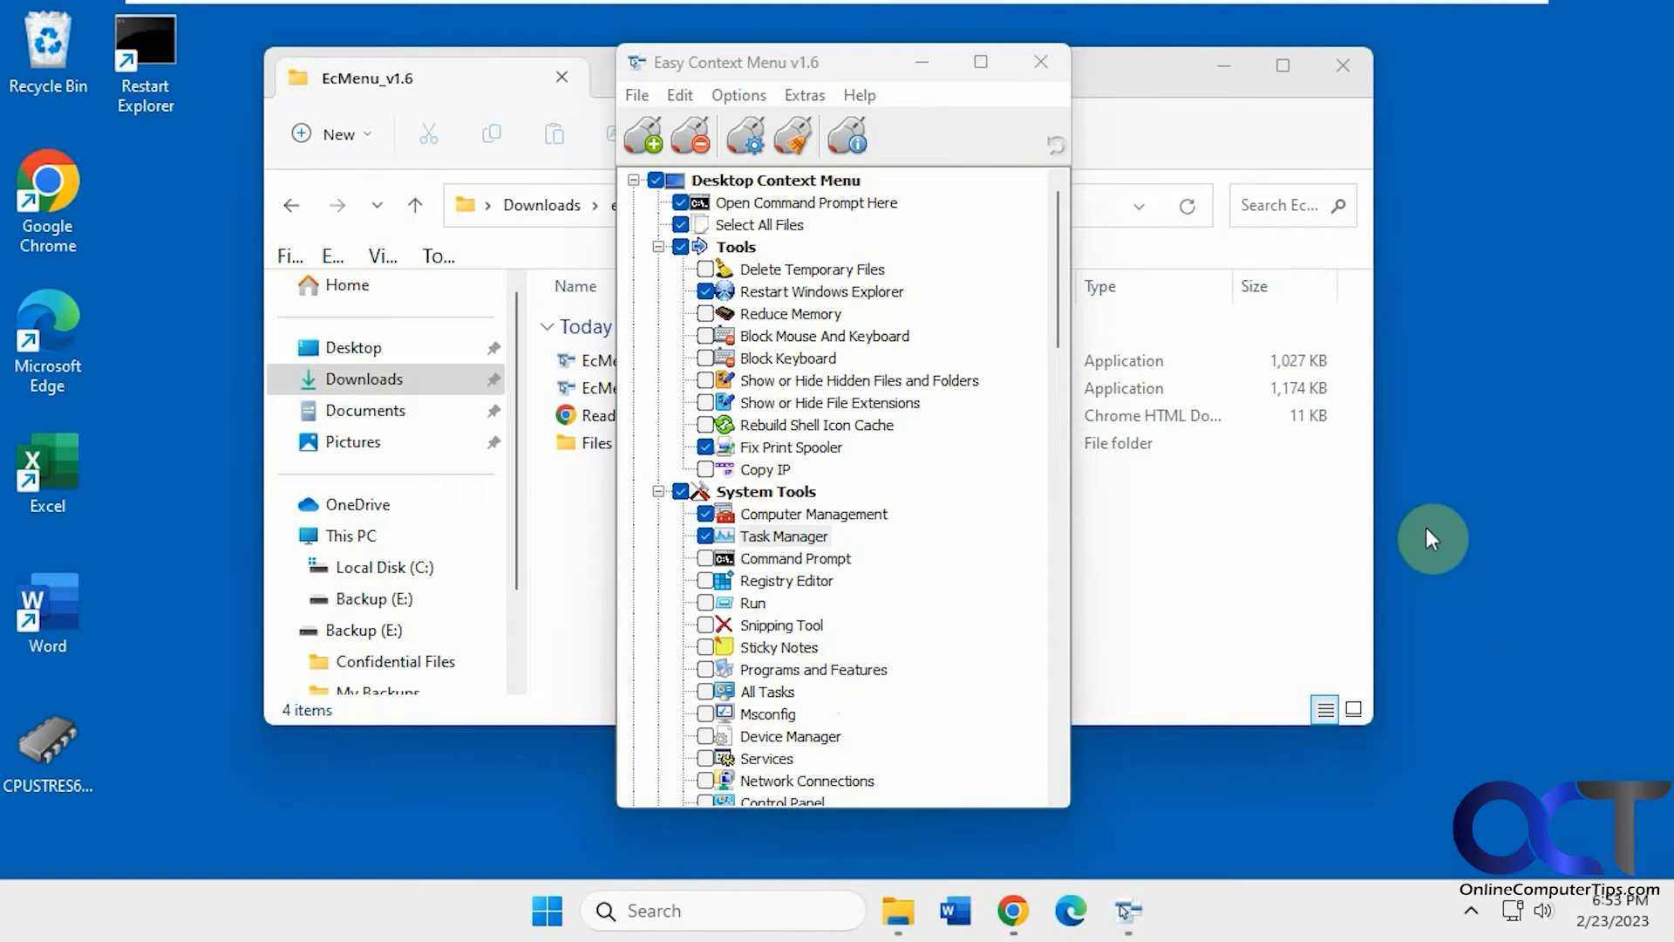
right_click(1428, 533)
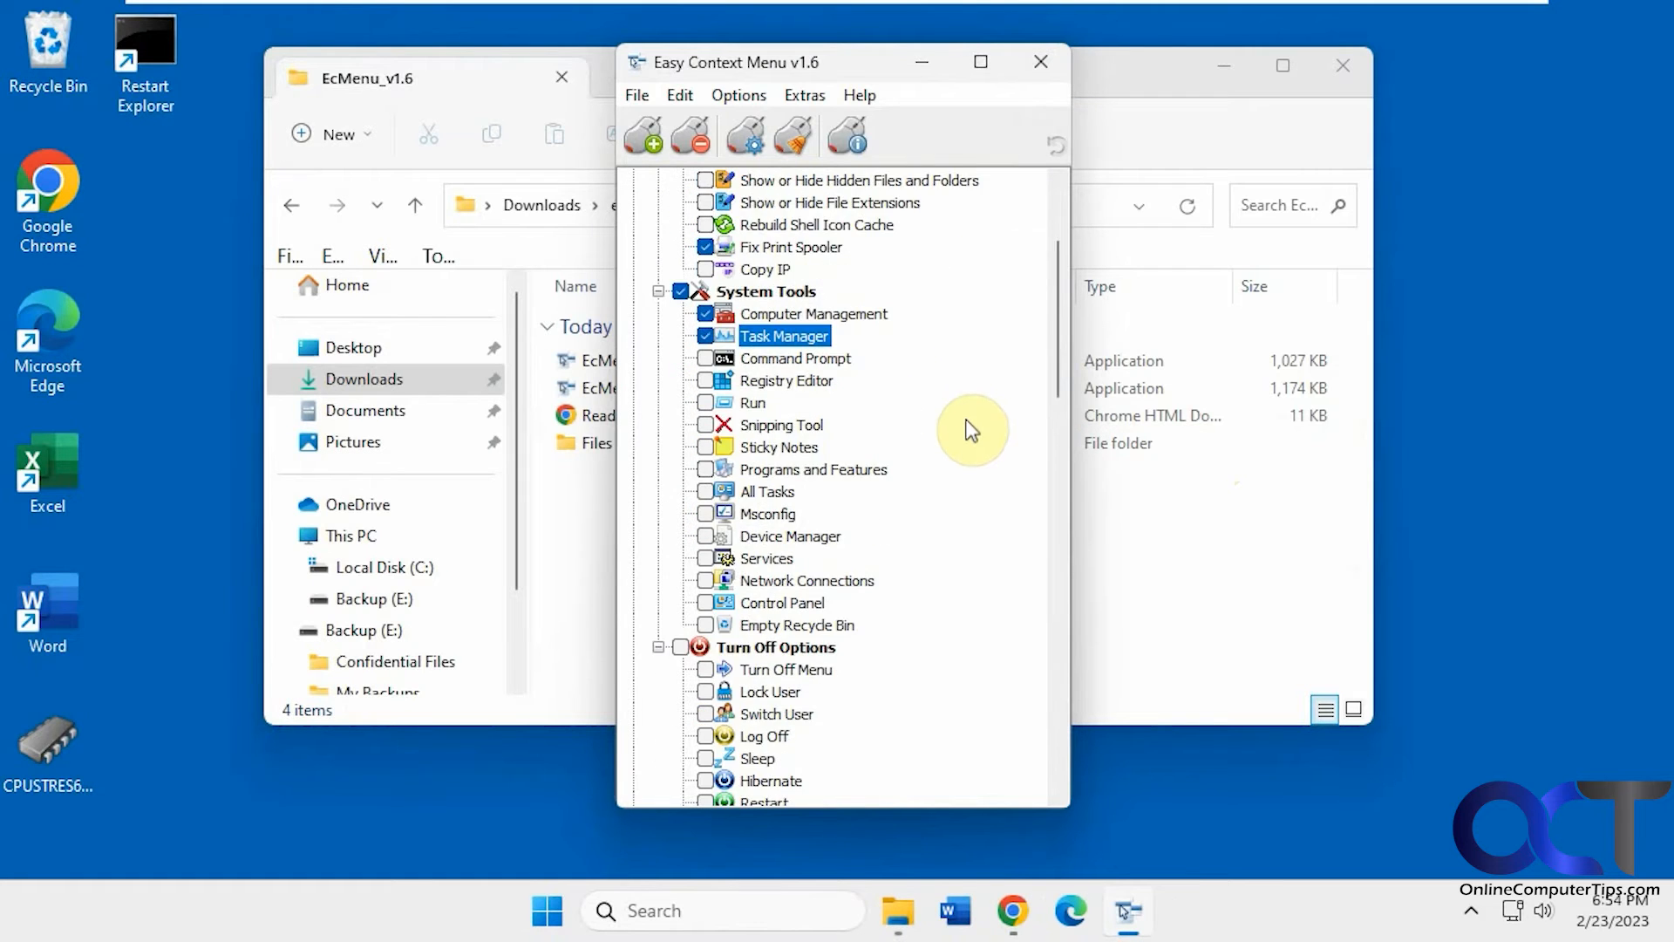
scroll(down, 3)
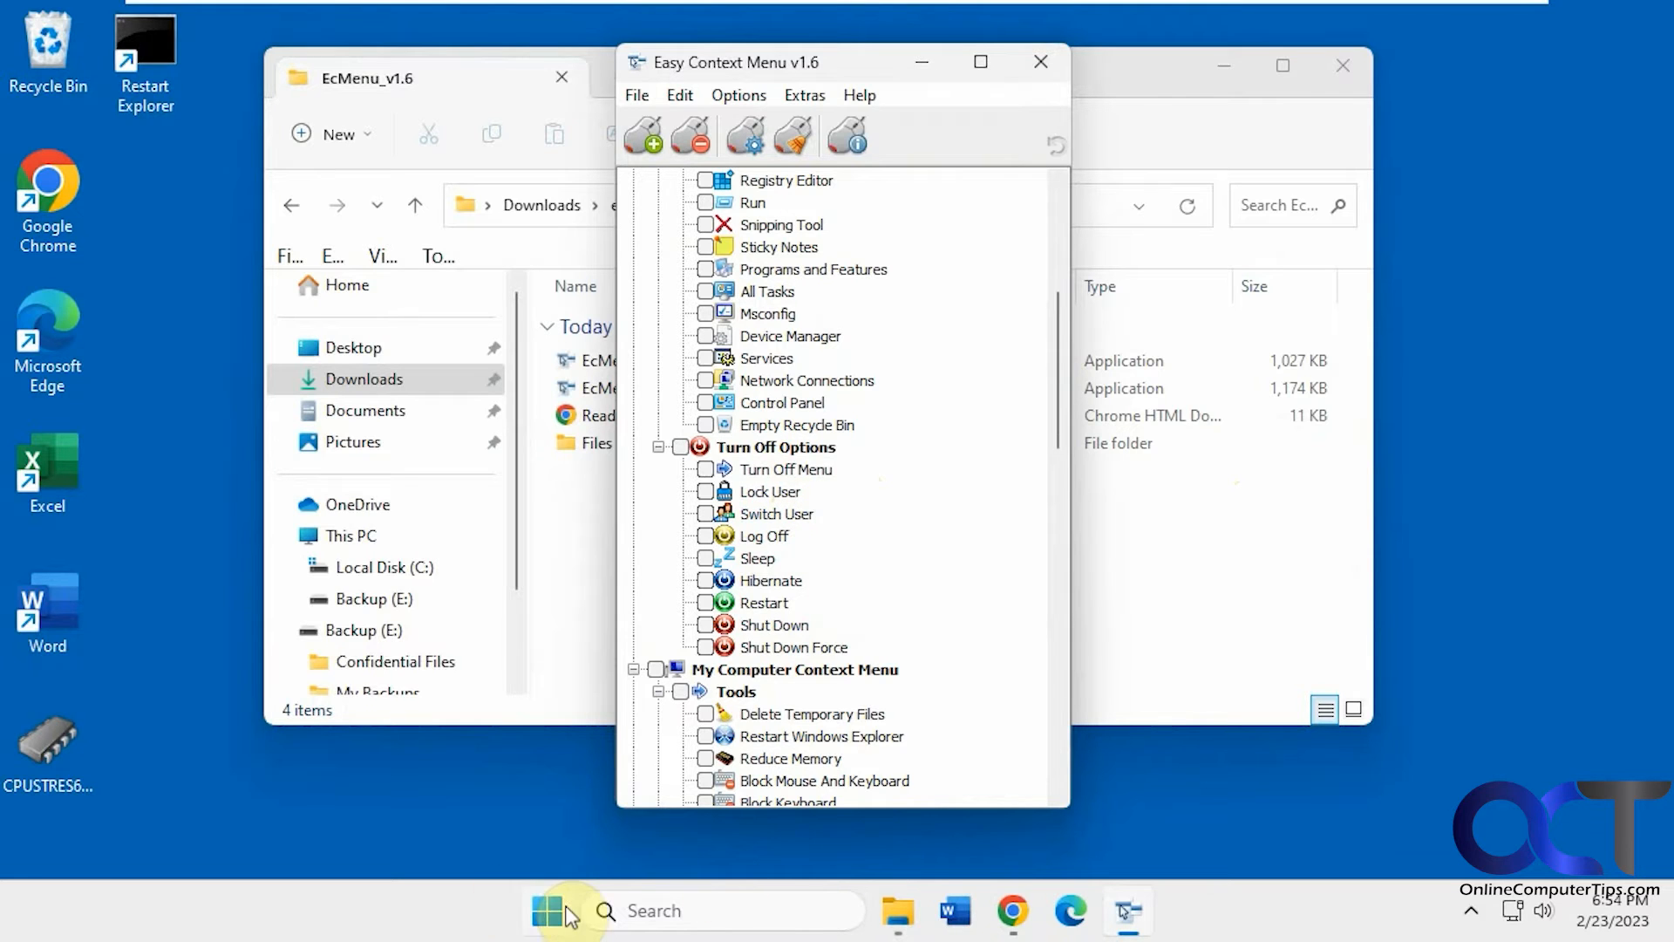
scroll(down, 3)
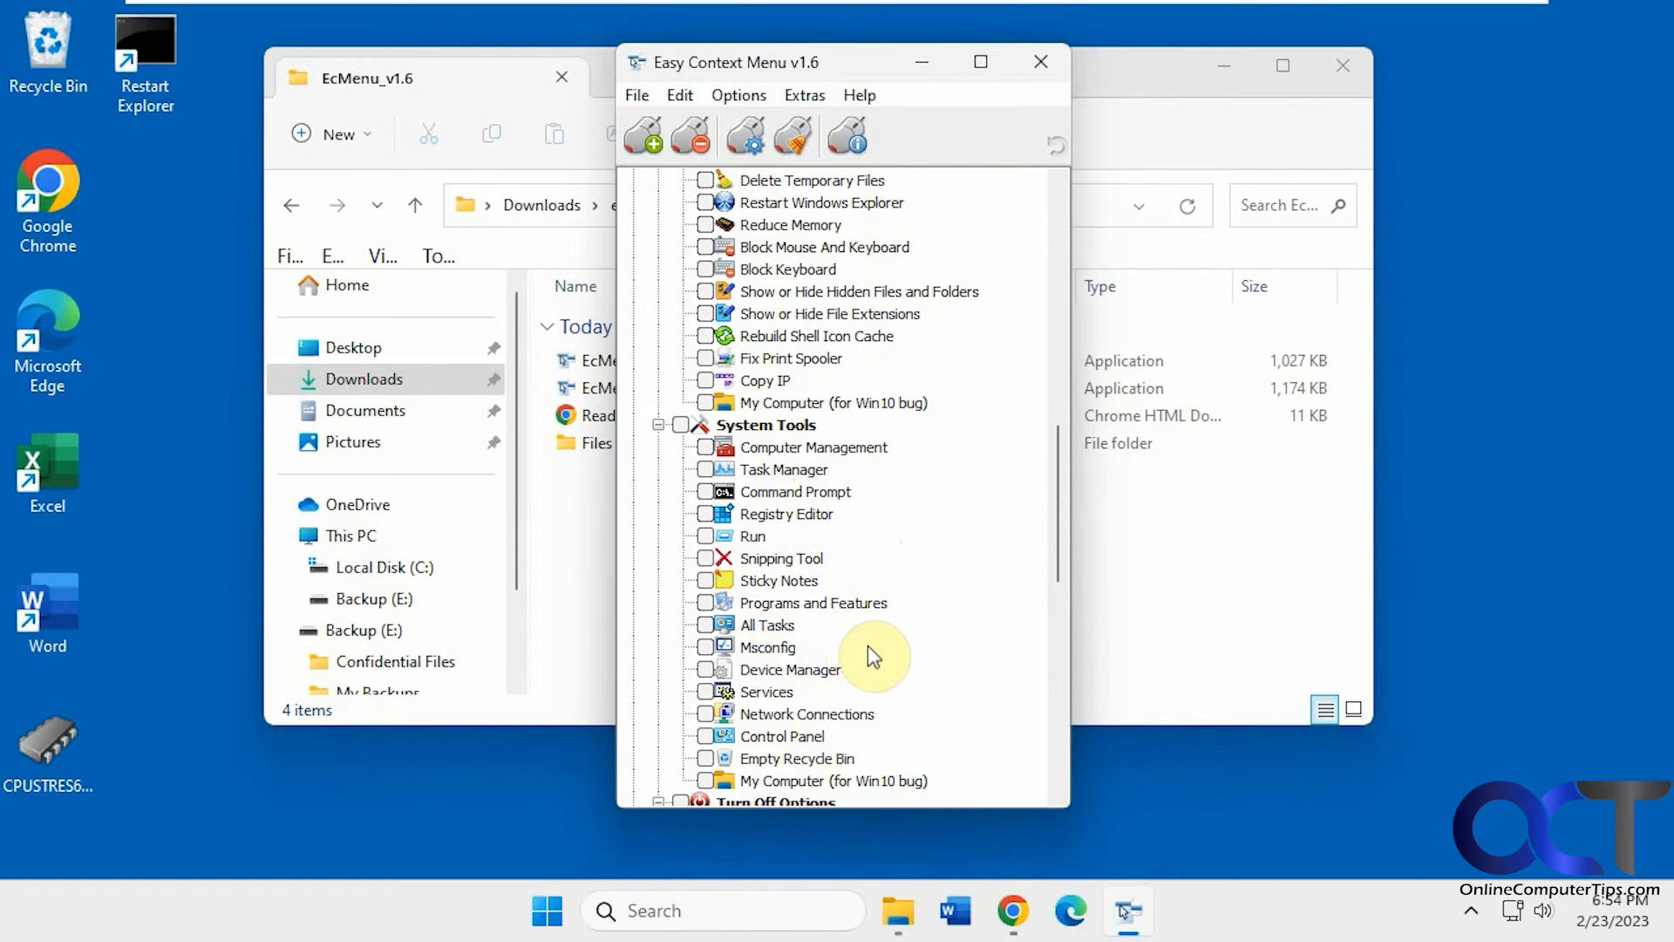
scroll(down, 3)
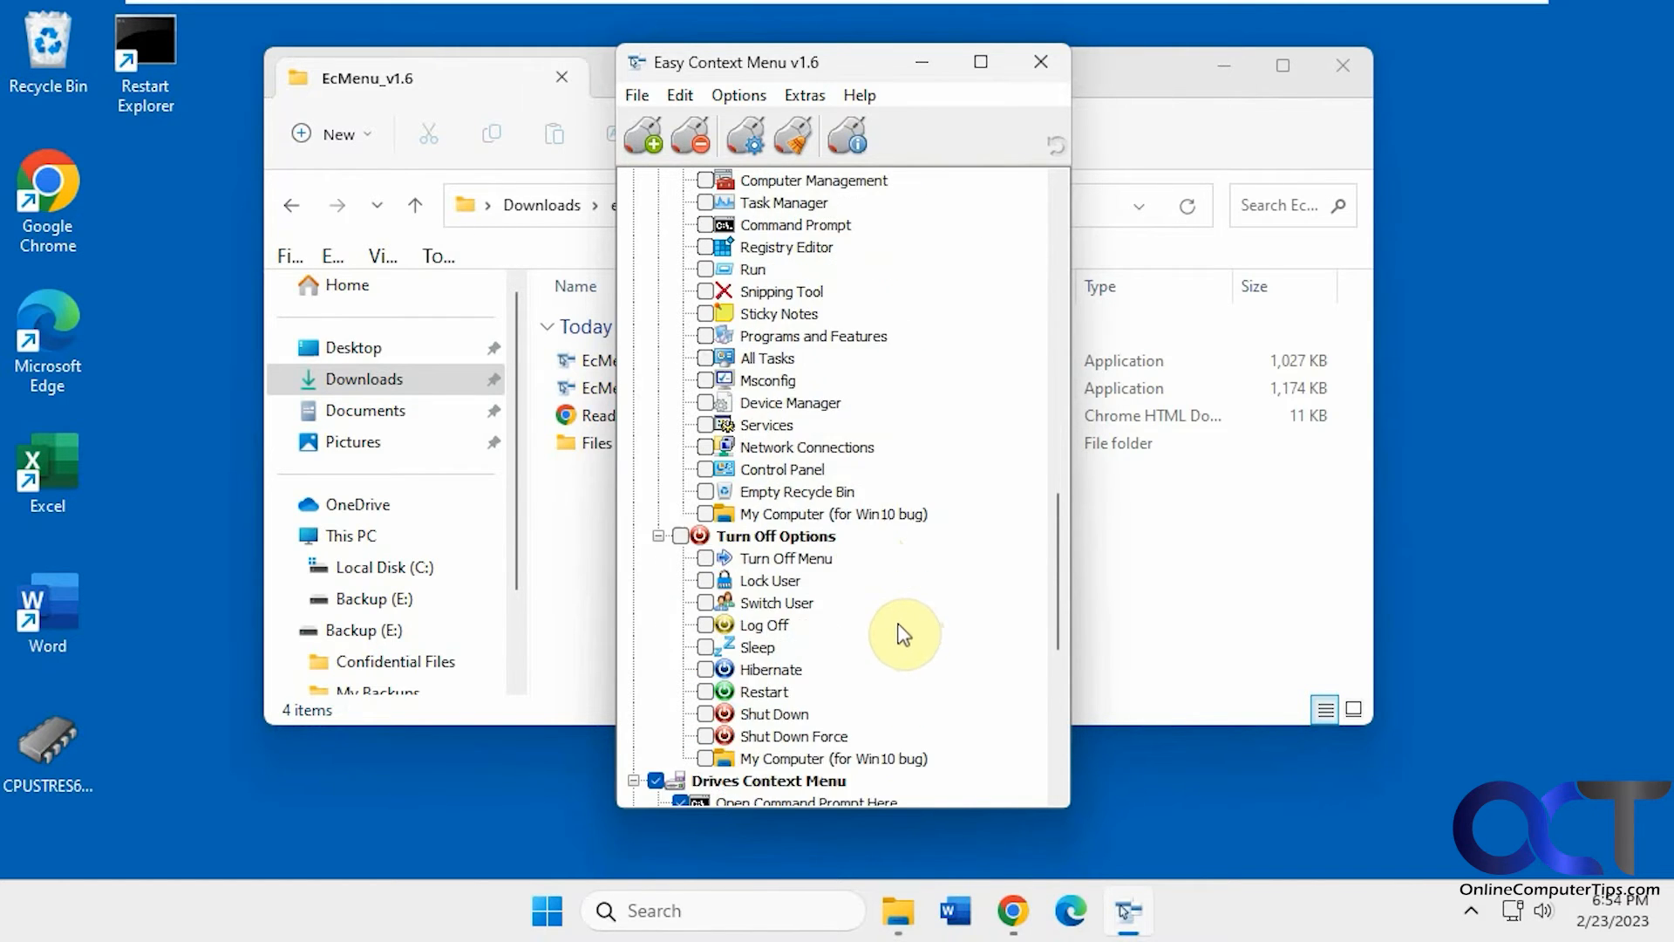
scroll(down, 3)
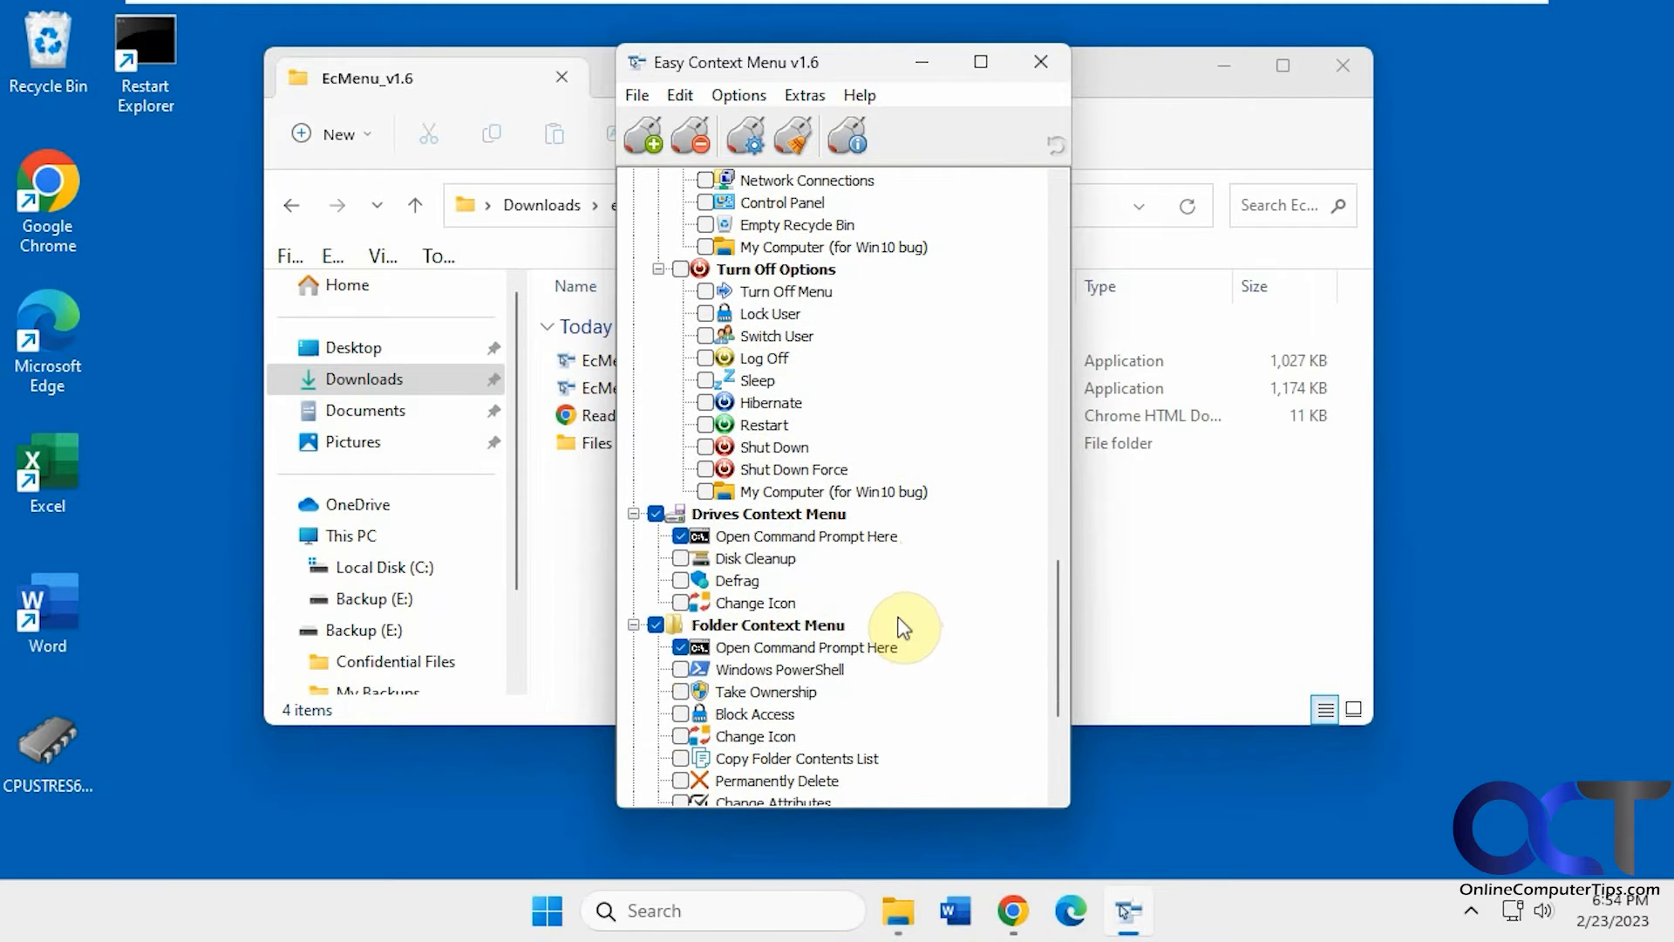
mouse_move(758, 558)
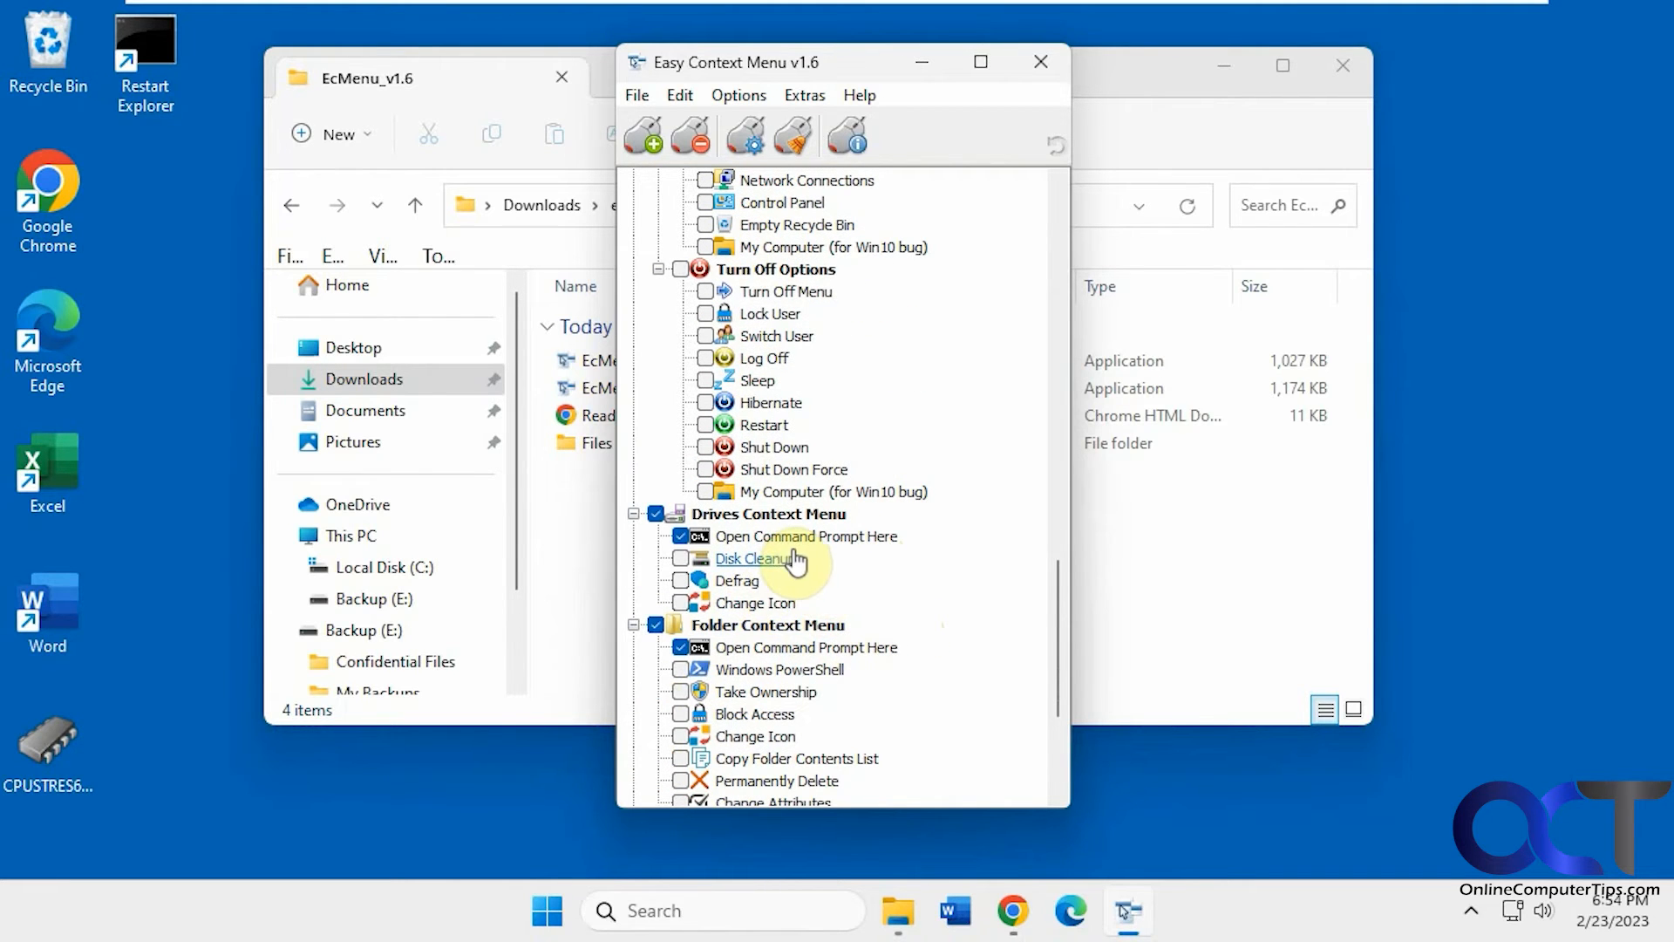
mouse_move(959, 618)
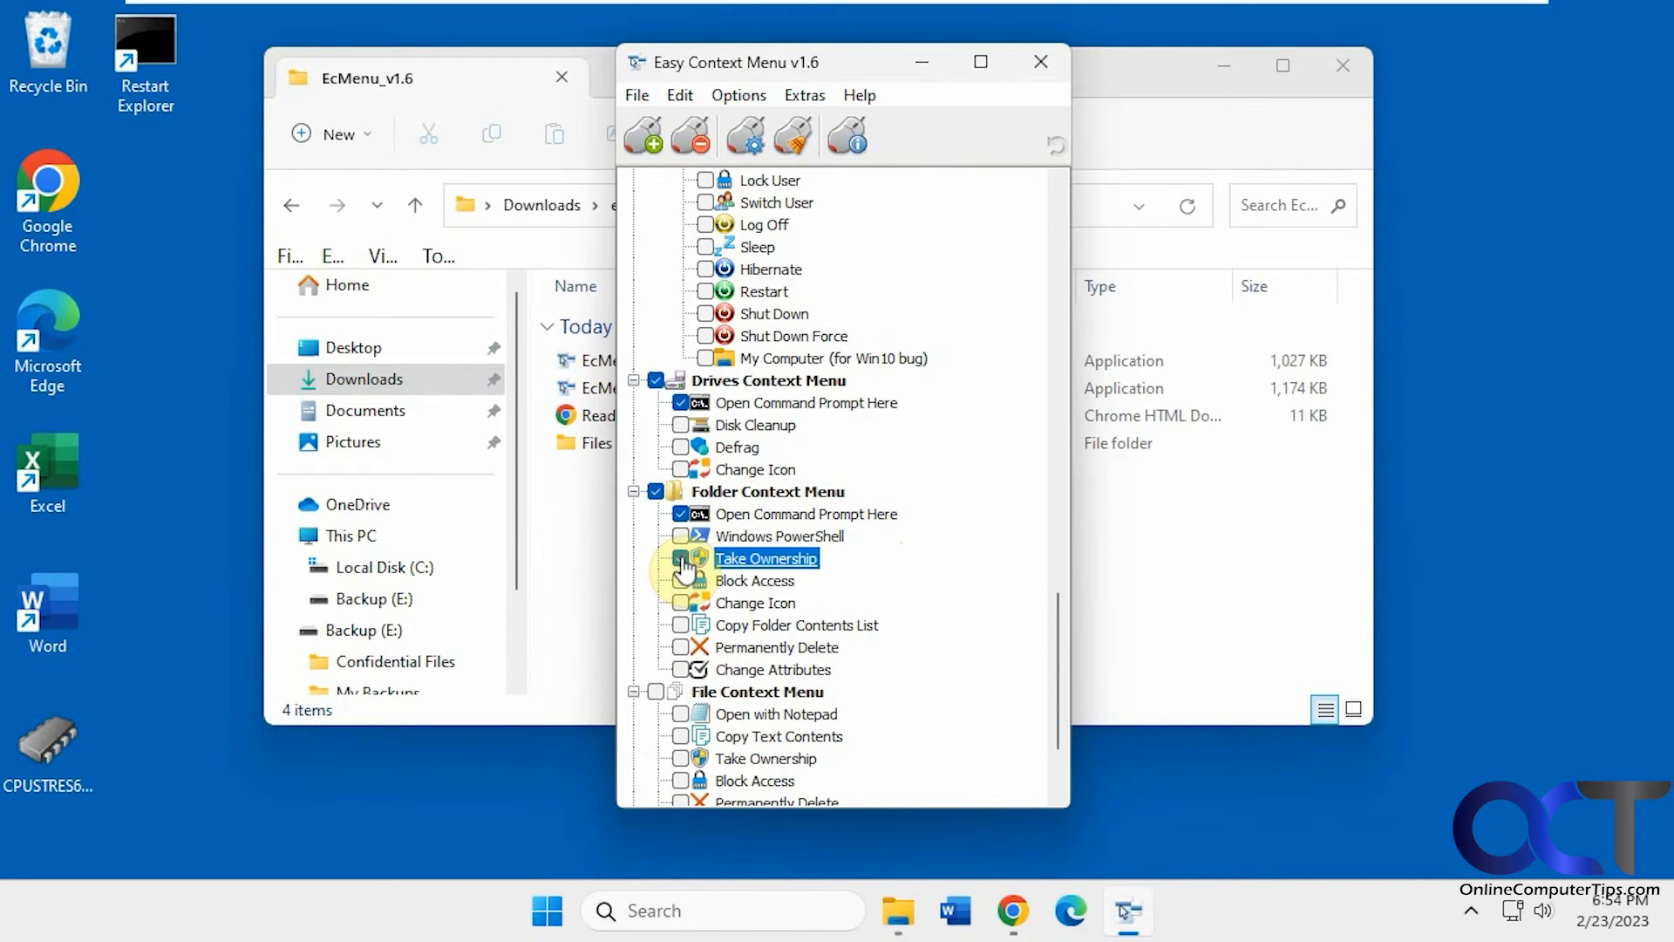
Enable Take Ownership for folders, then view the Network folder's full classic menu on Local Disk (C:)
click(682, 557)
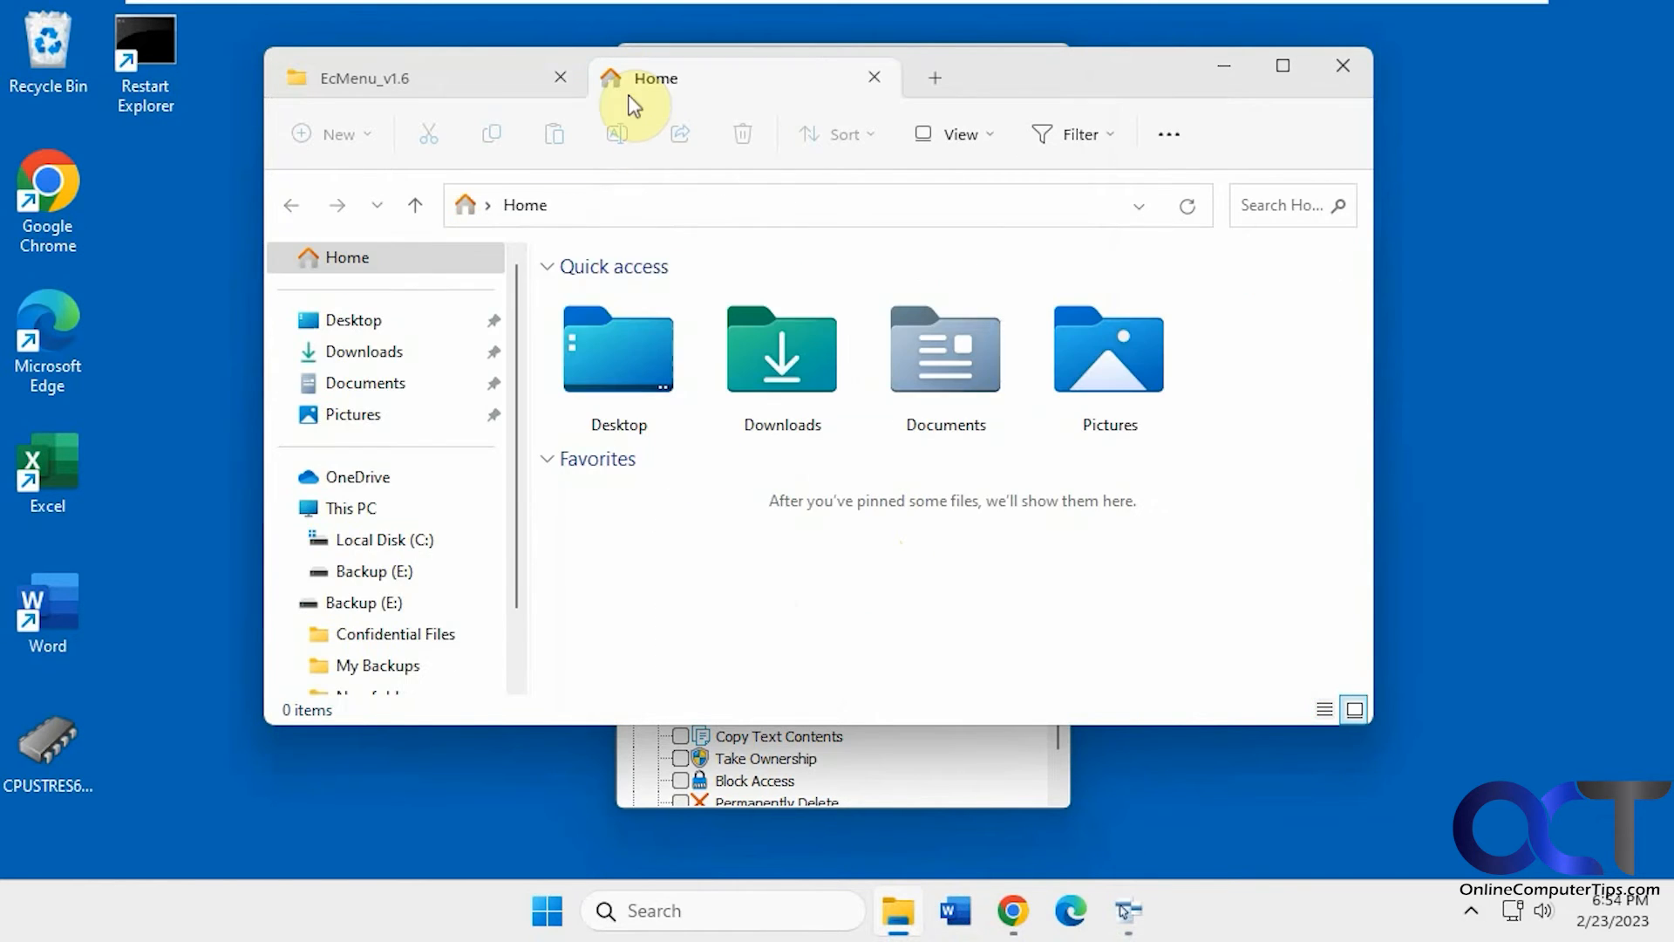
click(385, 539)
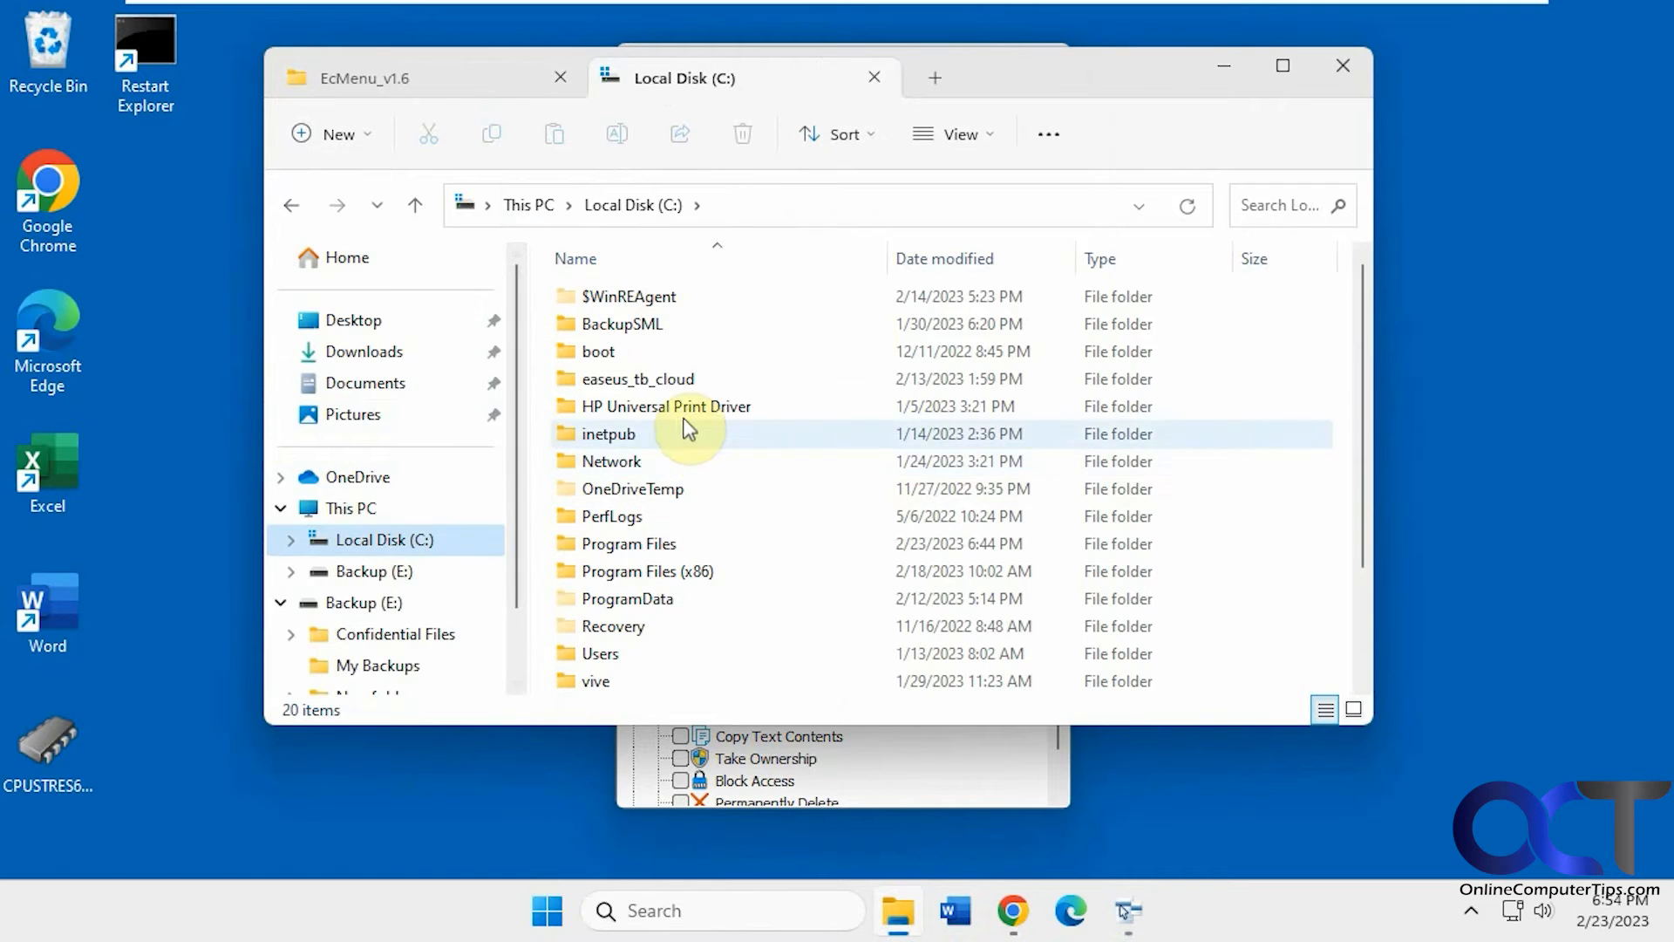
right_click(612, 461)
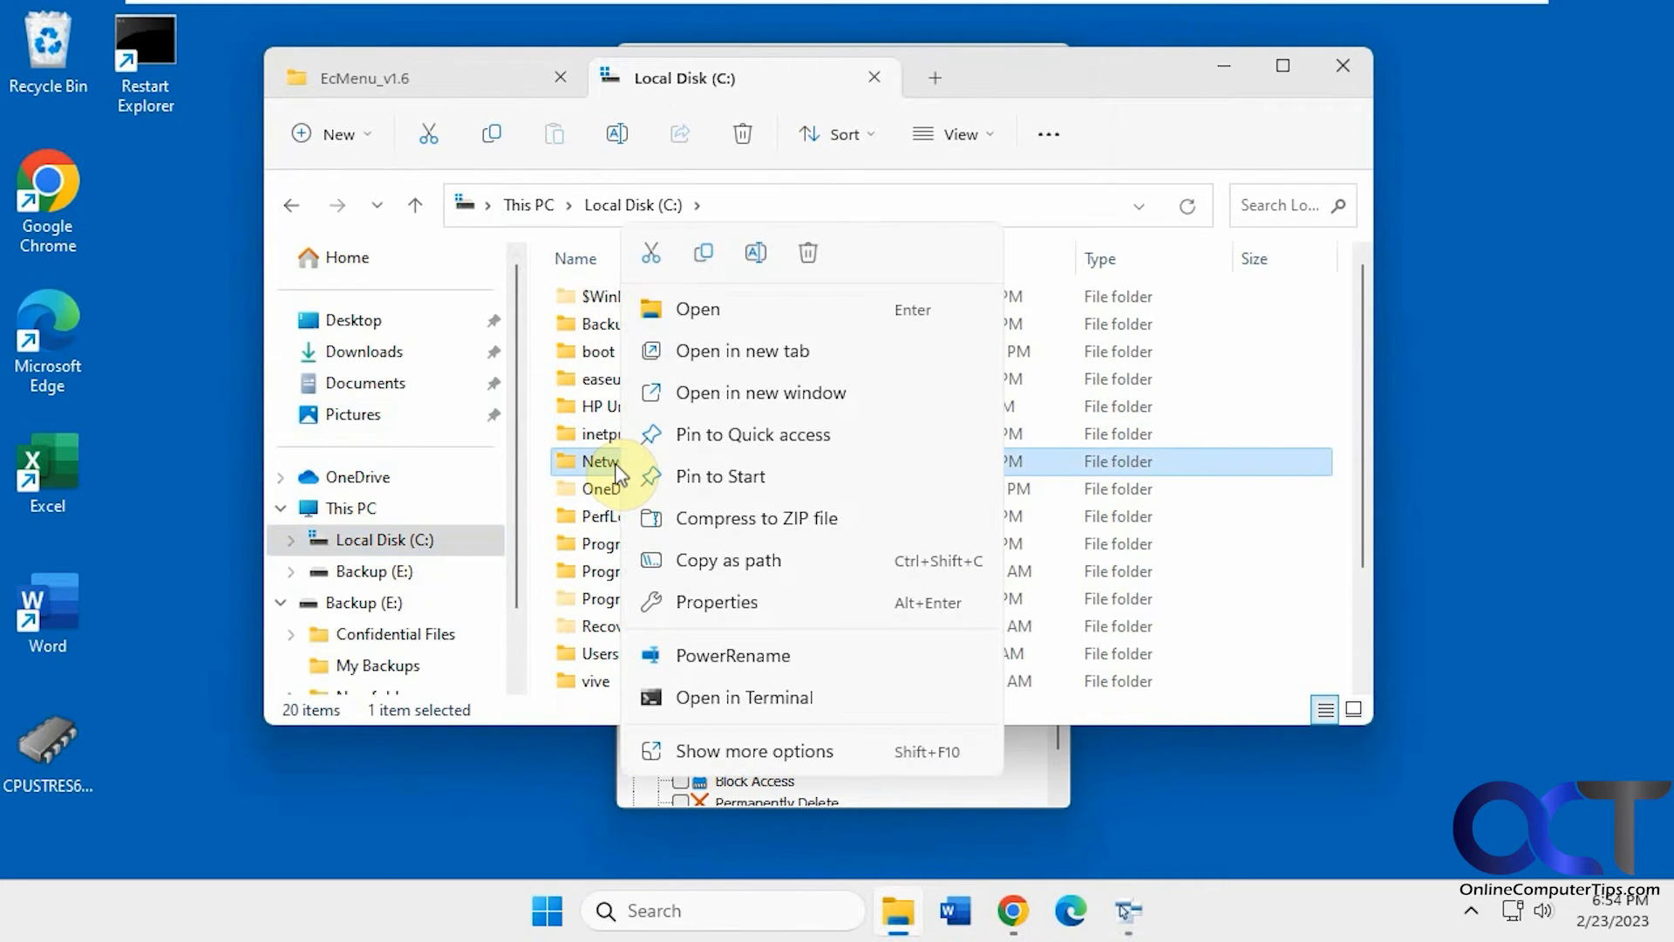
mouse_move(769, 760)
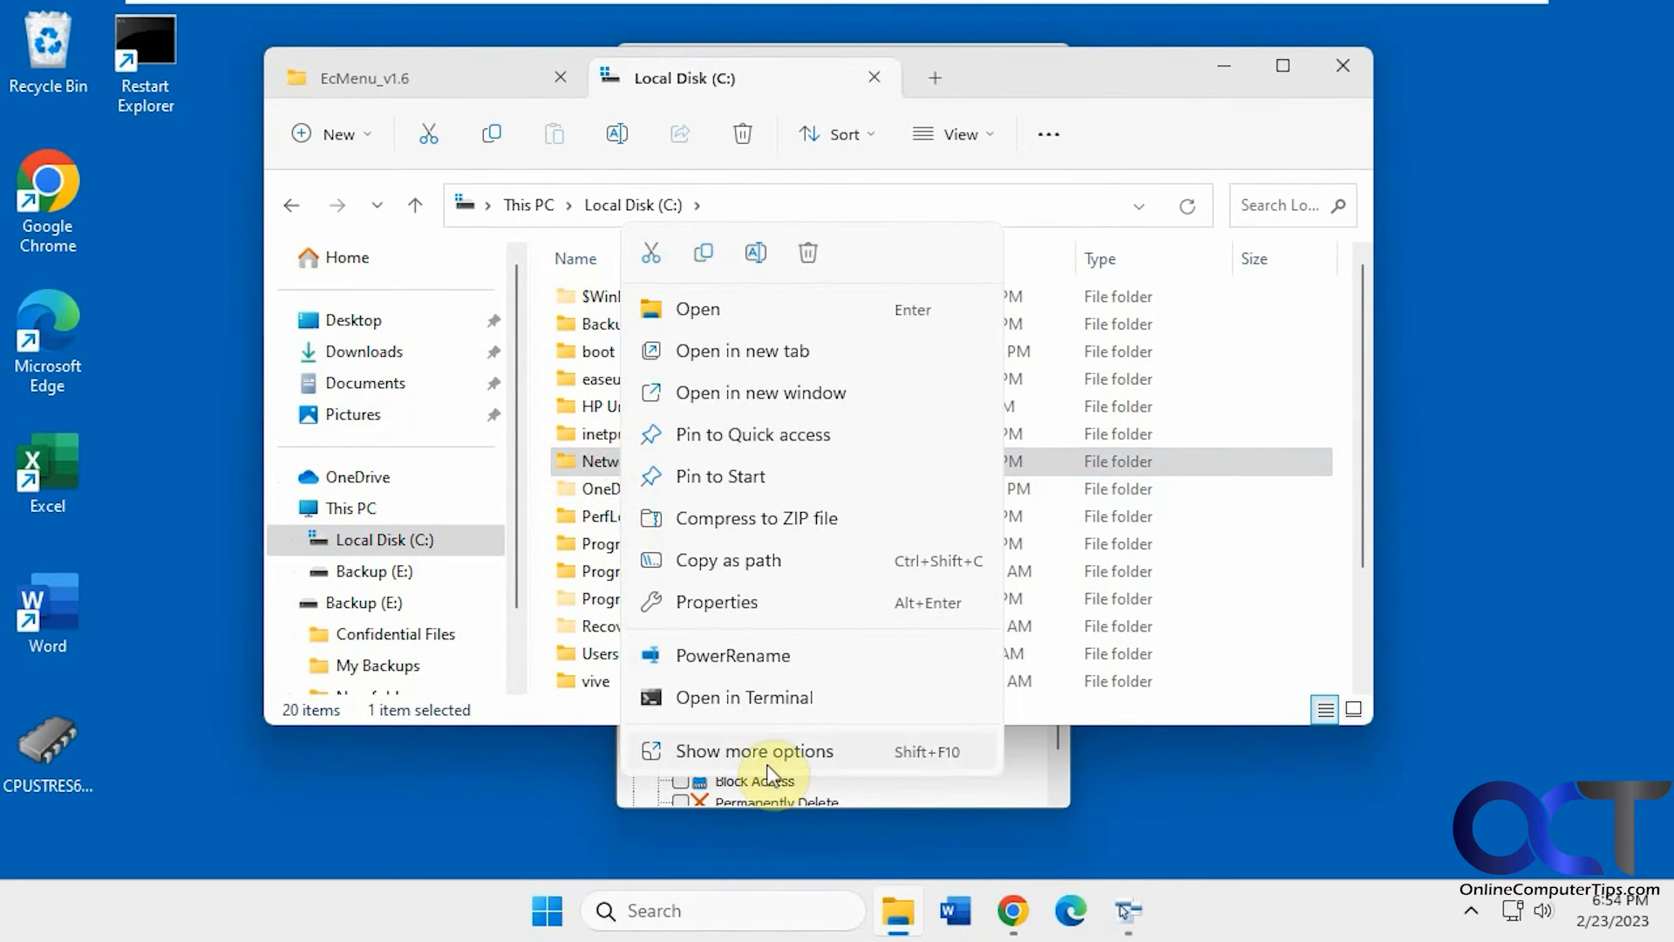
click(755, 751)
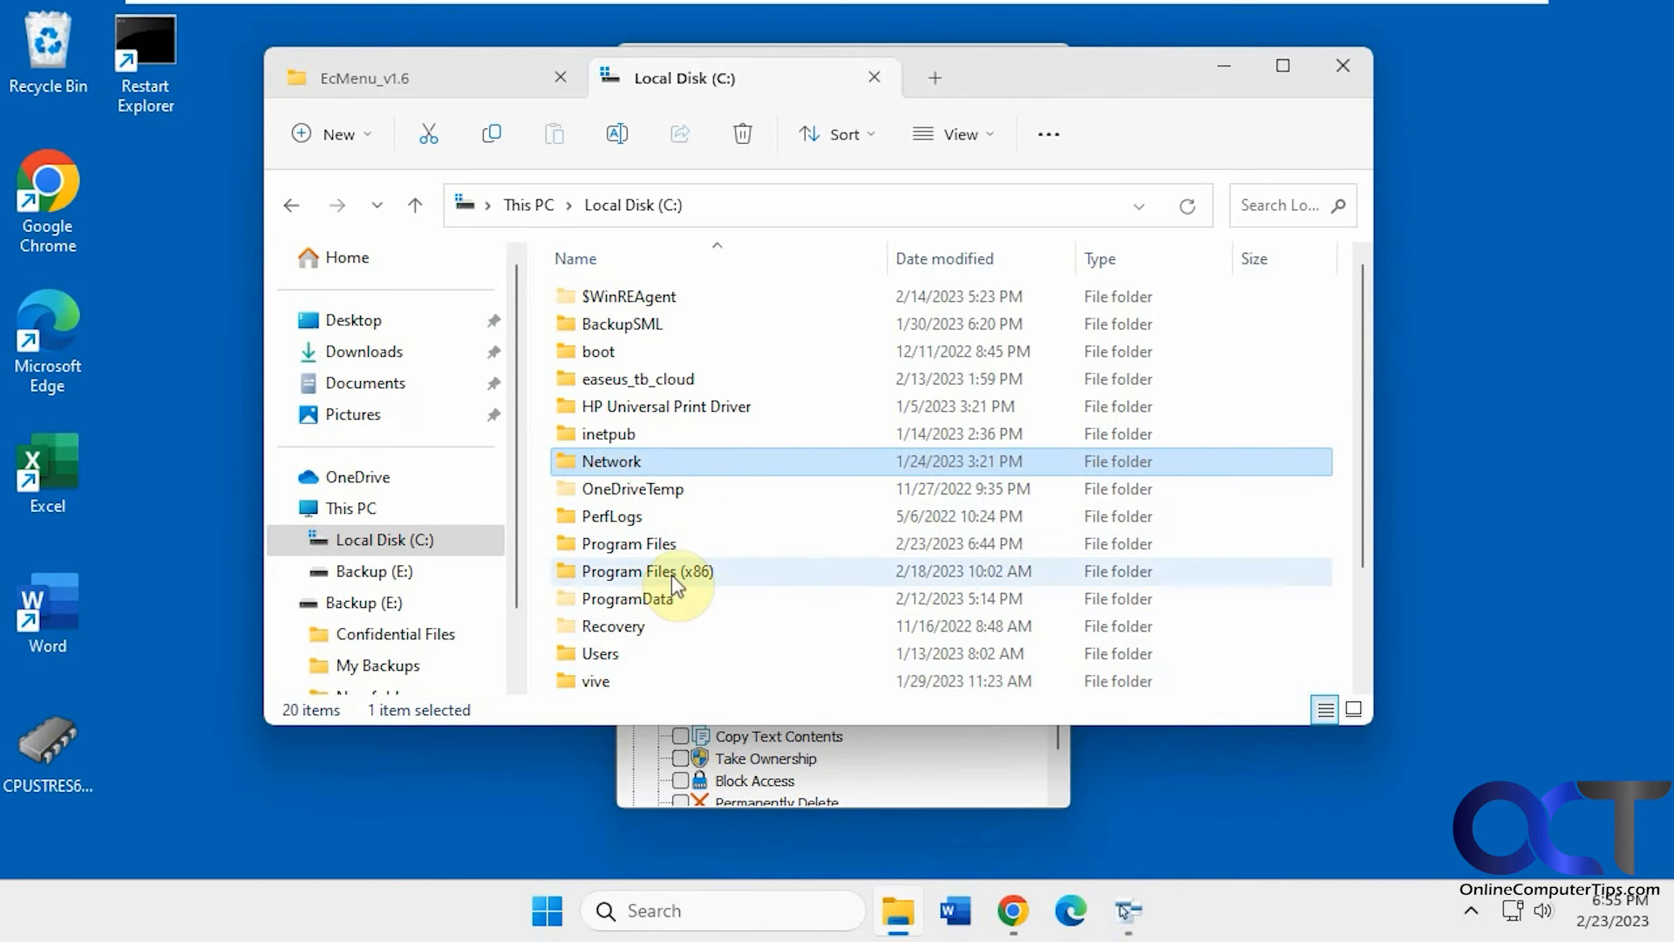
mouse_move(661, 475)
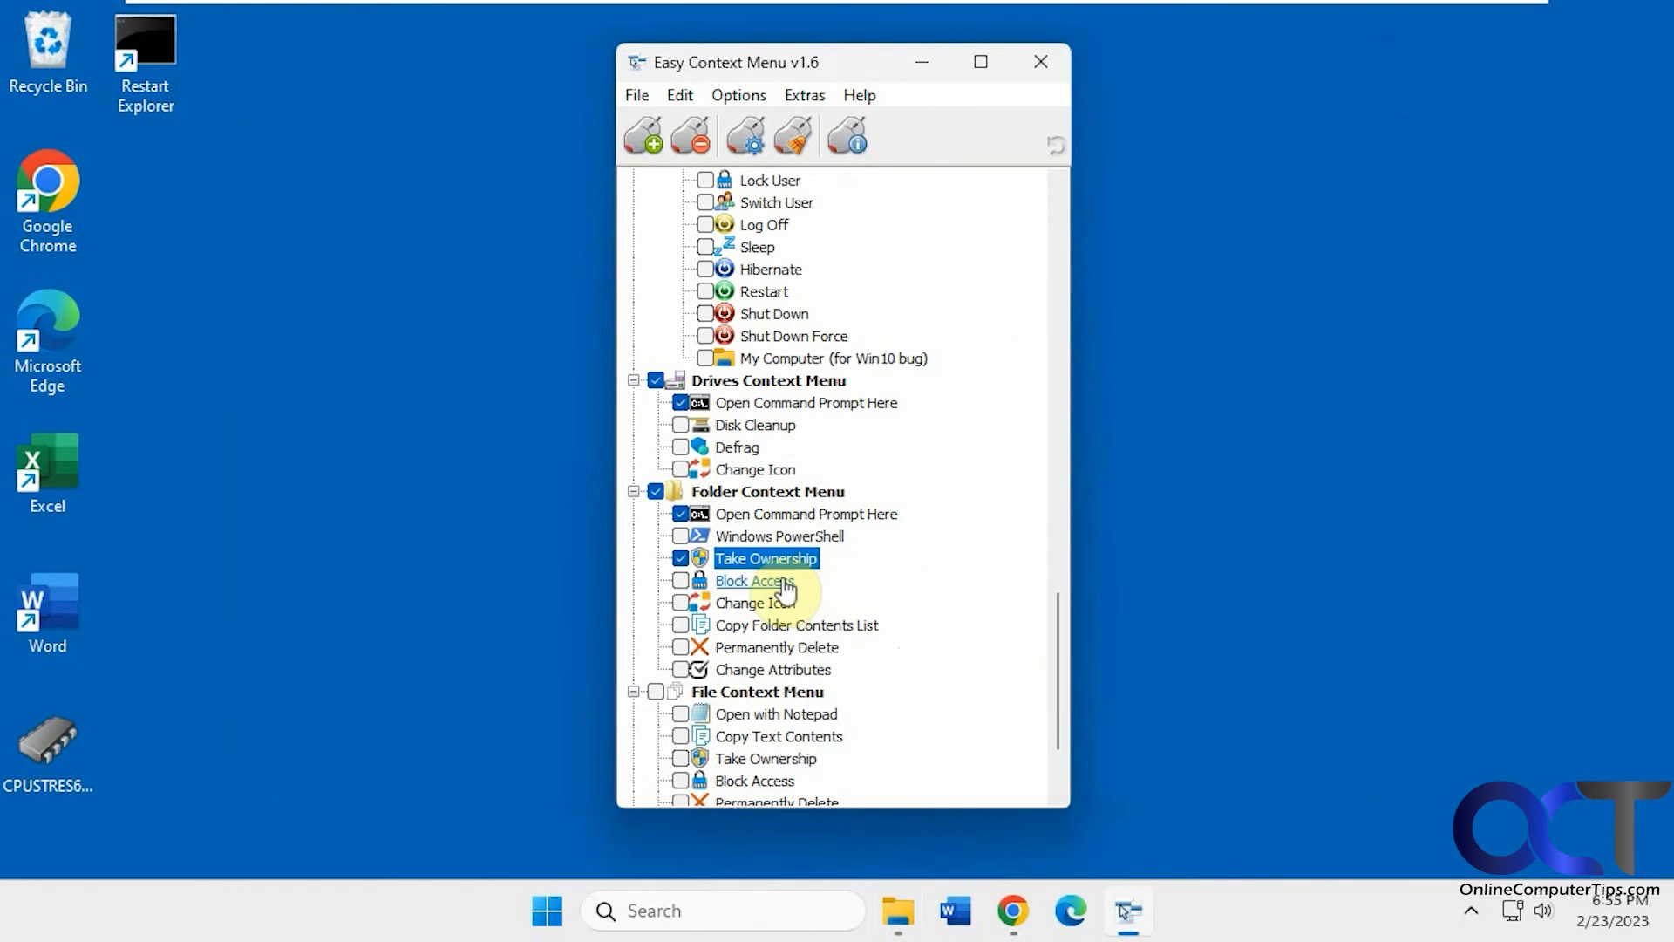
mouse_move(831, 662)
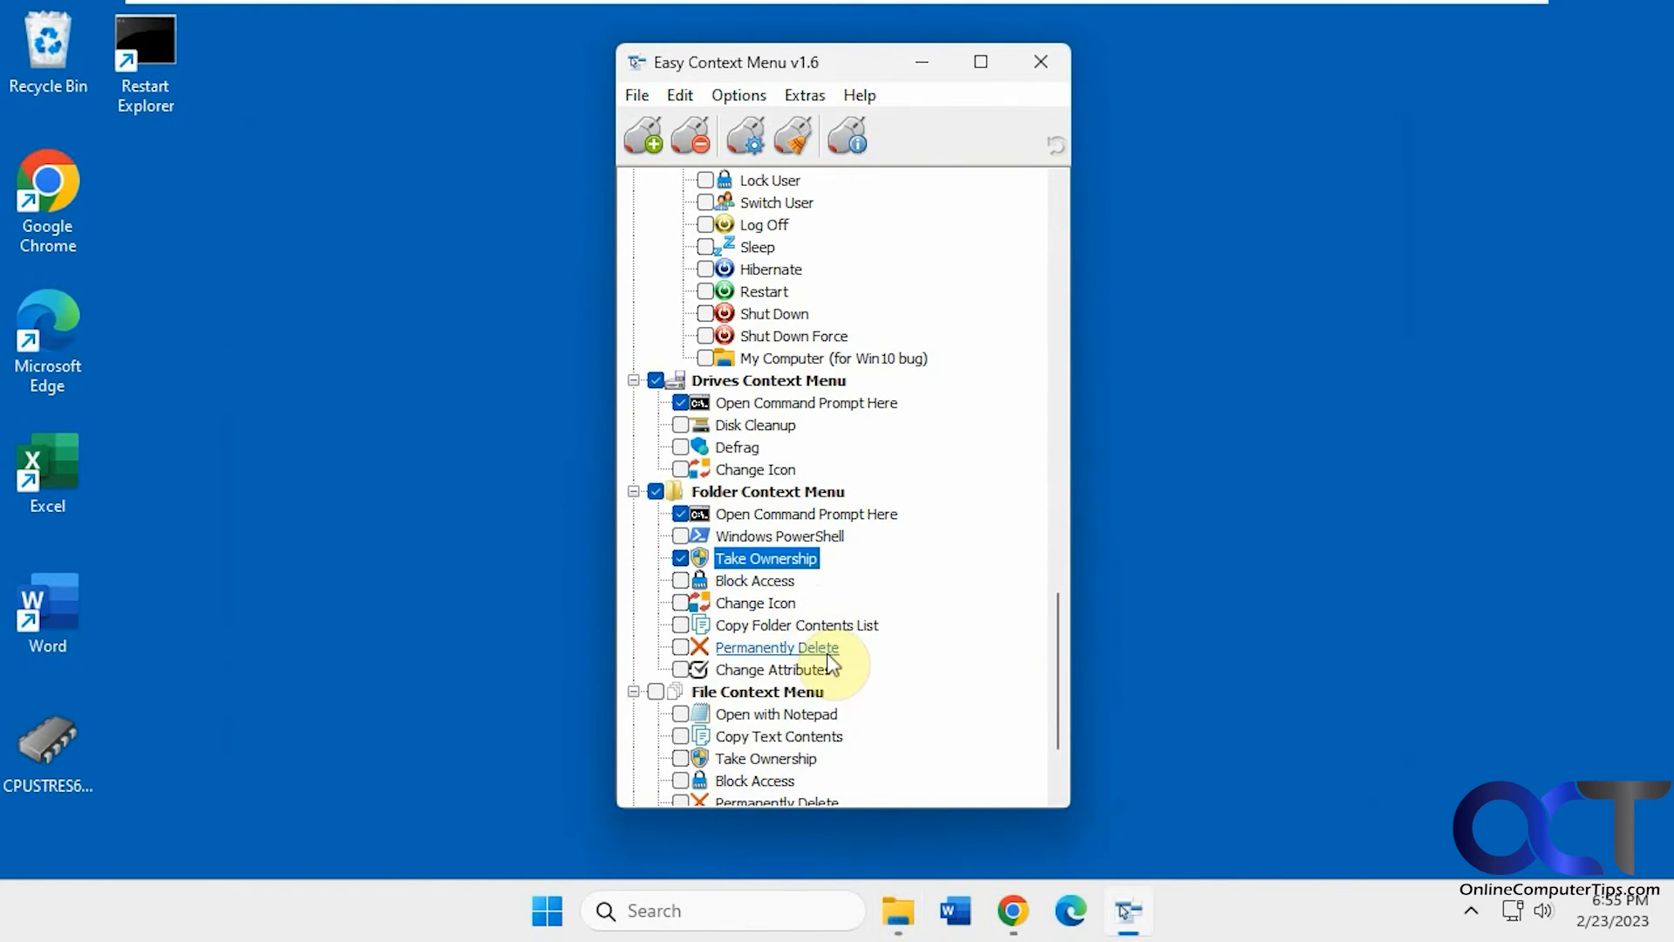
Enable Change Attributes for folders and try it on the Network folder, closing the dialog
click(773, 670)
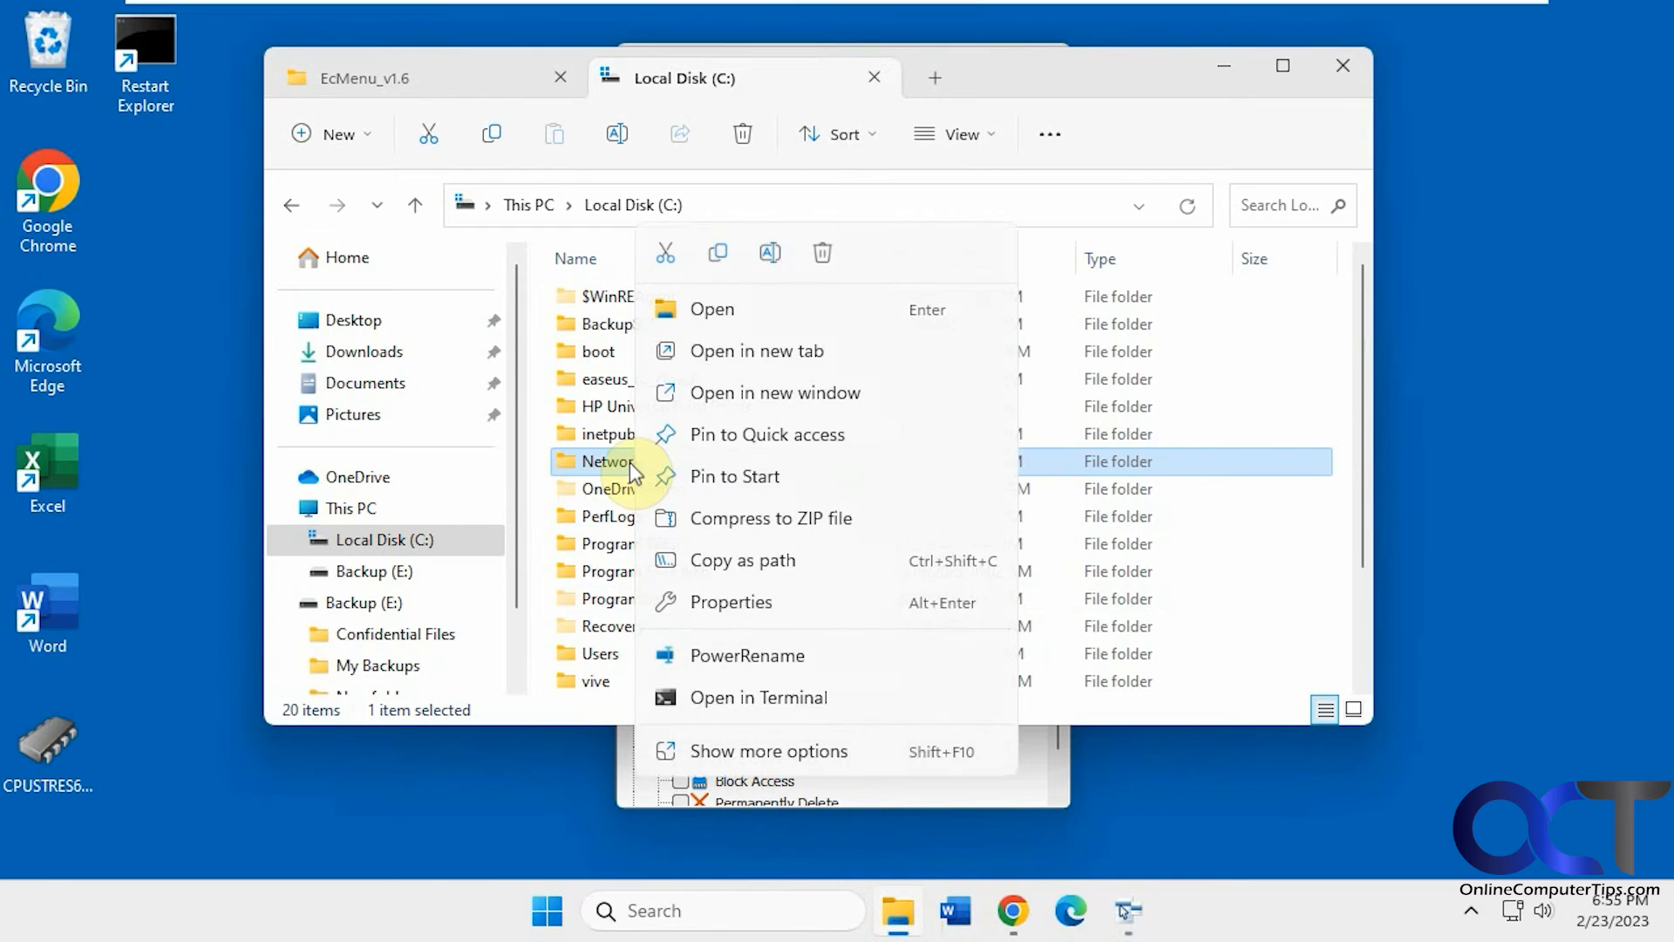
click(766, 751)
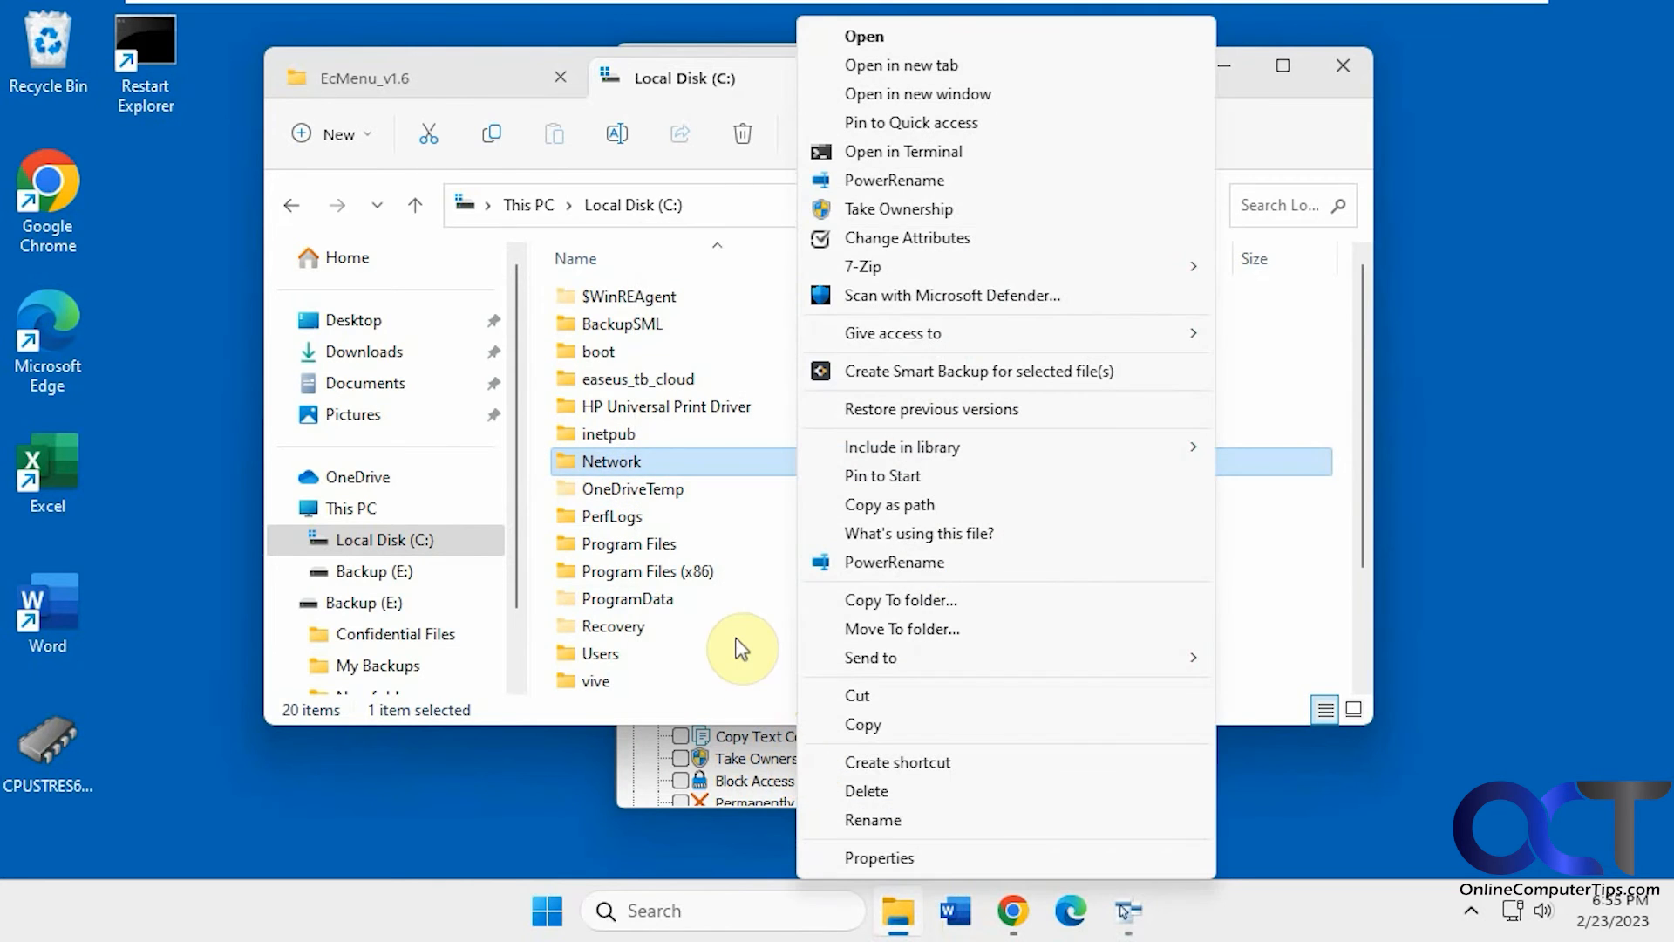
click(908, 237)
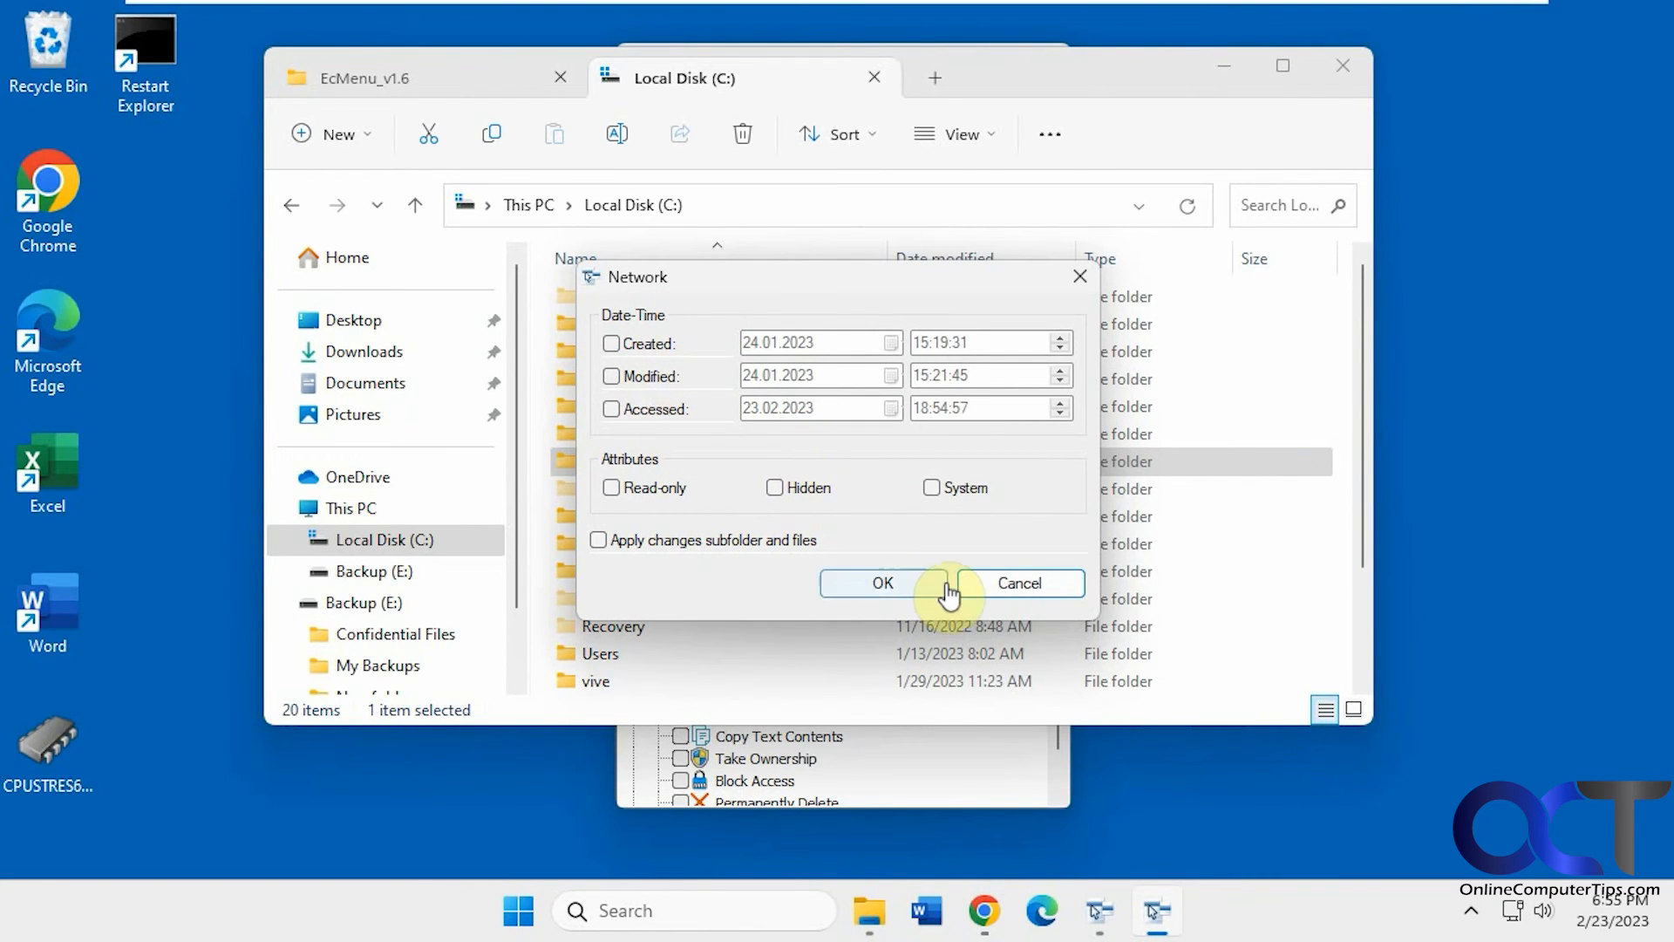
click(879, 583)
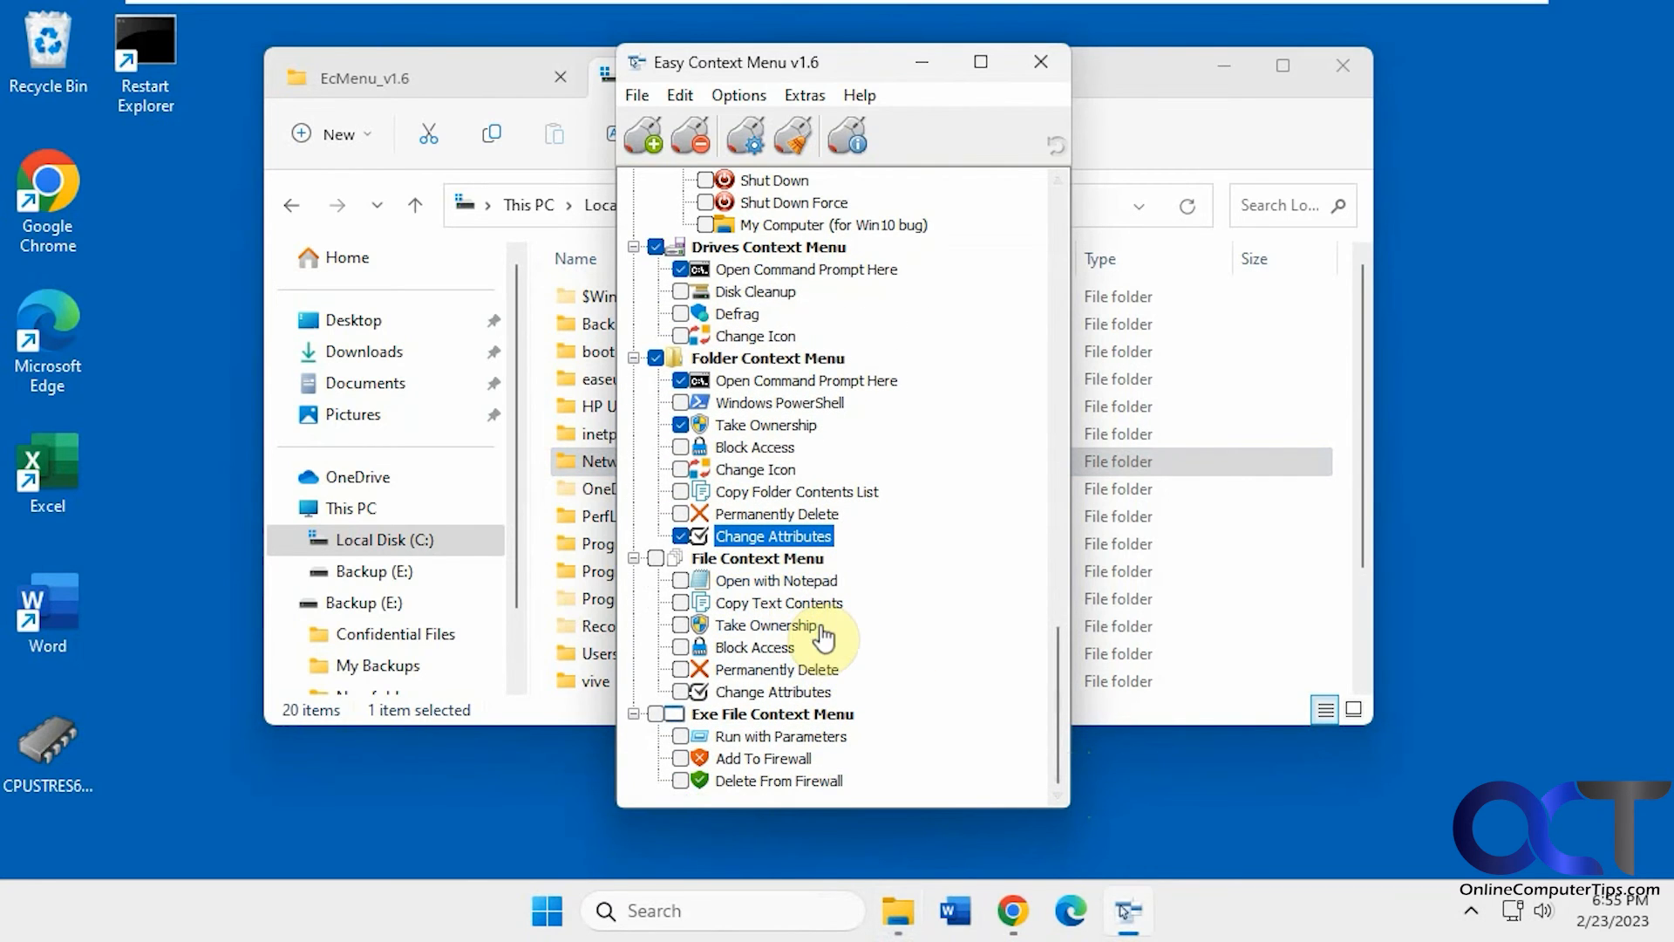
mouse_move(870, 686)
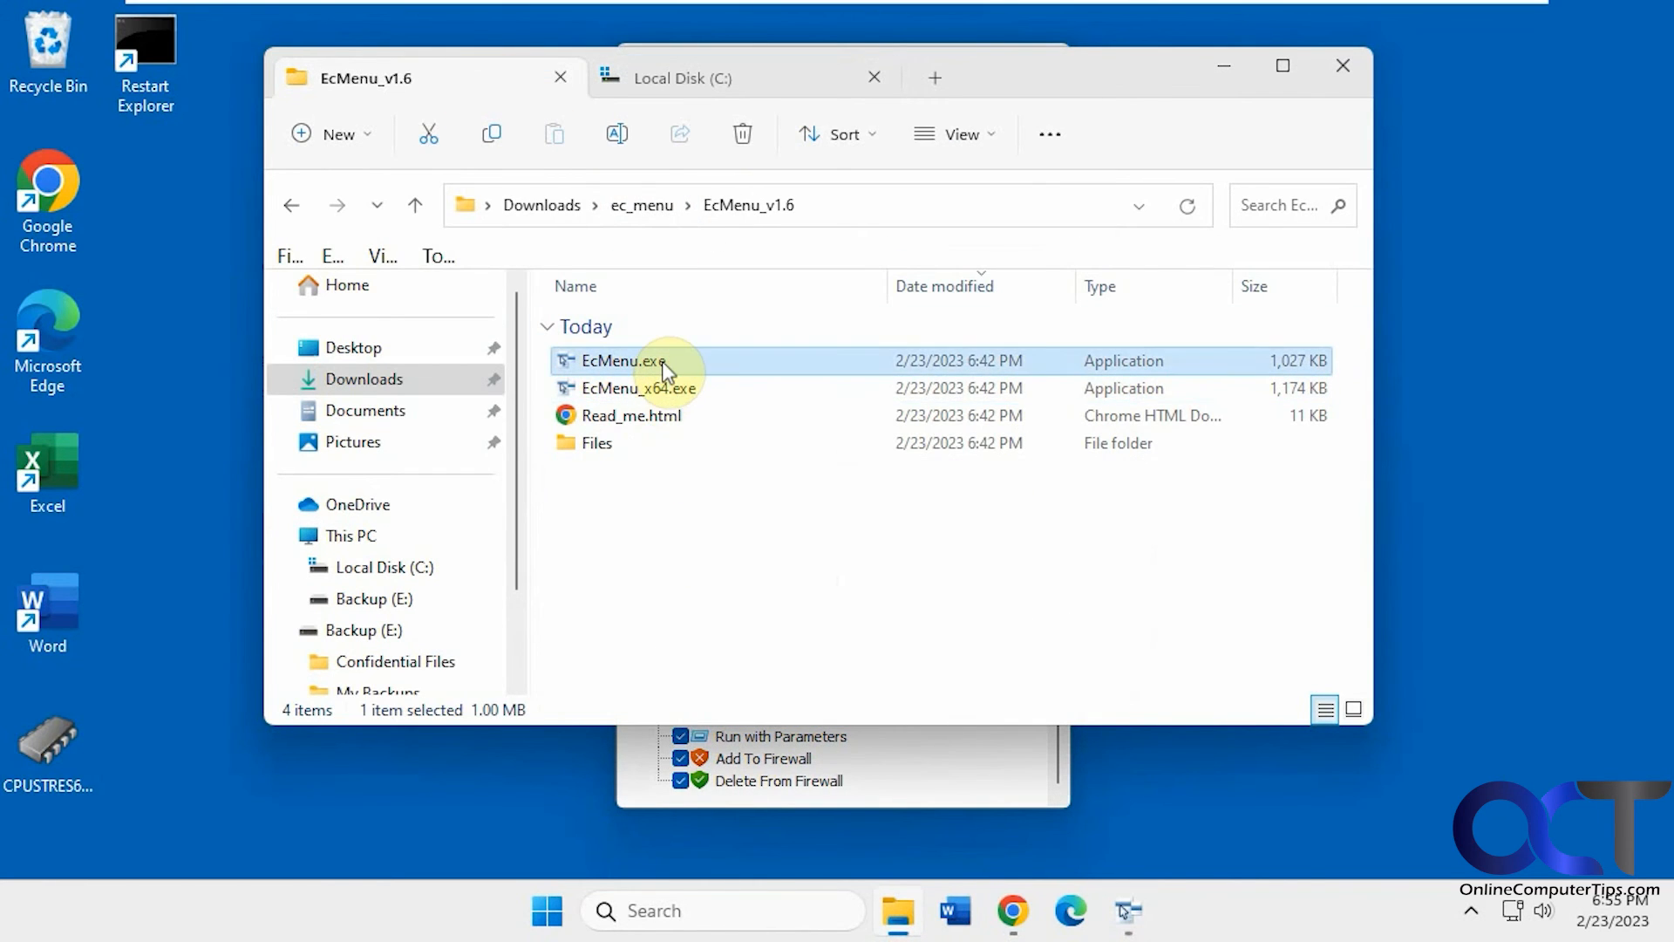
View EcMenu.exe's right-click menu with the new Run with Parameters and firewall entries
right_click(622, 361)
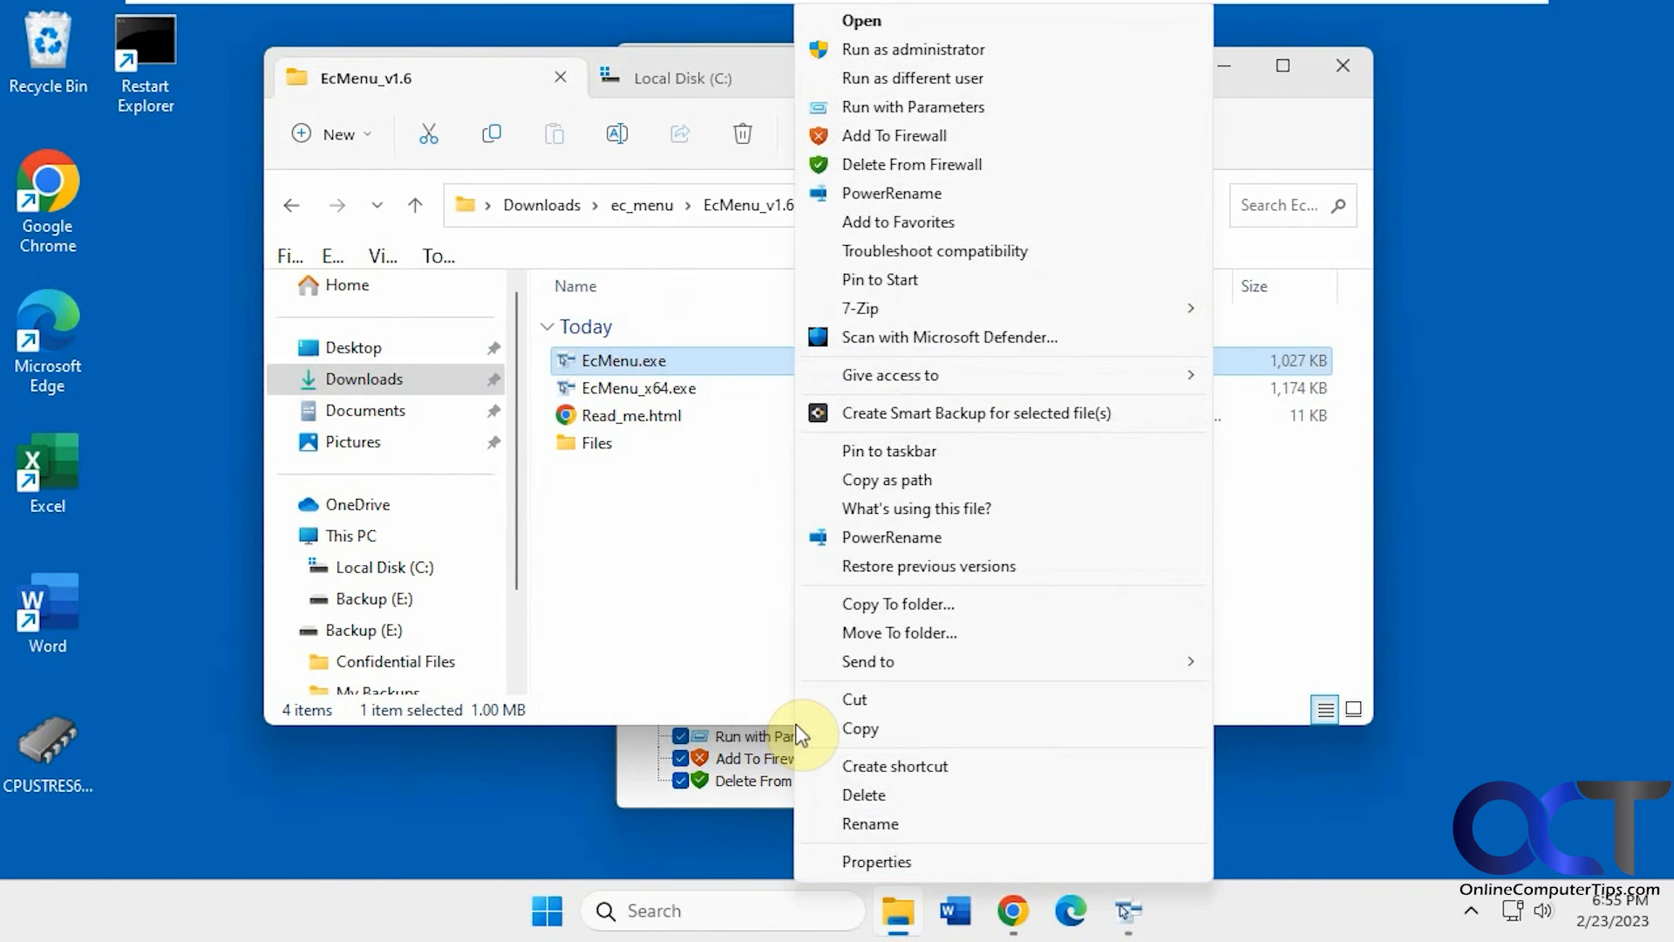
mouse_move(895, 139)
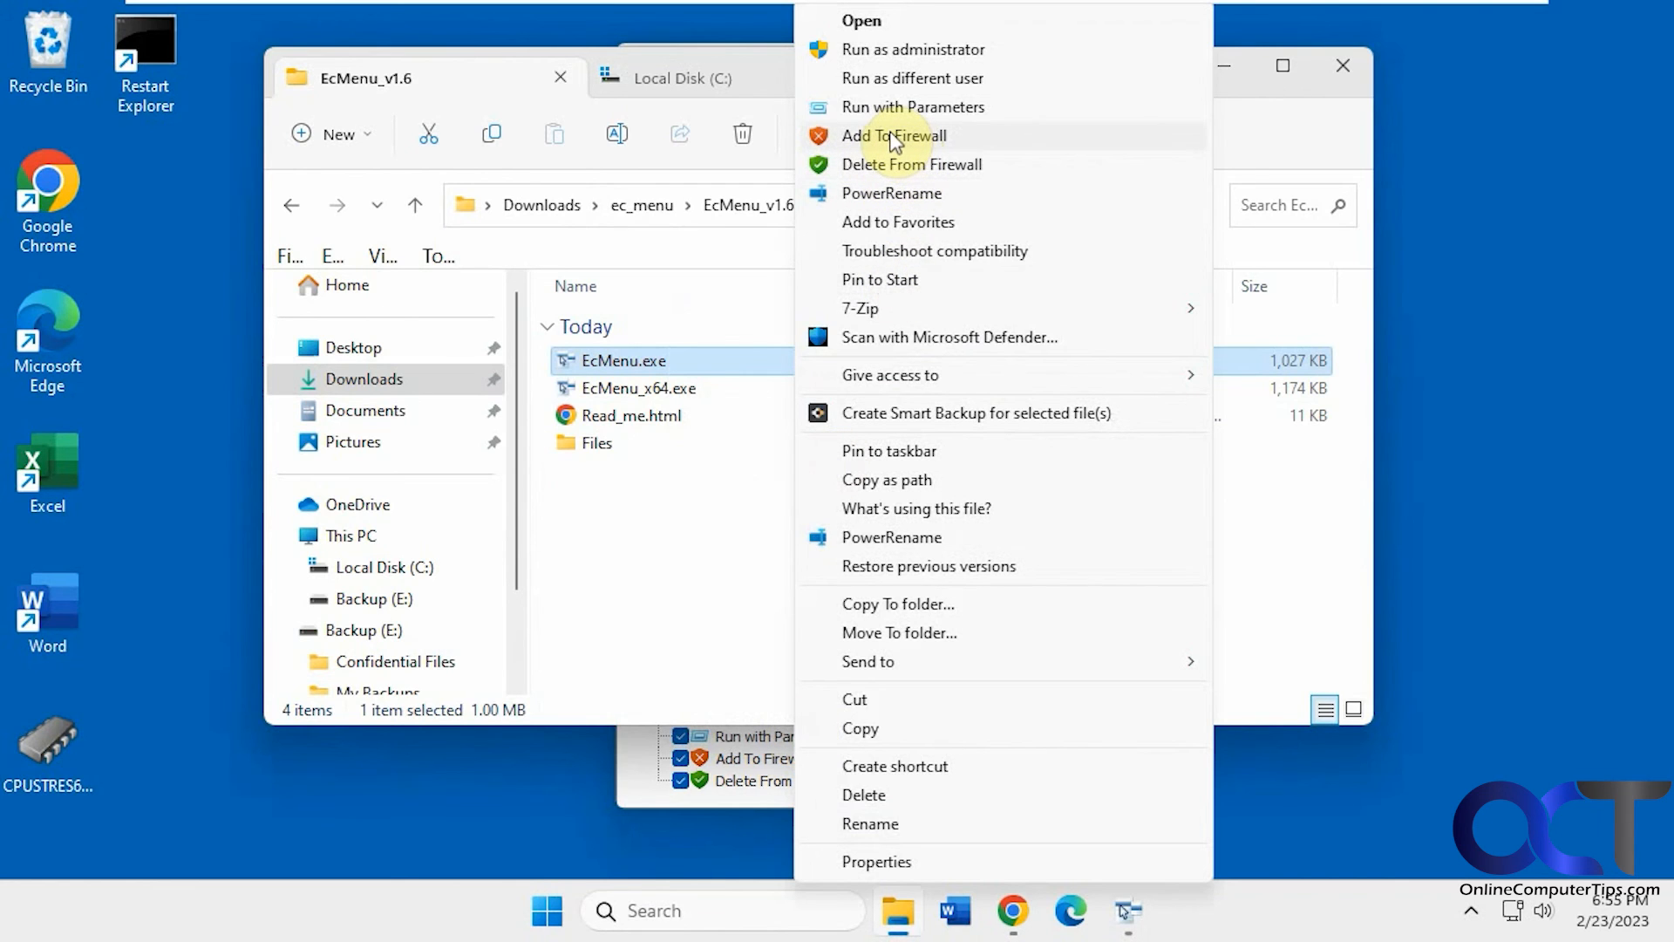
mouse_move(929, 107)
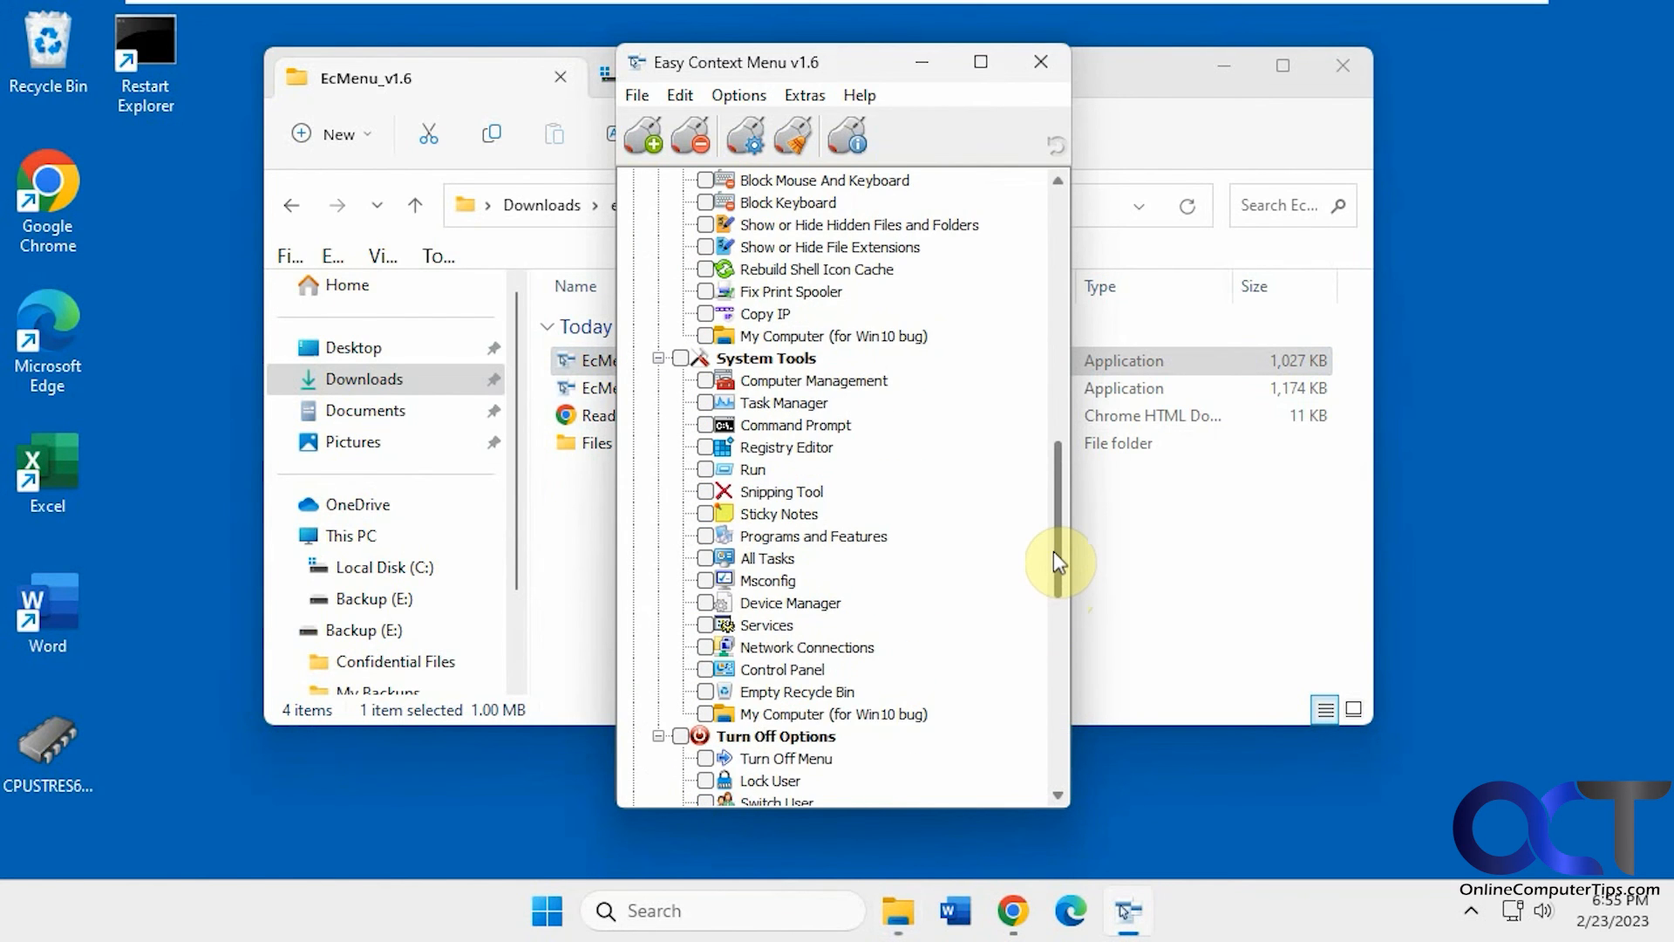
scroll(down, 3)
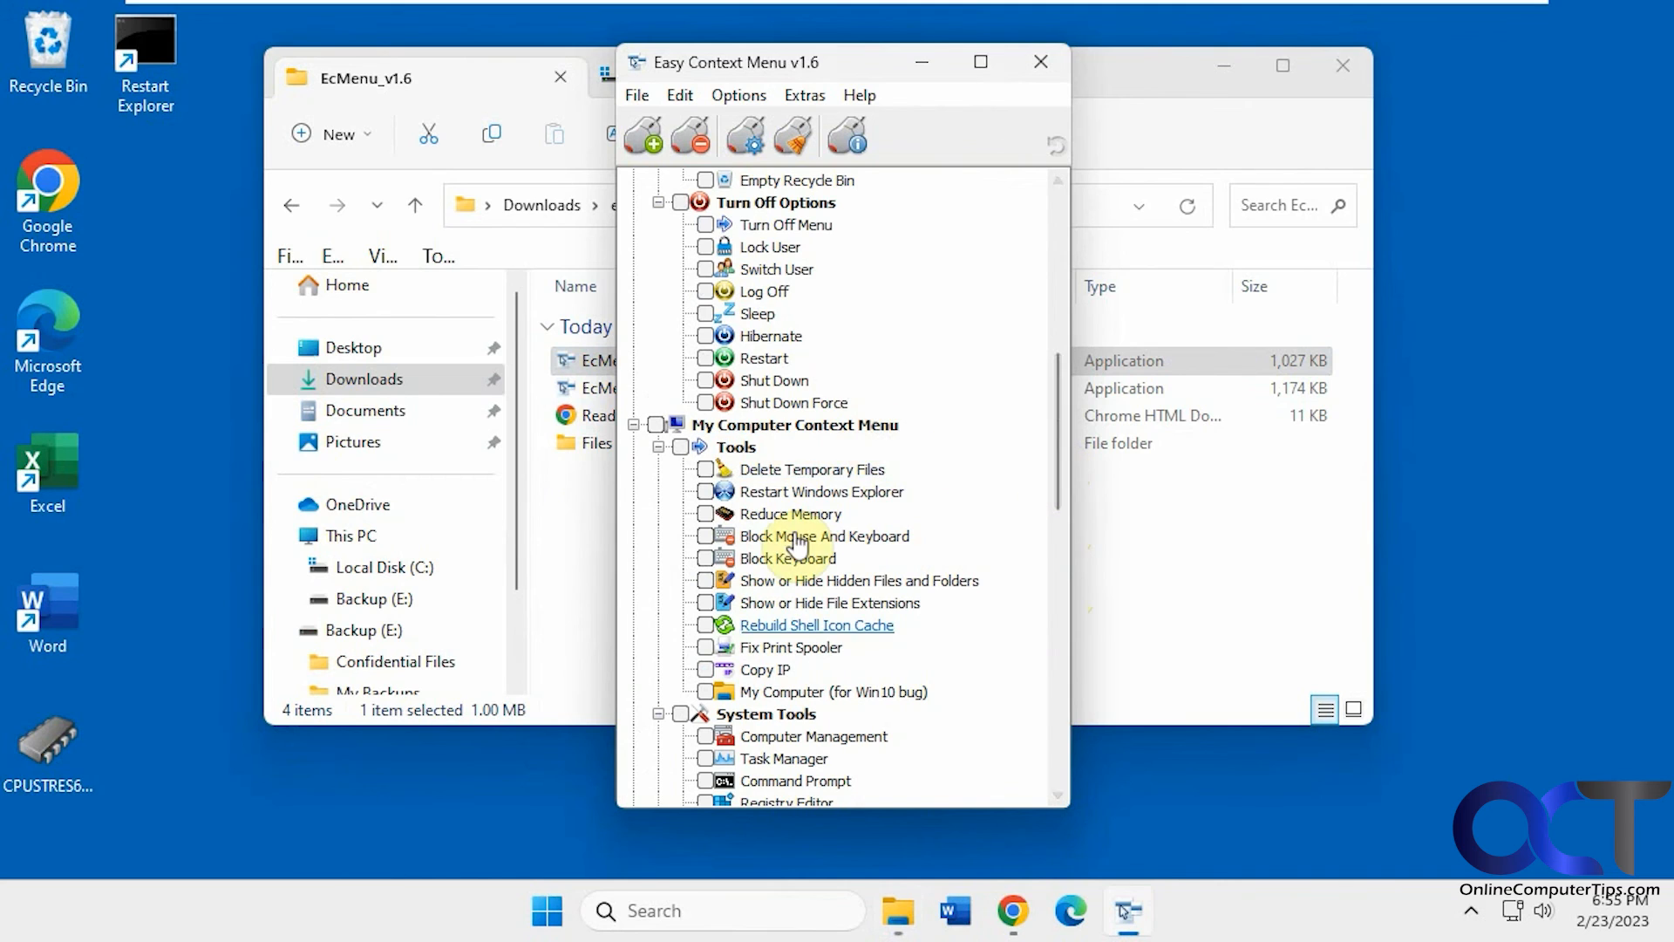
mouse_move(800, 476)
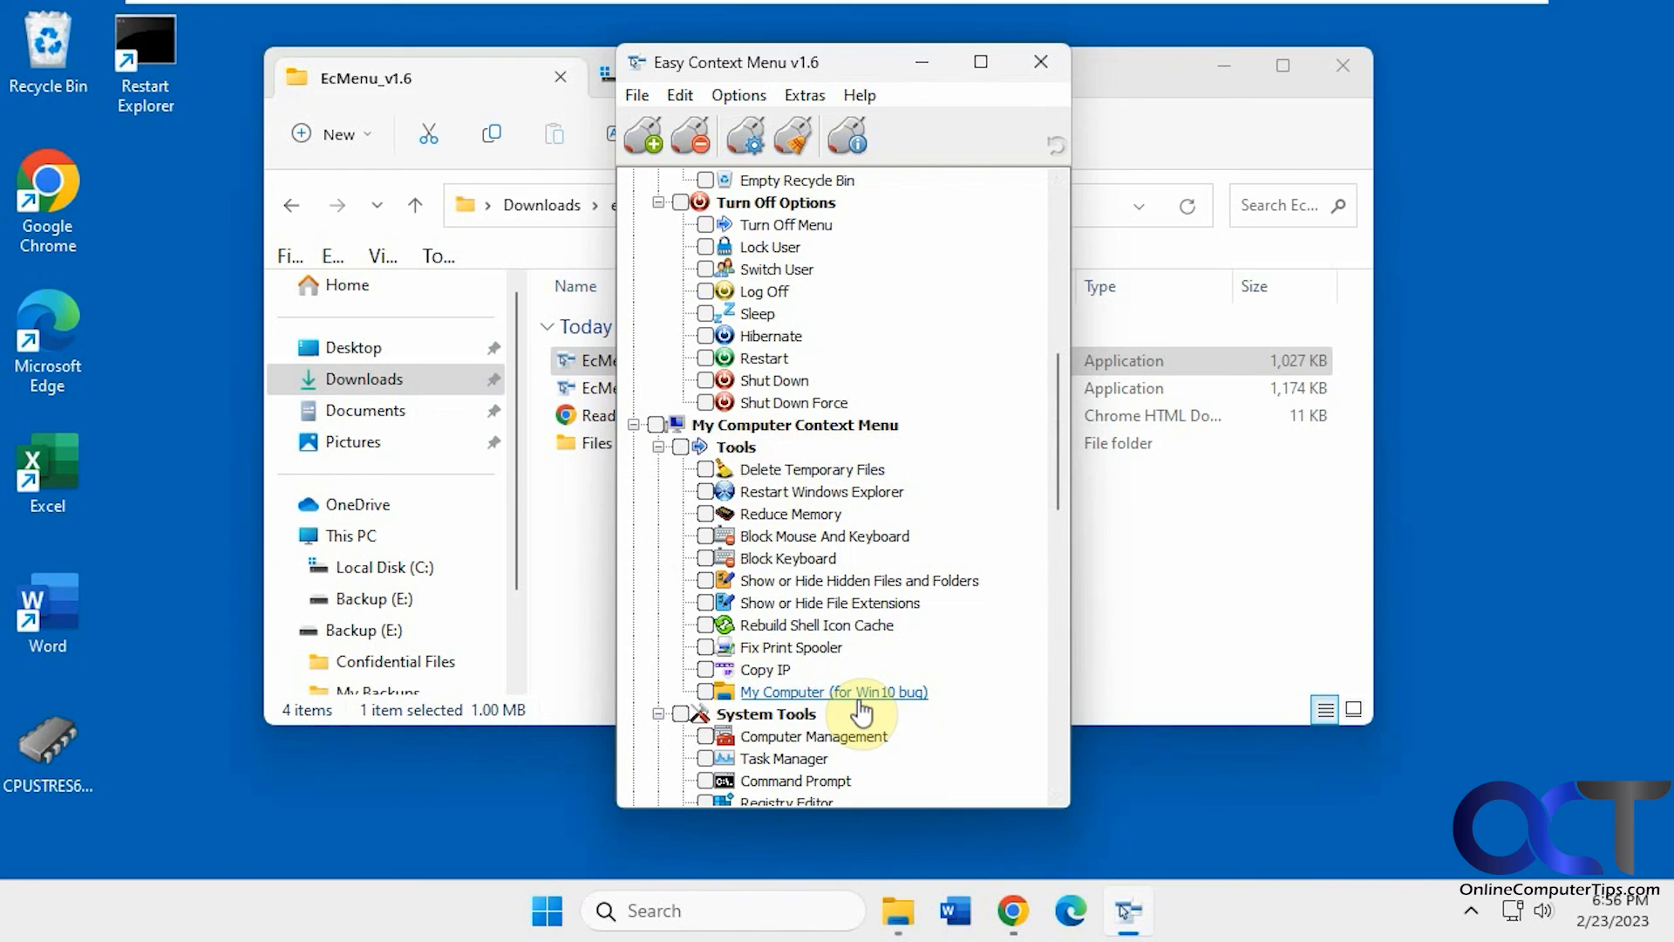
mouse_move(1046, 475)
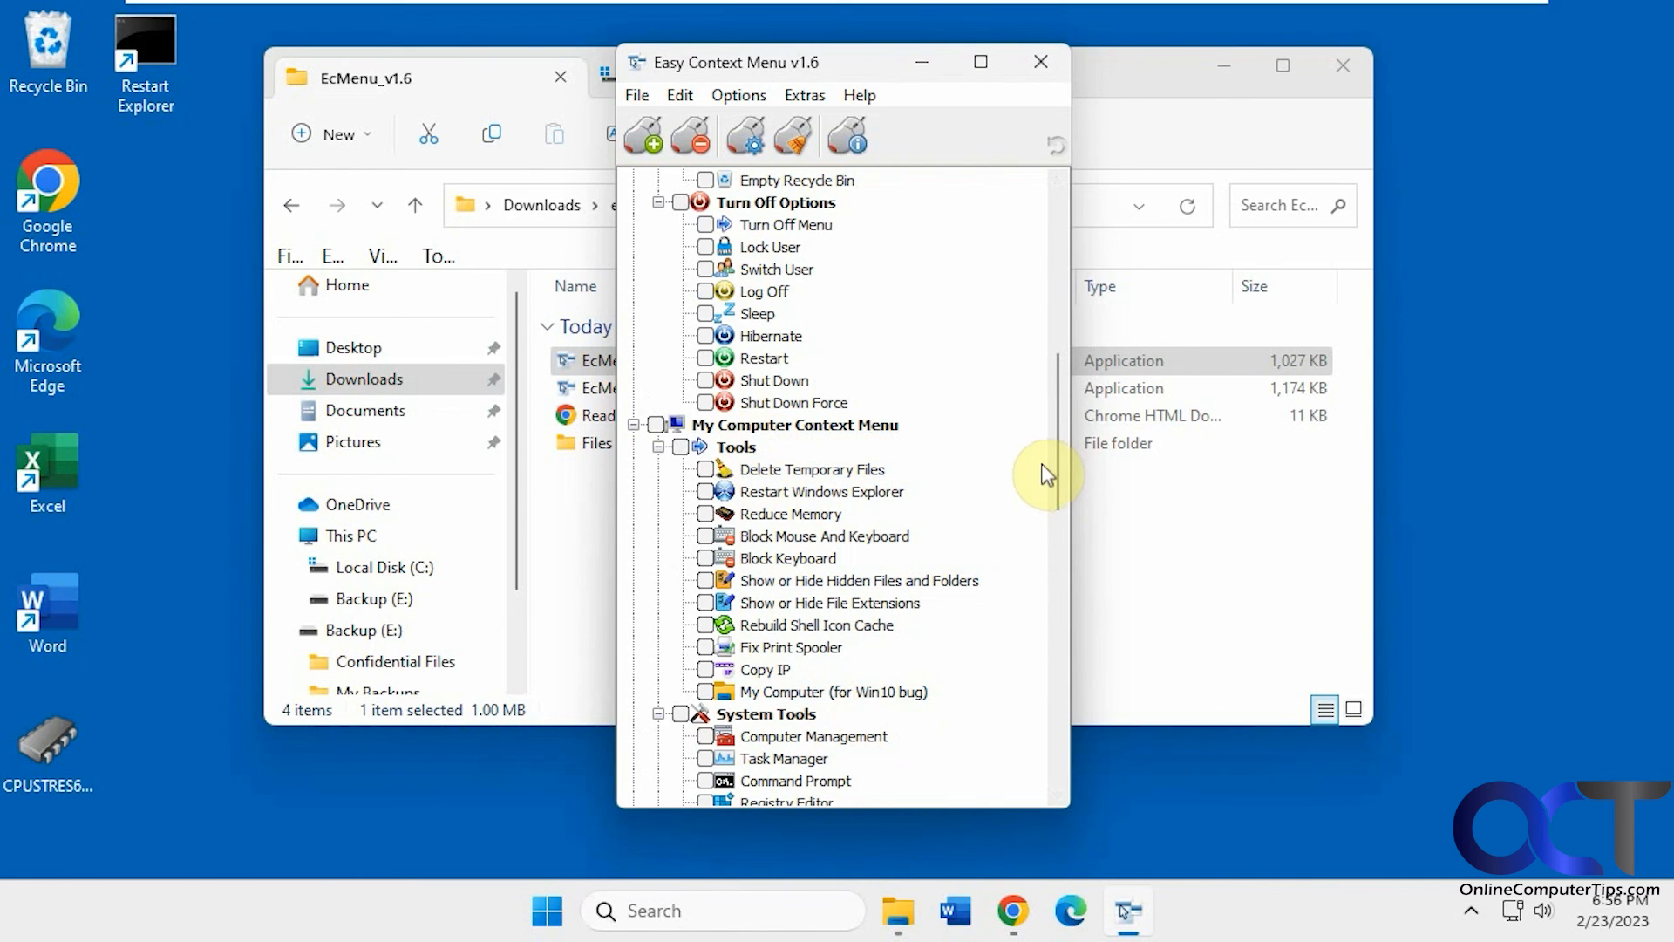